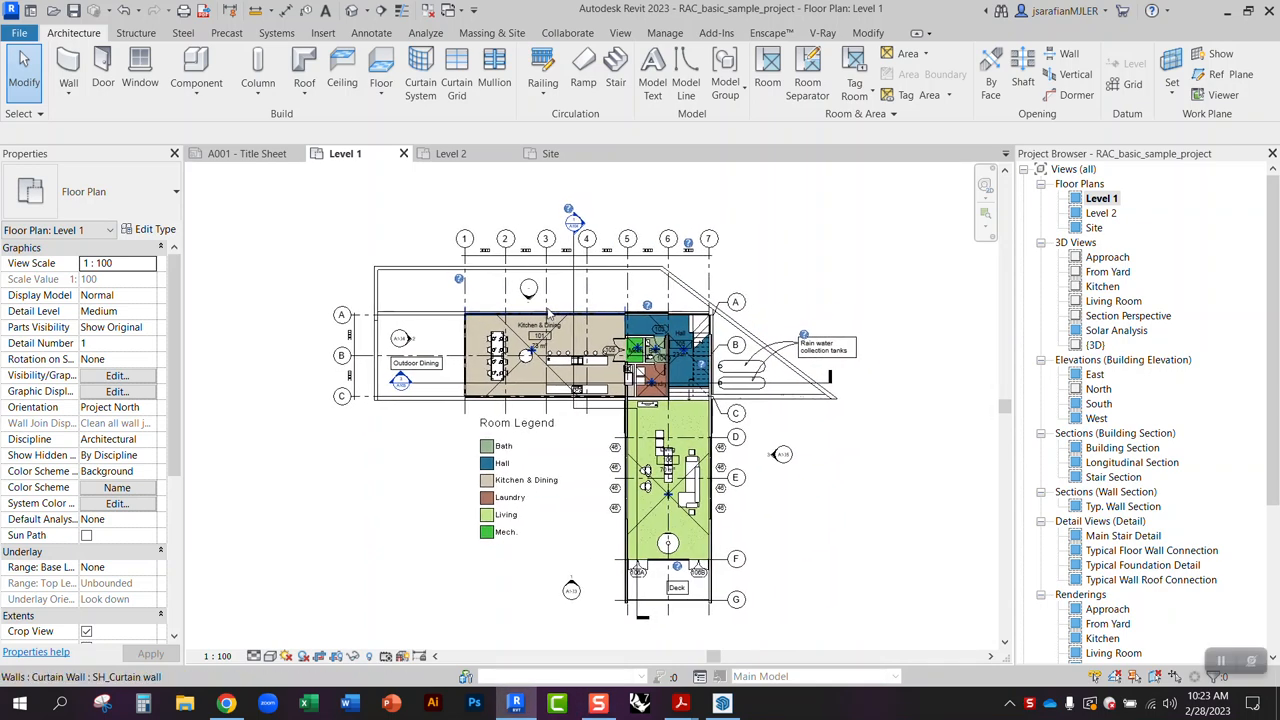
Start a DWG export of the Level 1 floor plan through File > Export > CAD Formats.
left_click(544, 316)
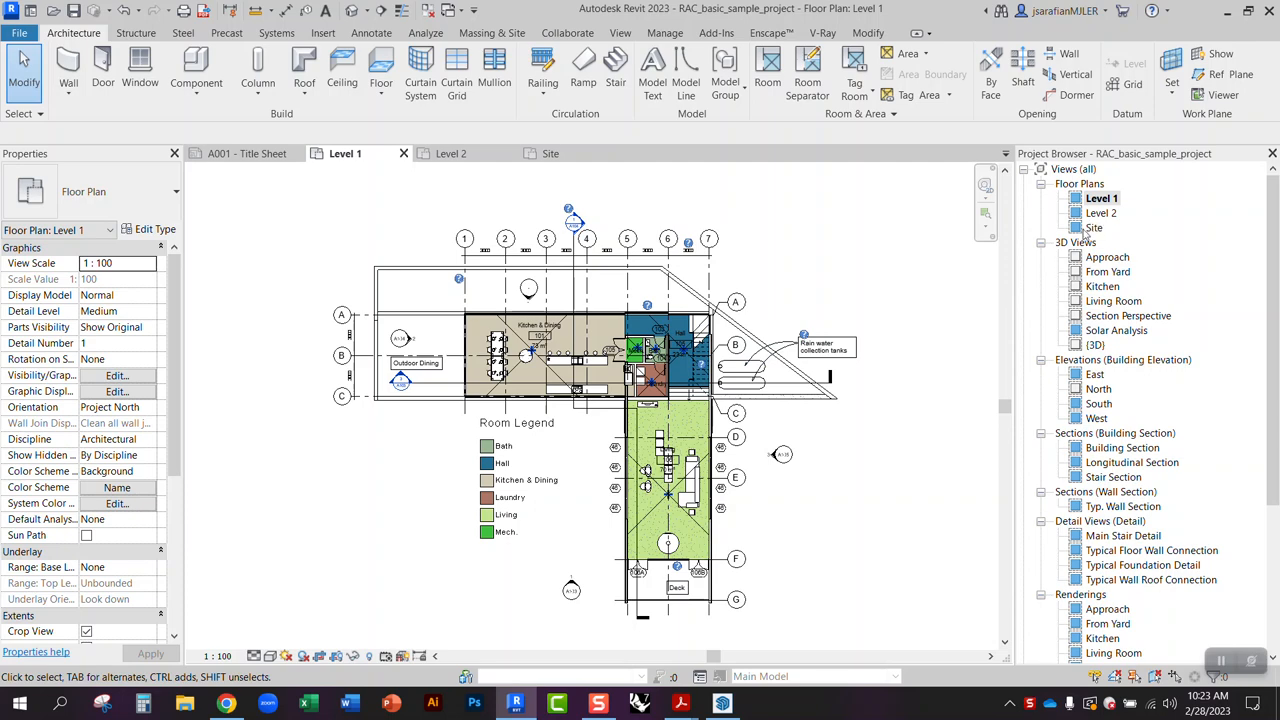
mouse_move(770, 336)
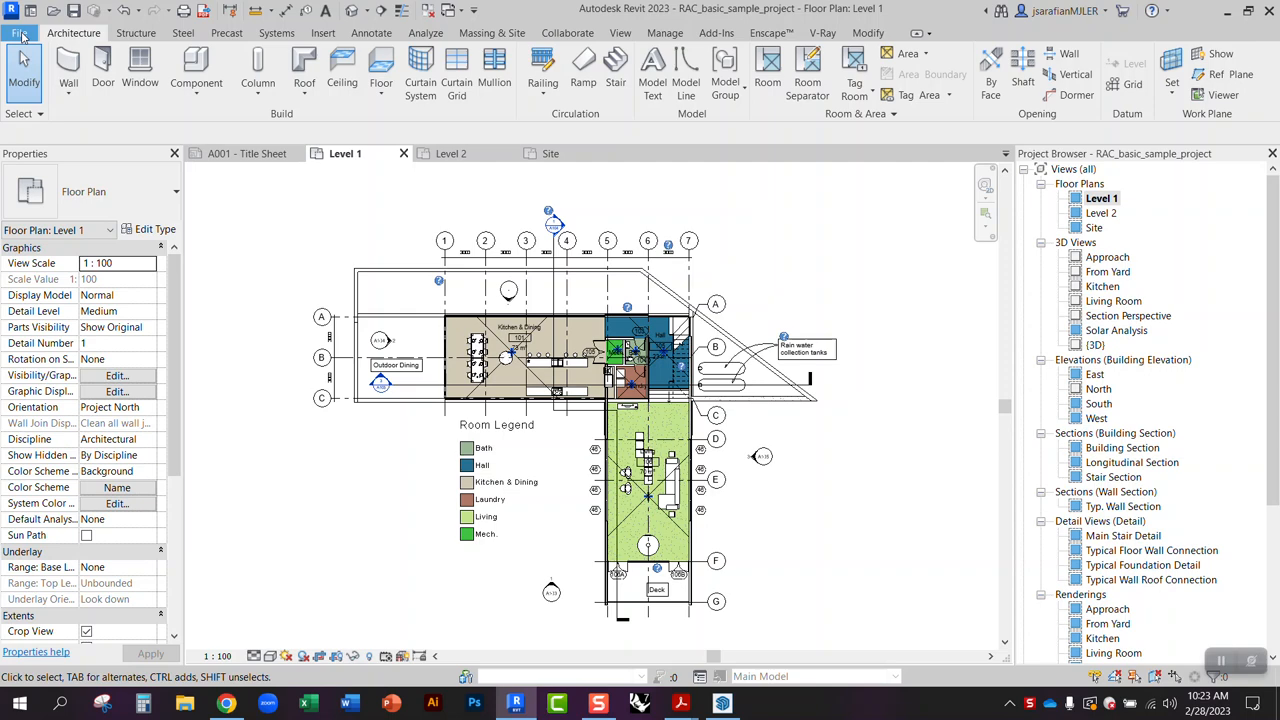
left_click(22, 32)
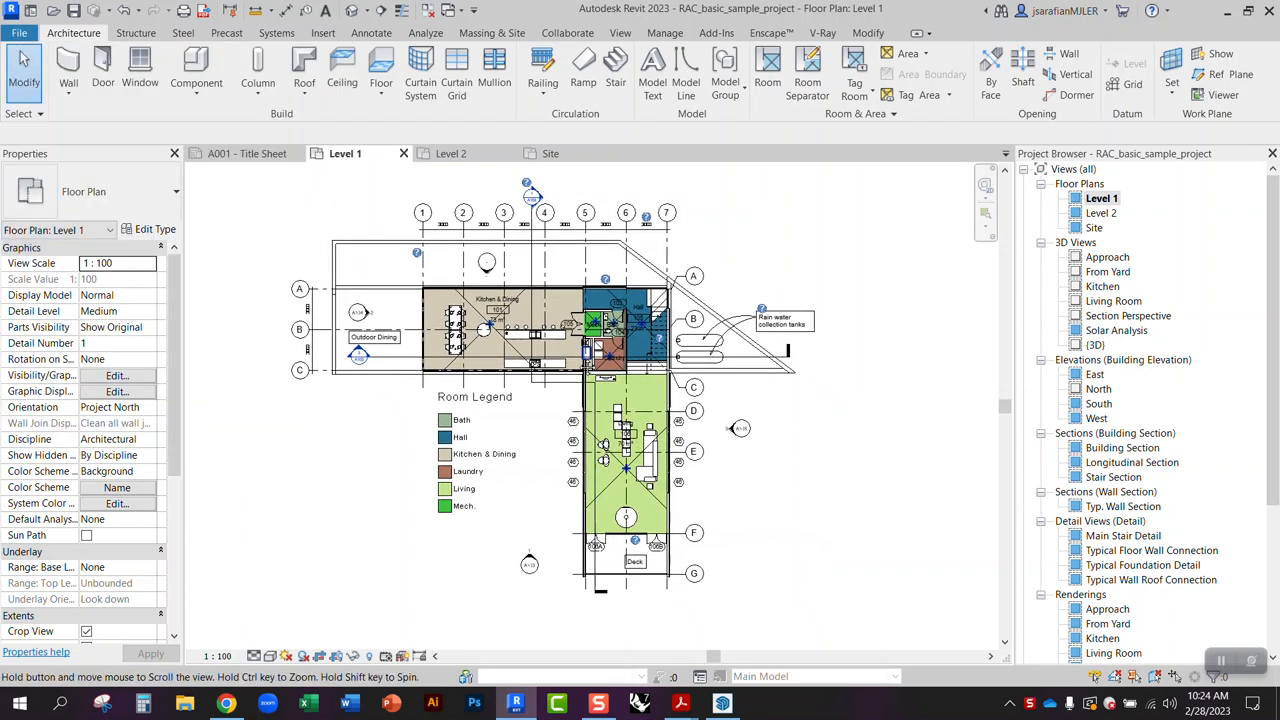
left_click(18, 32)
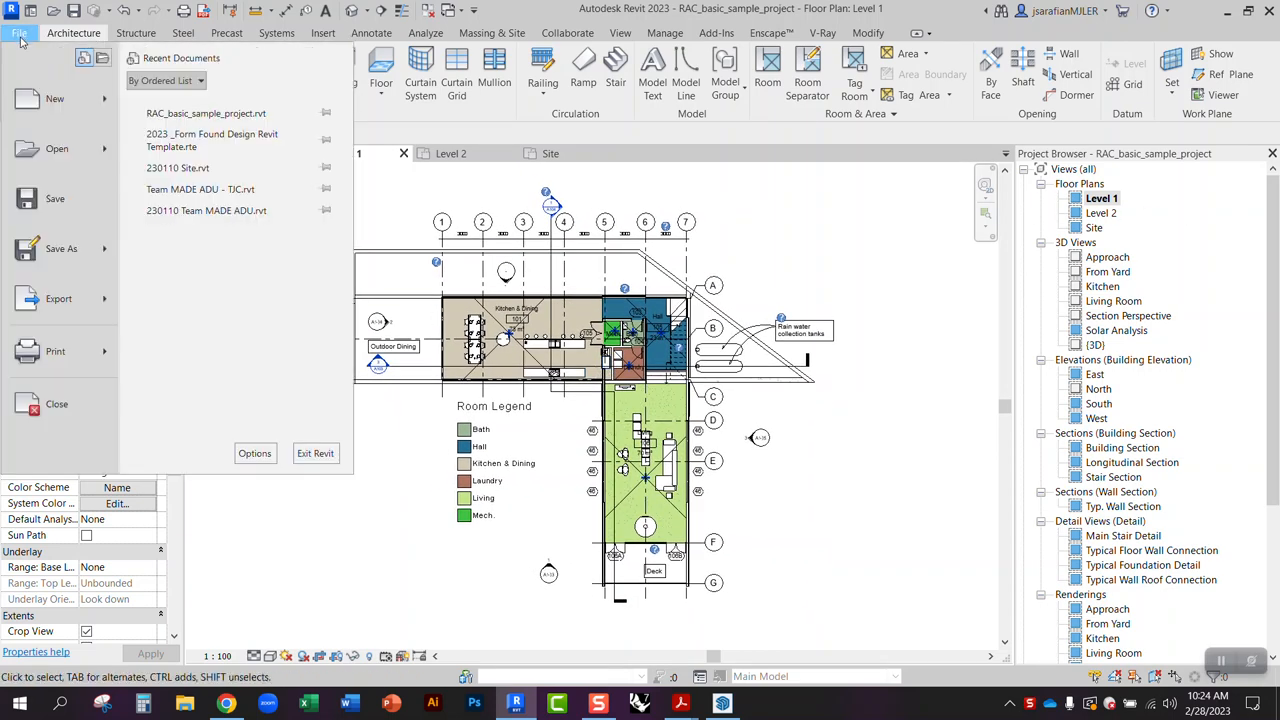
left_click(58, 298)
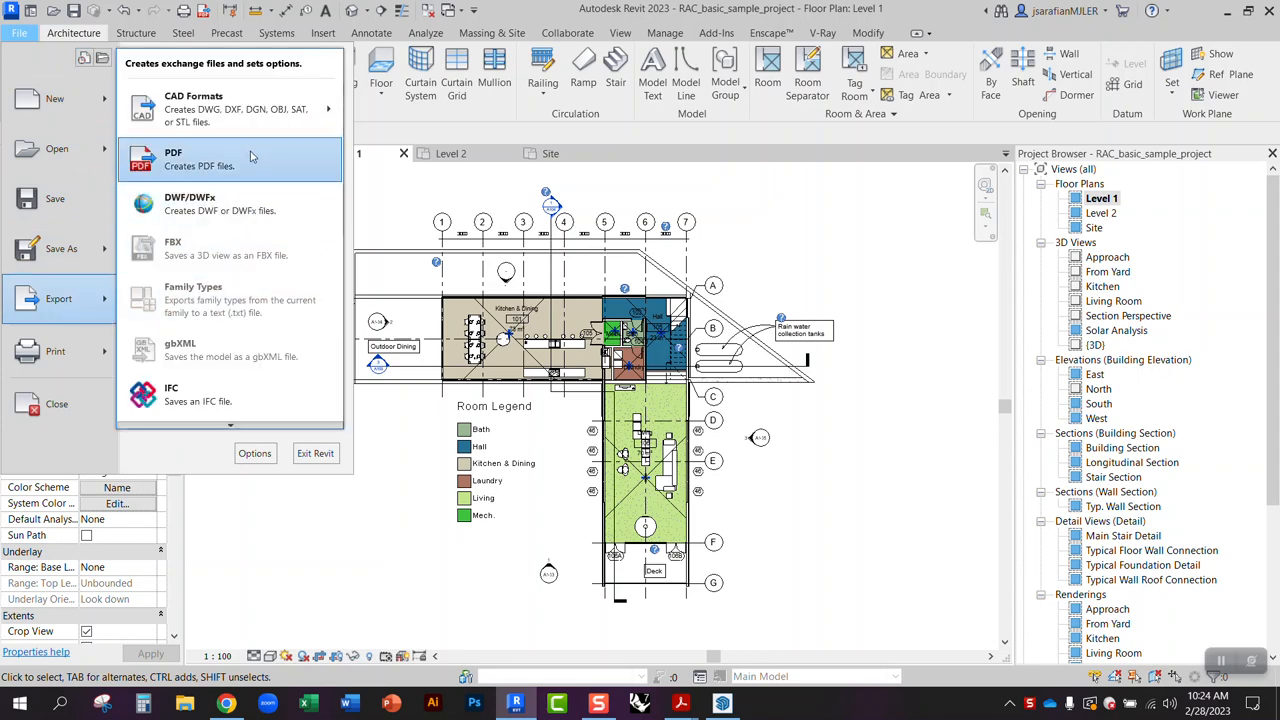
left_click(230, 108)
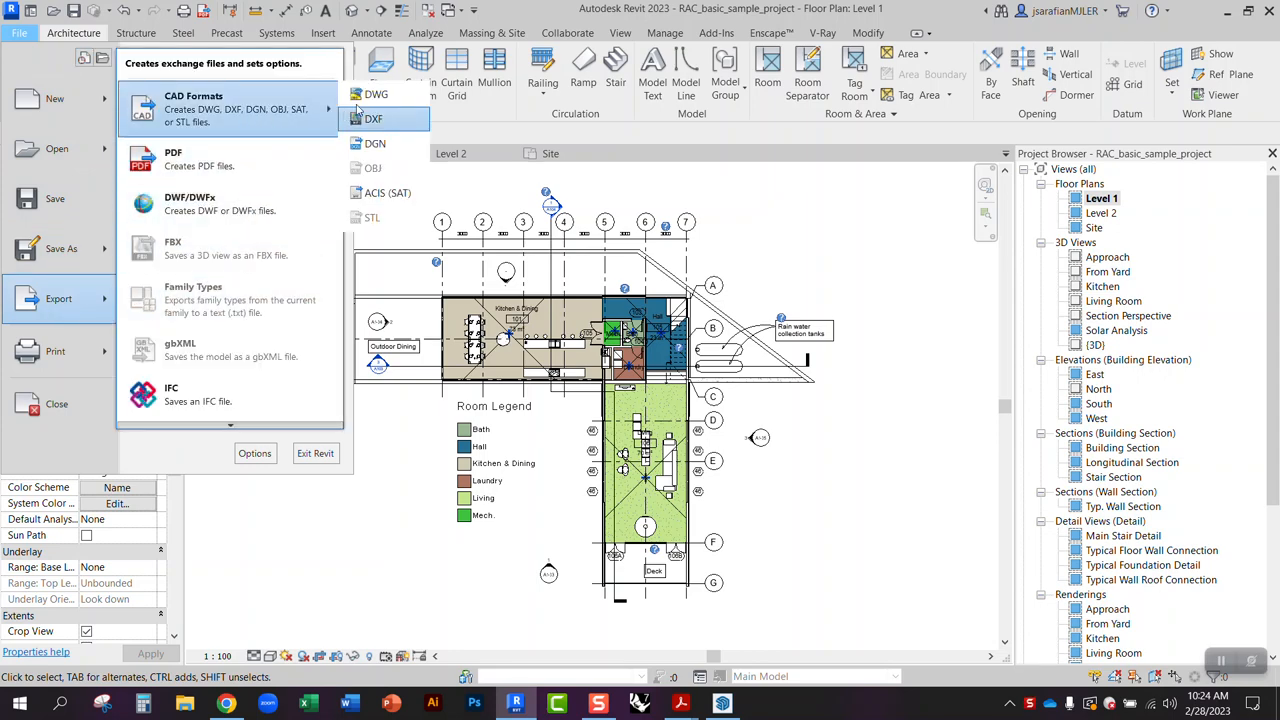
left_click(376, 94)
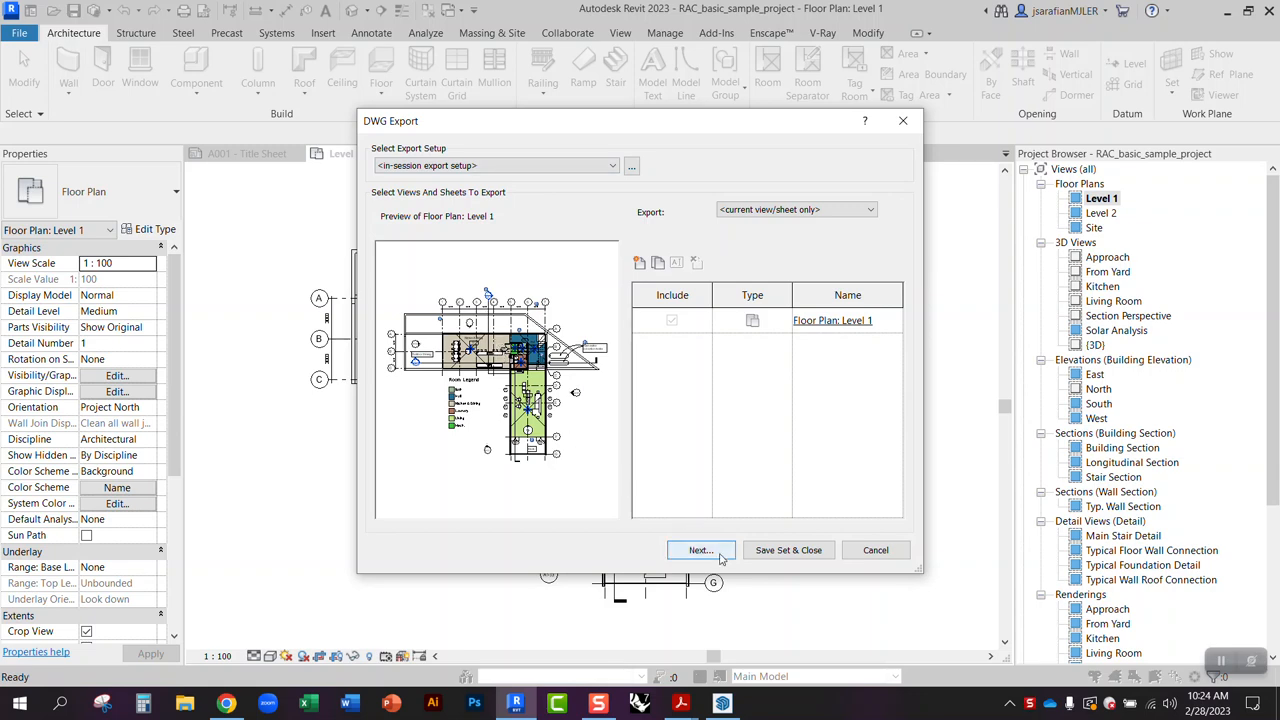
Choose the Desktop as the save location for the exported floor plan file.
left_click(700, 550)
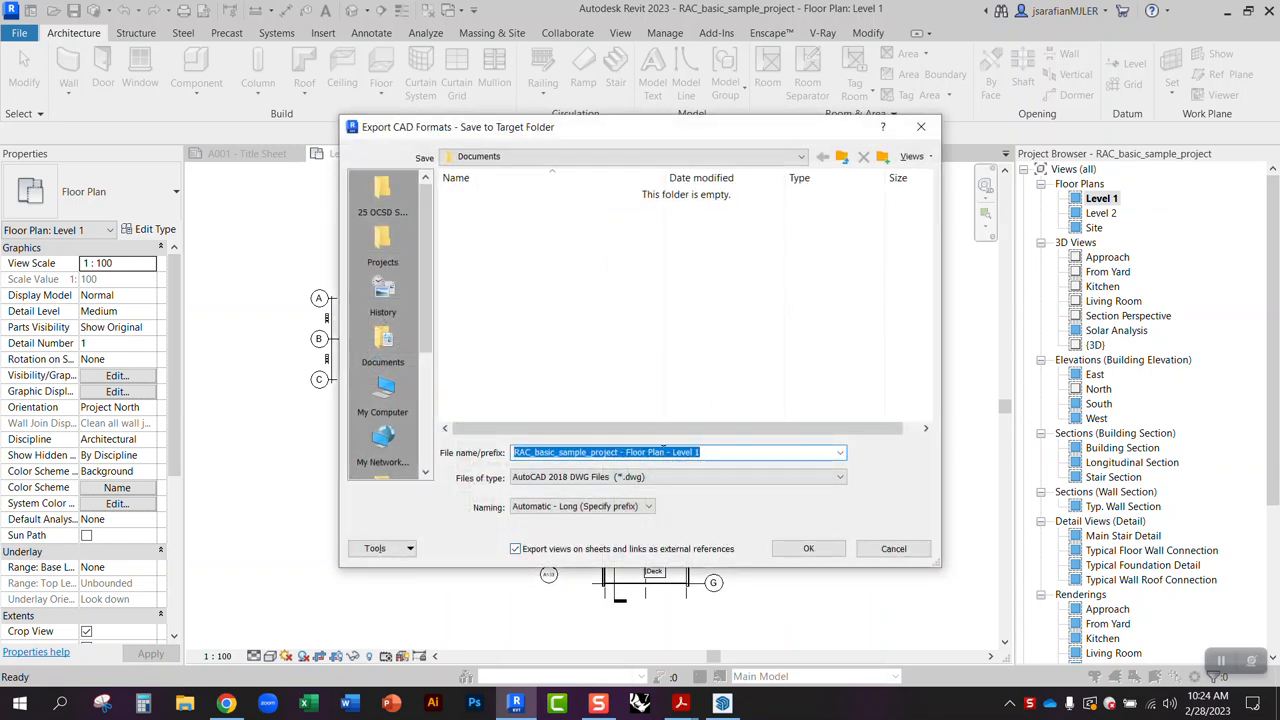
mouse_move(572, 272)
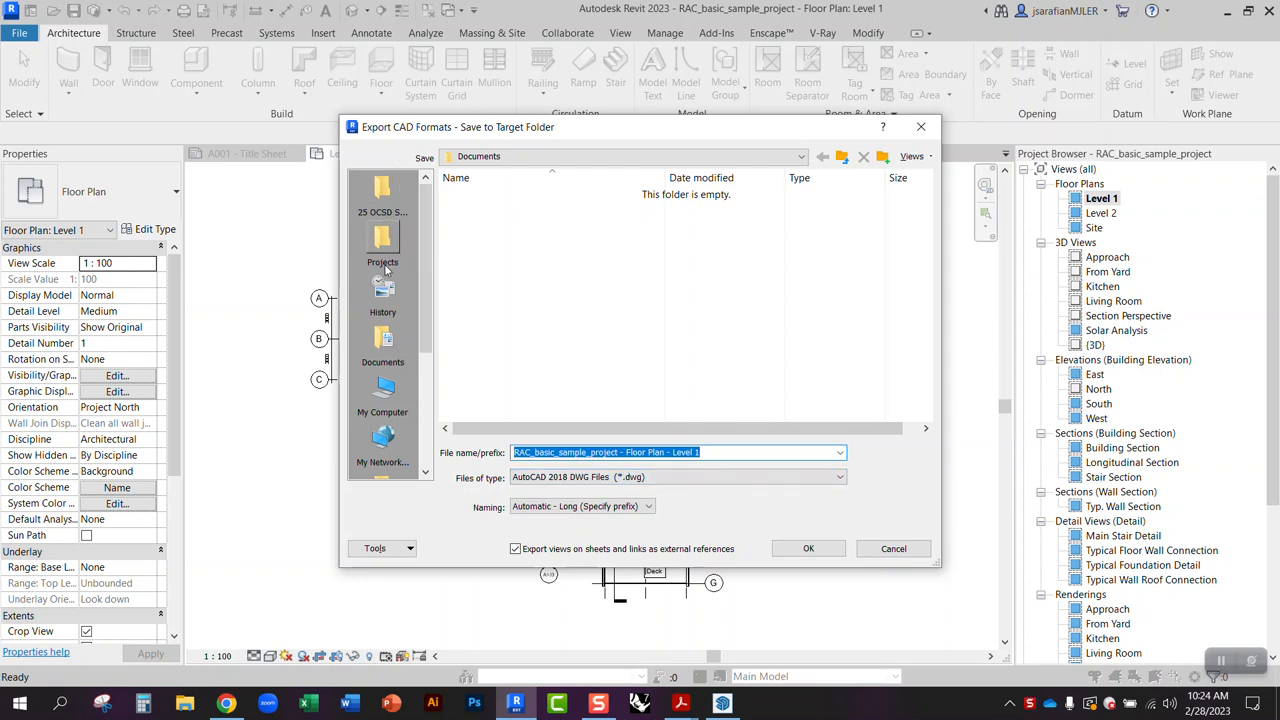
scroll("down", 3)
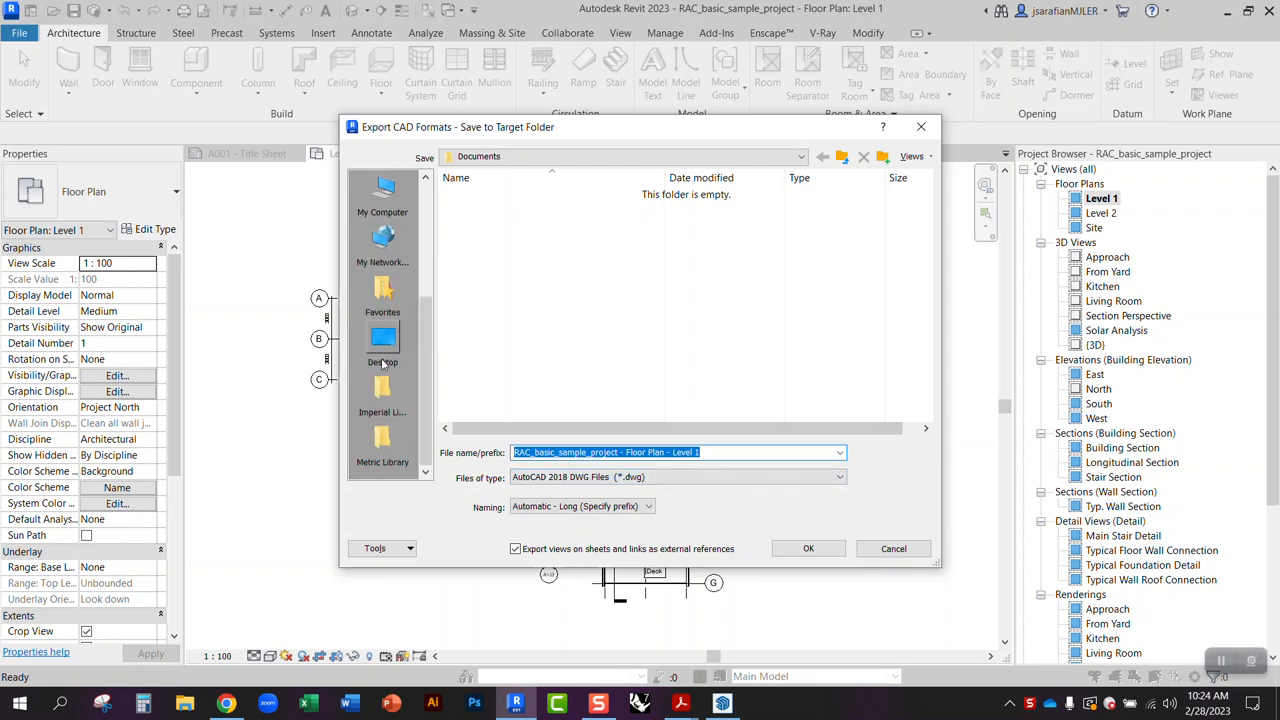
left_click(382, 340)
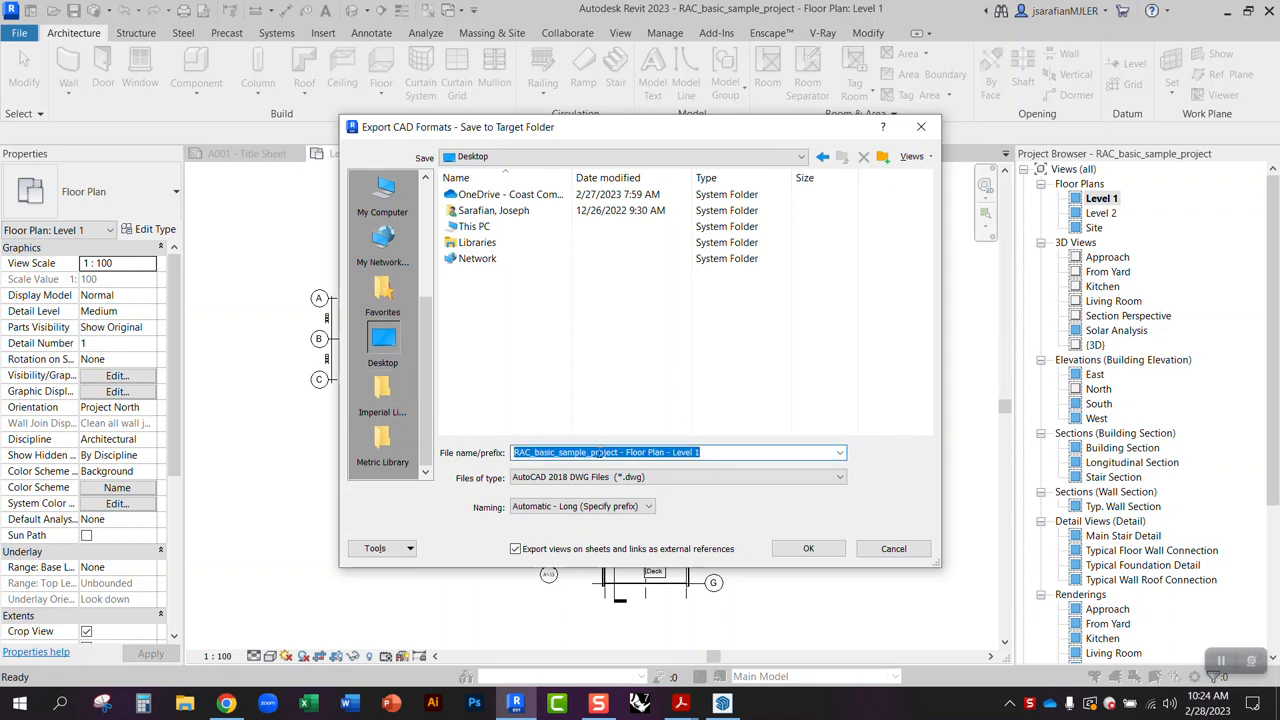
type("Floor Plan CAD")
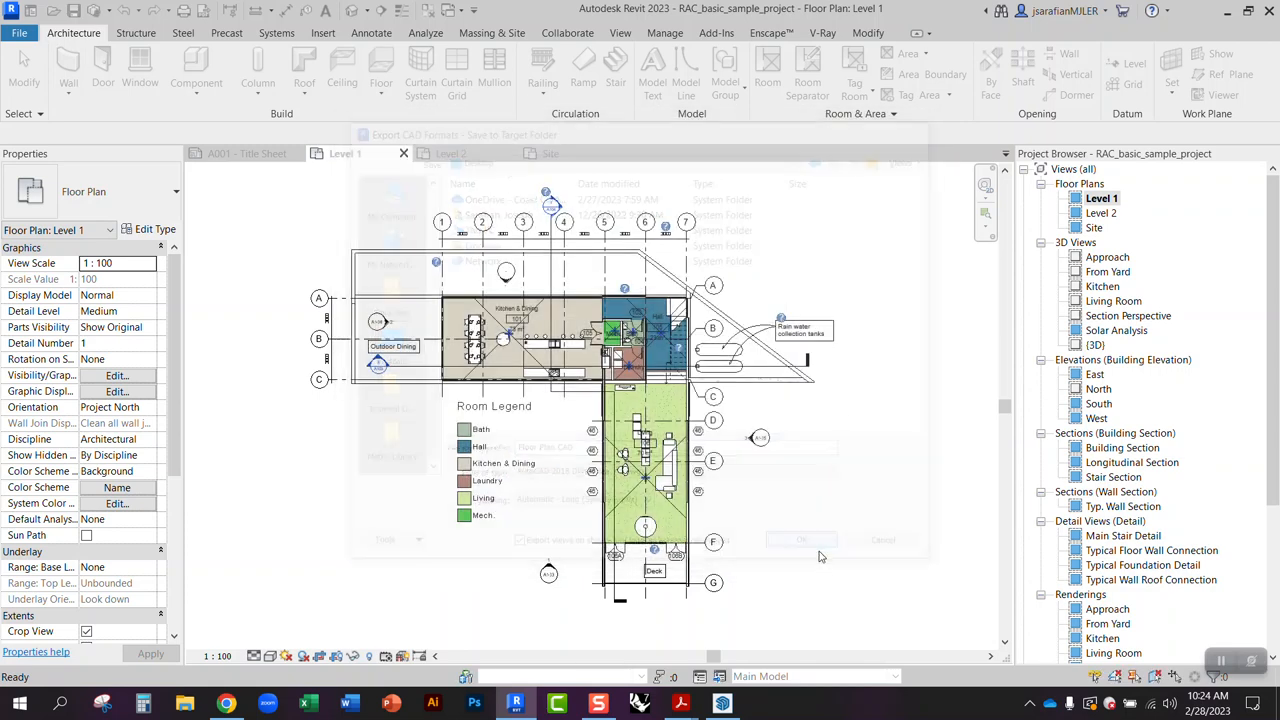
Finish the DWG export and bring the SketchUp framing resources model to the front.
left_click(800, 540)
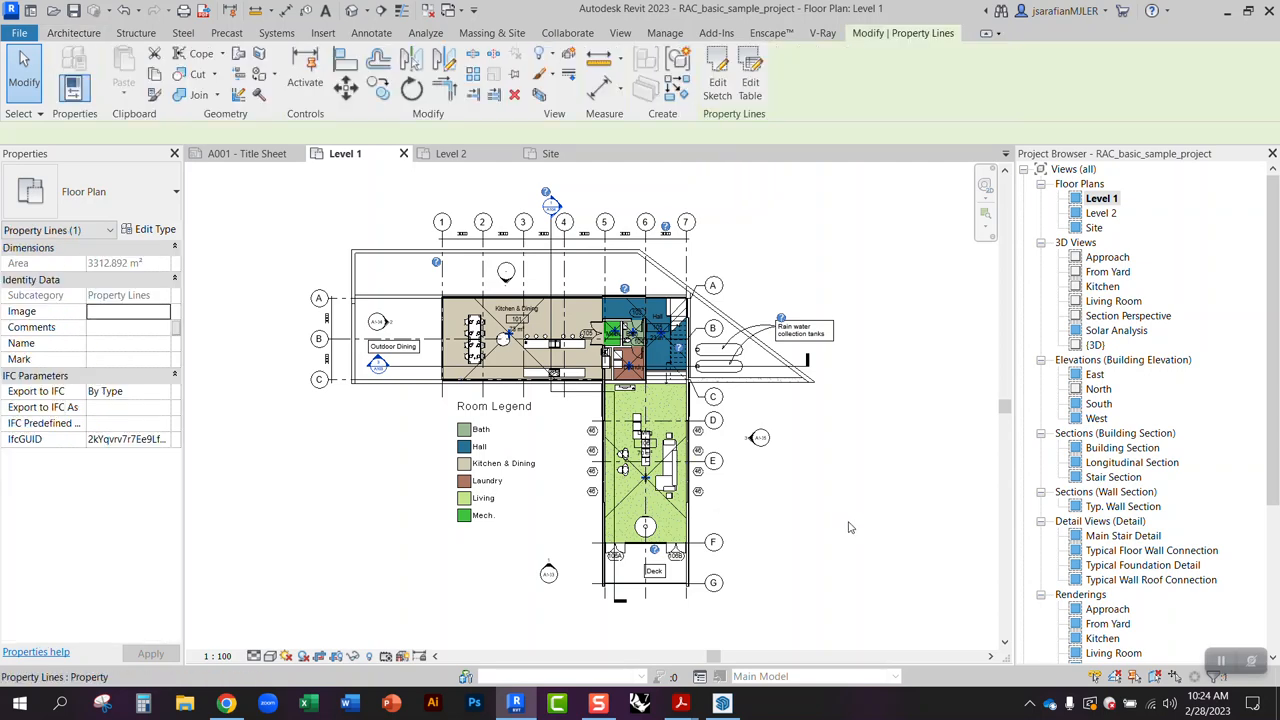
left_click(722, 704)
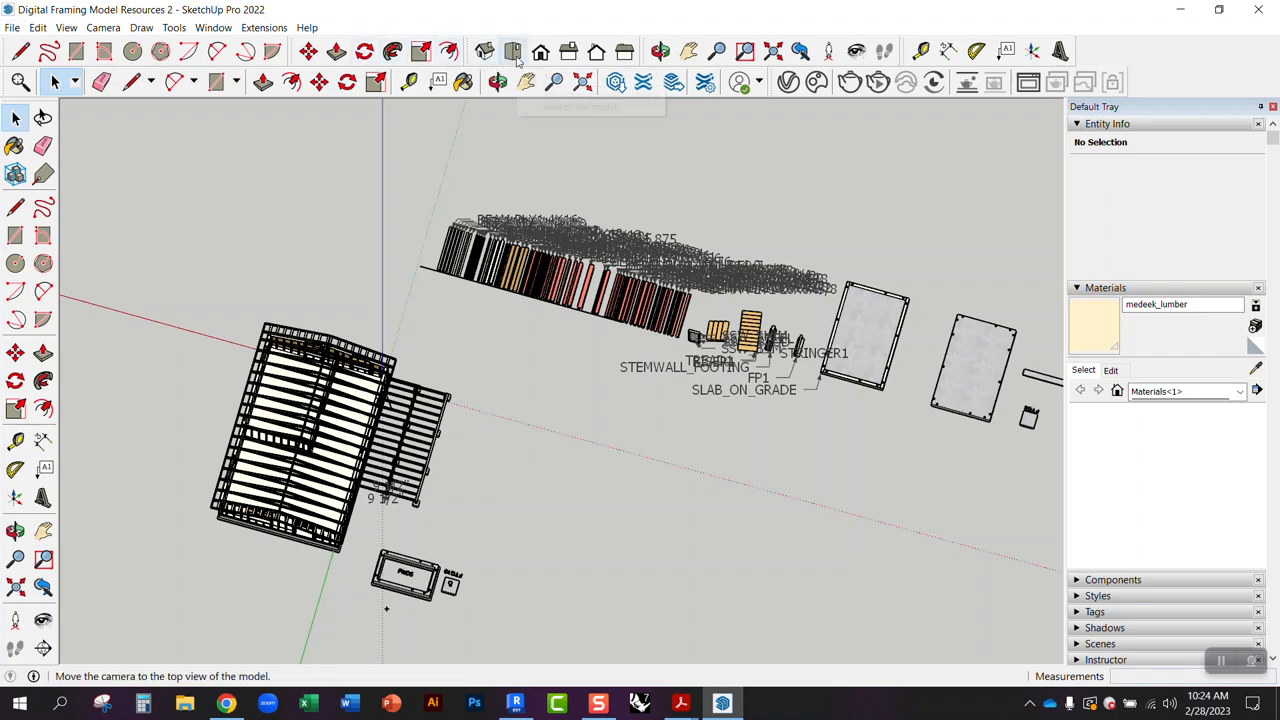
In Top view, import the exported Level 1 floor plan DWG beside the framing pieces.
left_click(512, 52)
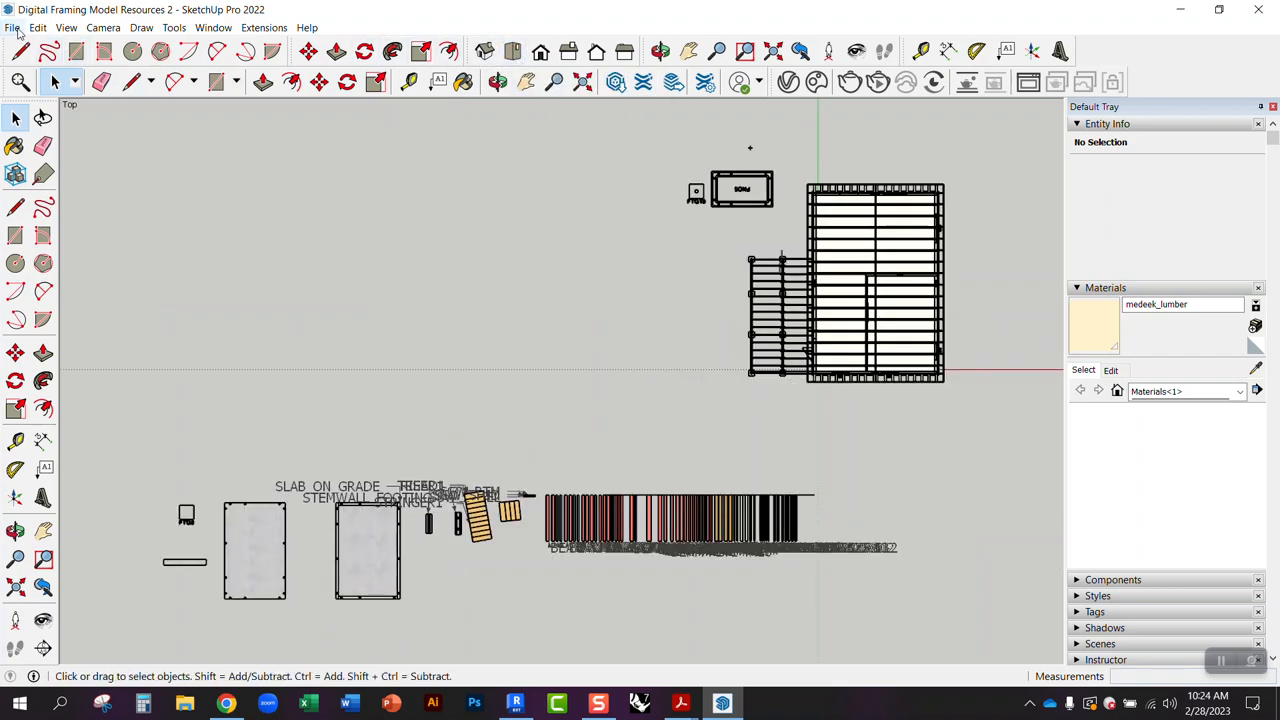
left_click(12, 28)
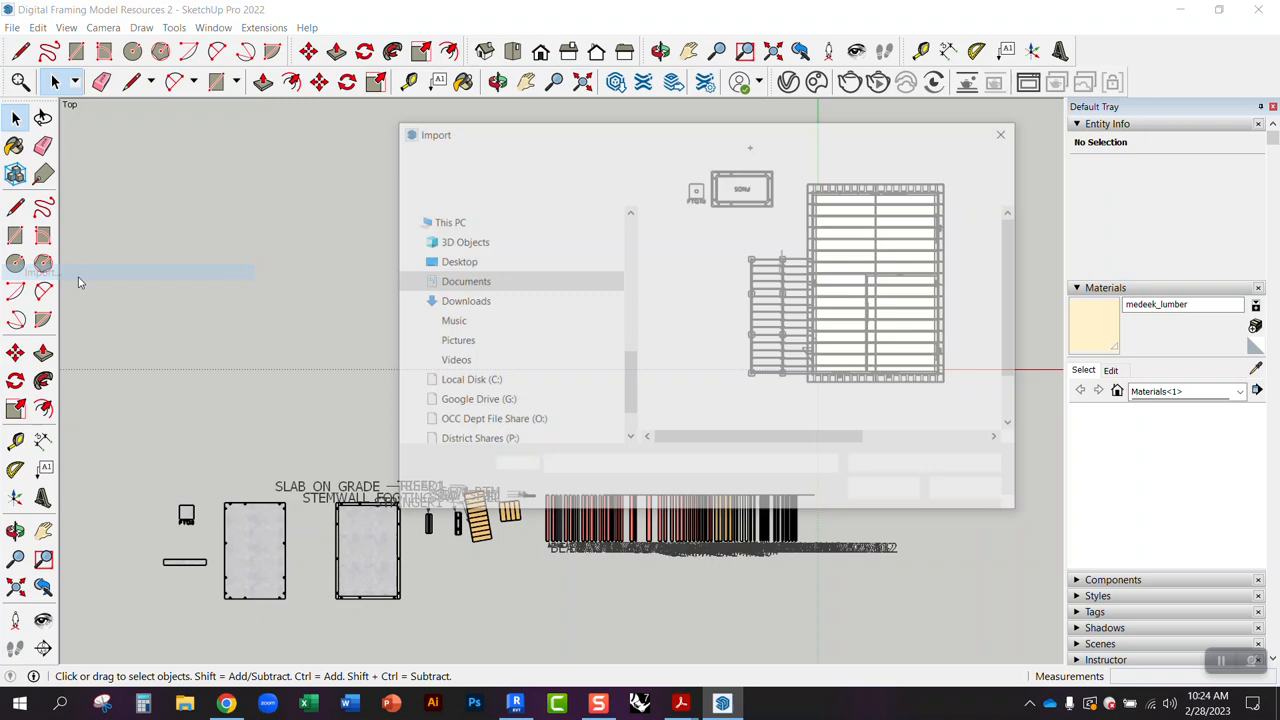
left_click(466, 280)
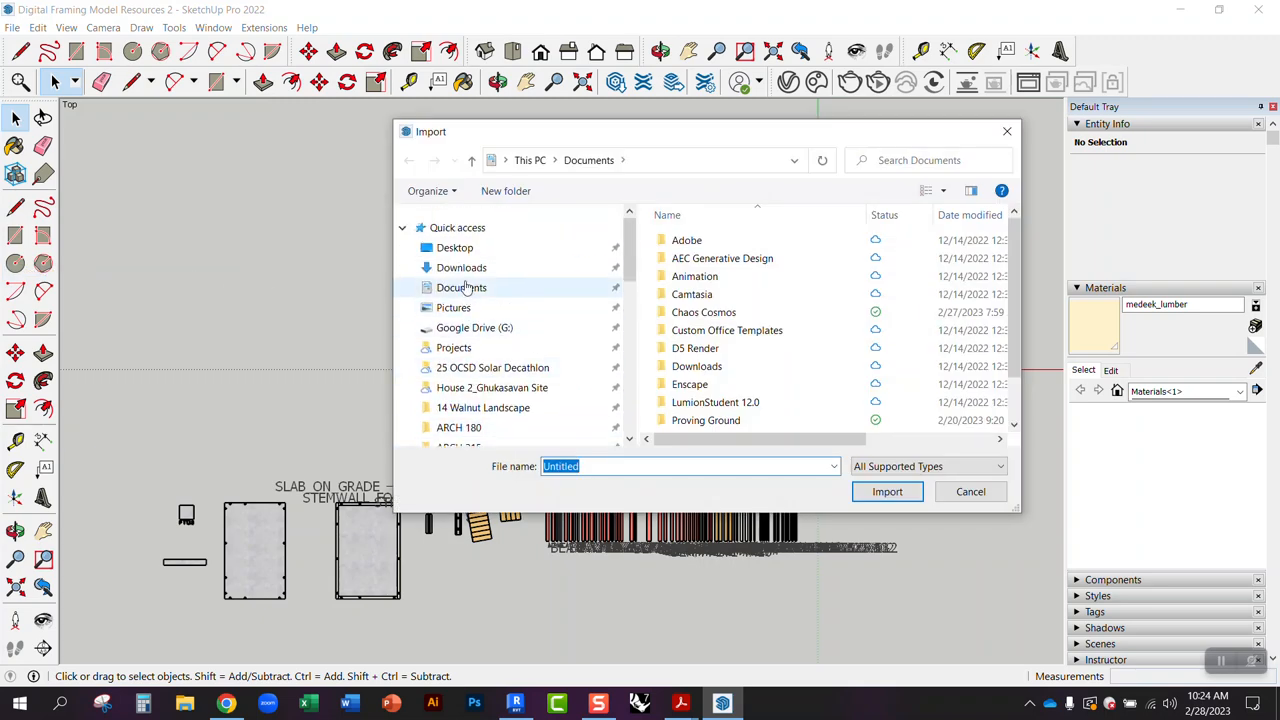
left_click(886, 492)
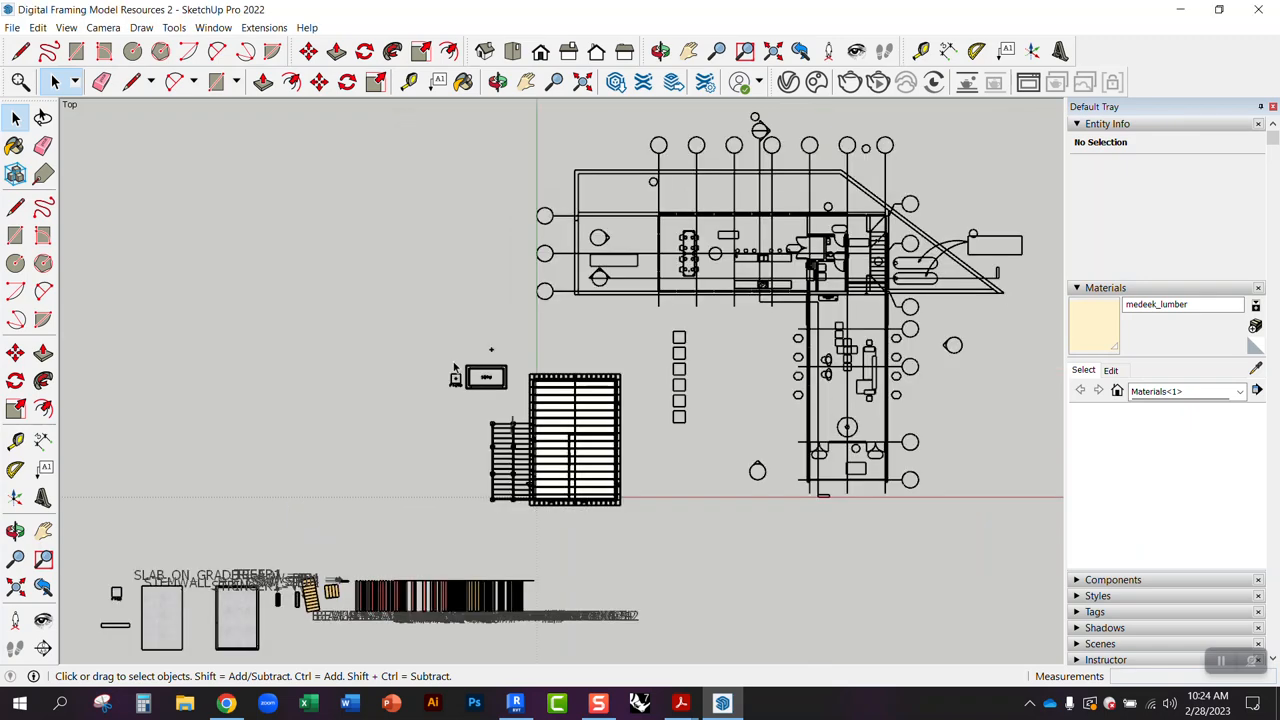
mouse_move(668, 400)
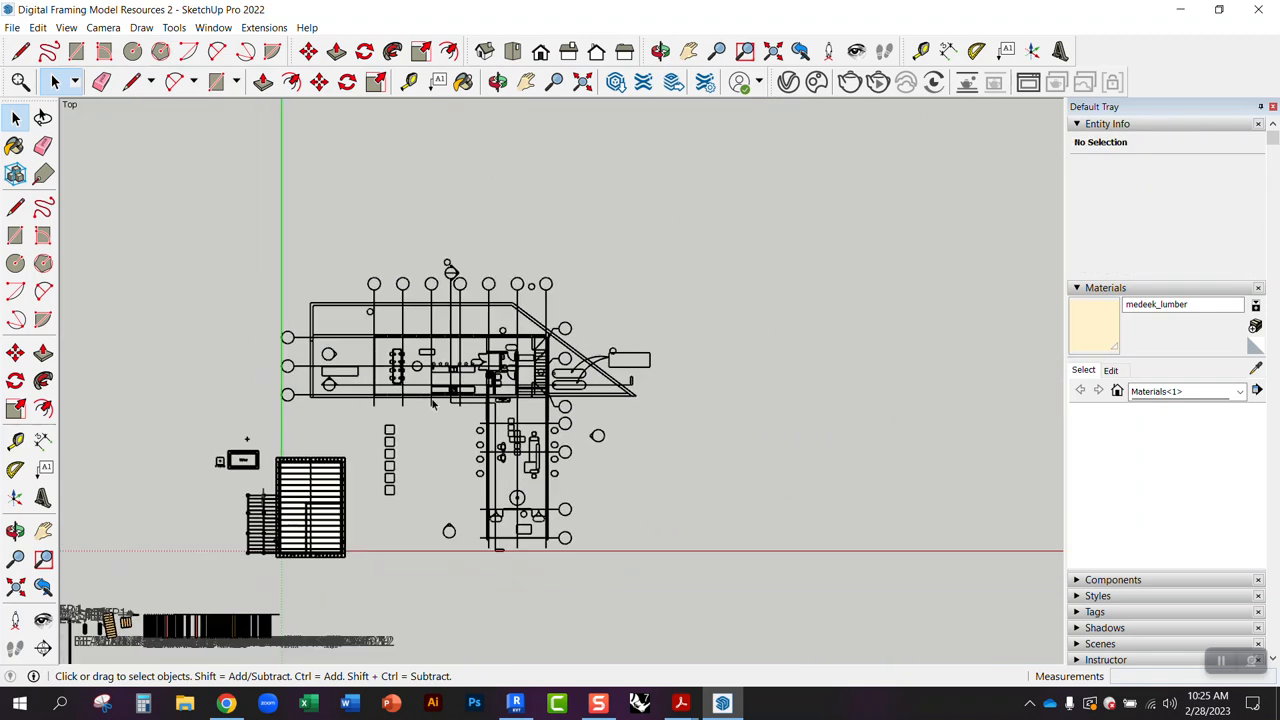
Delete the imported plan's column grid lines and grid bubbles.
left_click(530, 404)
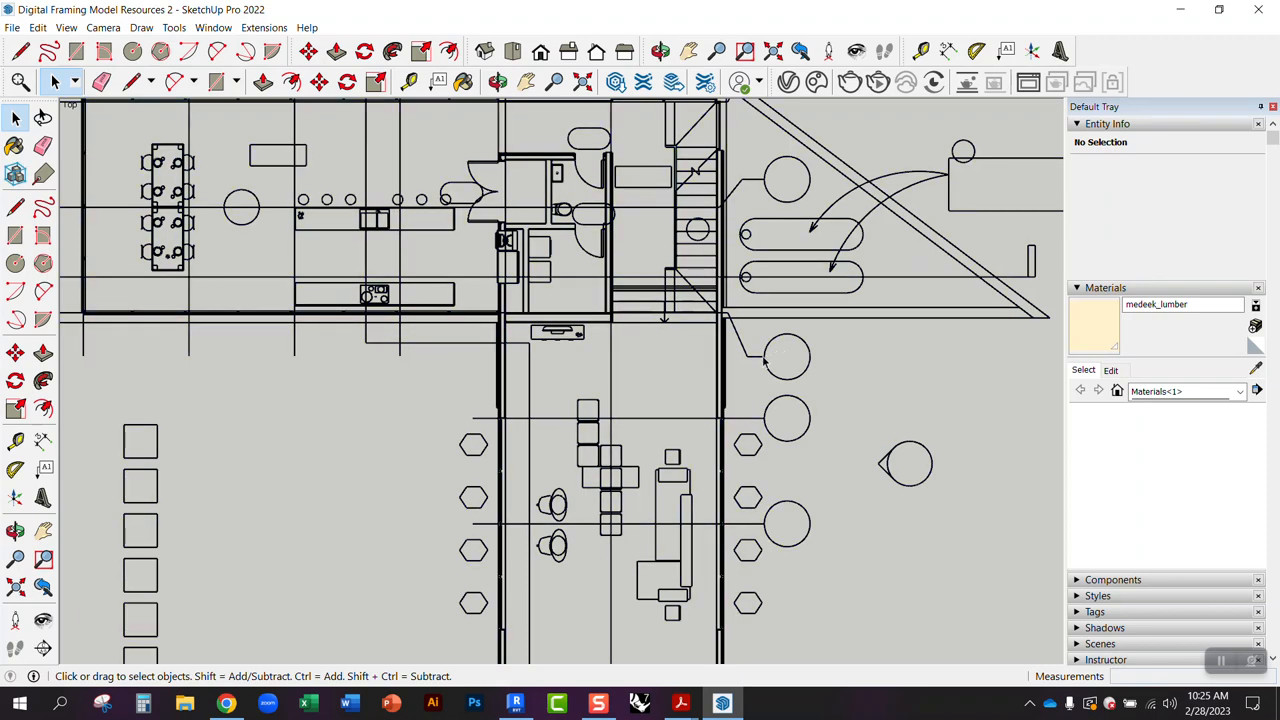
left_click(788, 356)
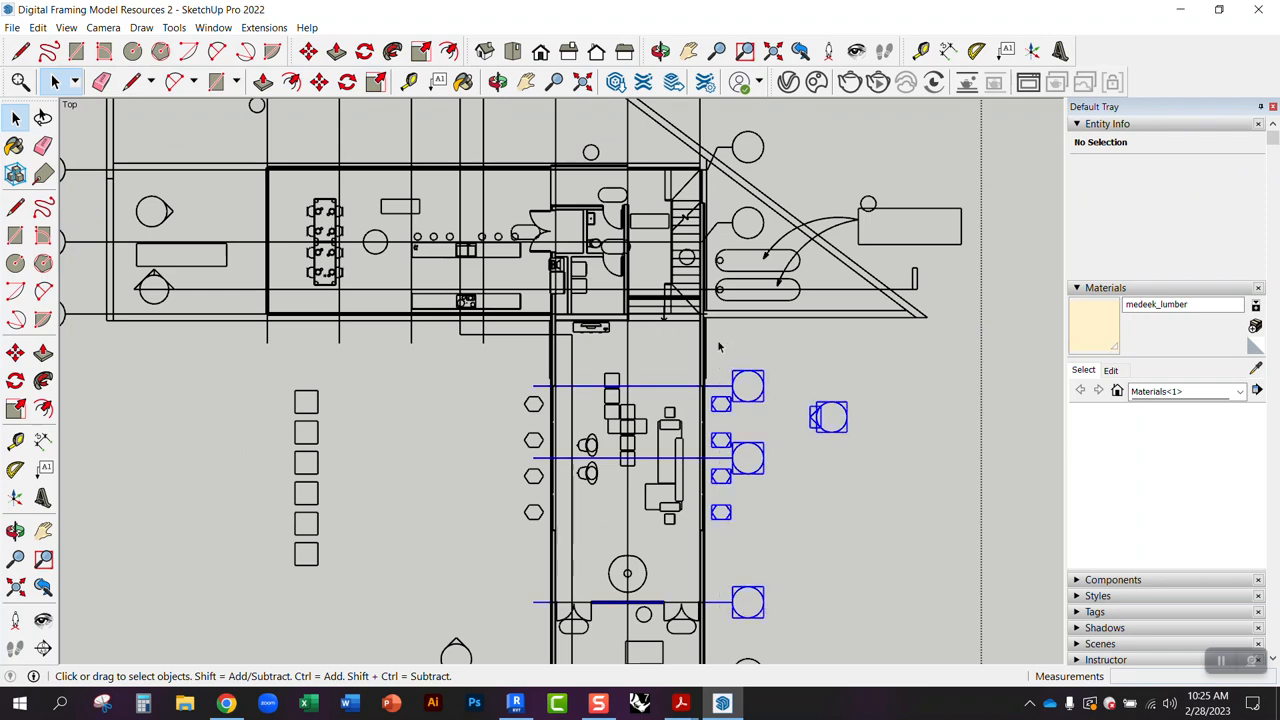
left_click(544, 540)
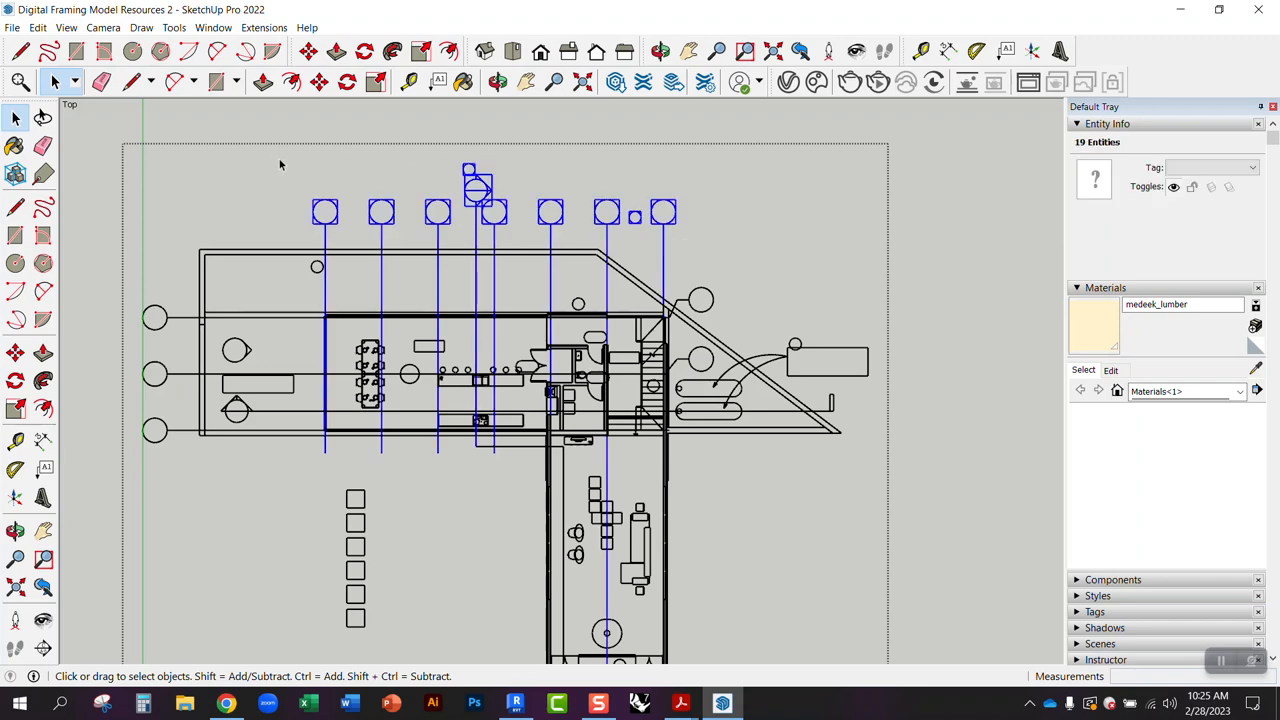
left_click(536, 200)
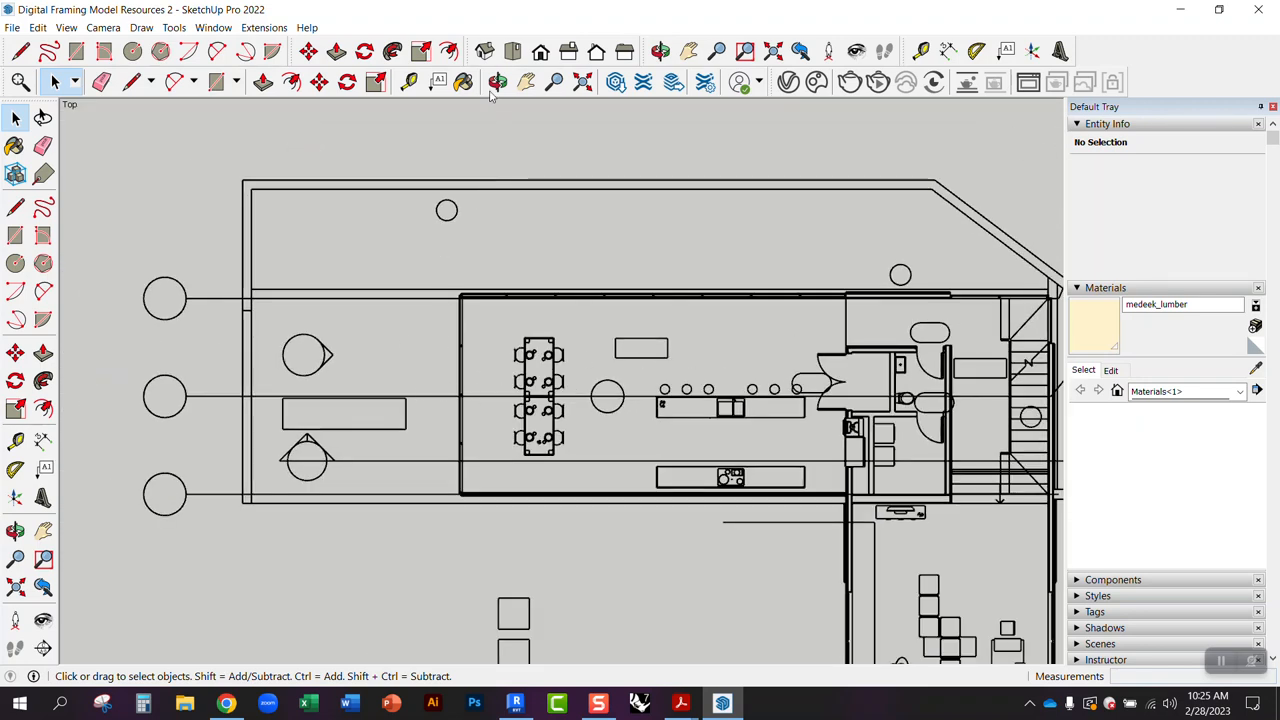
Place a horizontal guide above the top wall and begin a line at its left end.
left_click(16, 206)
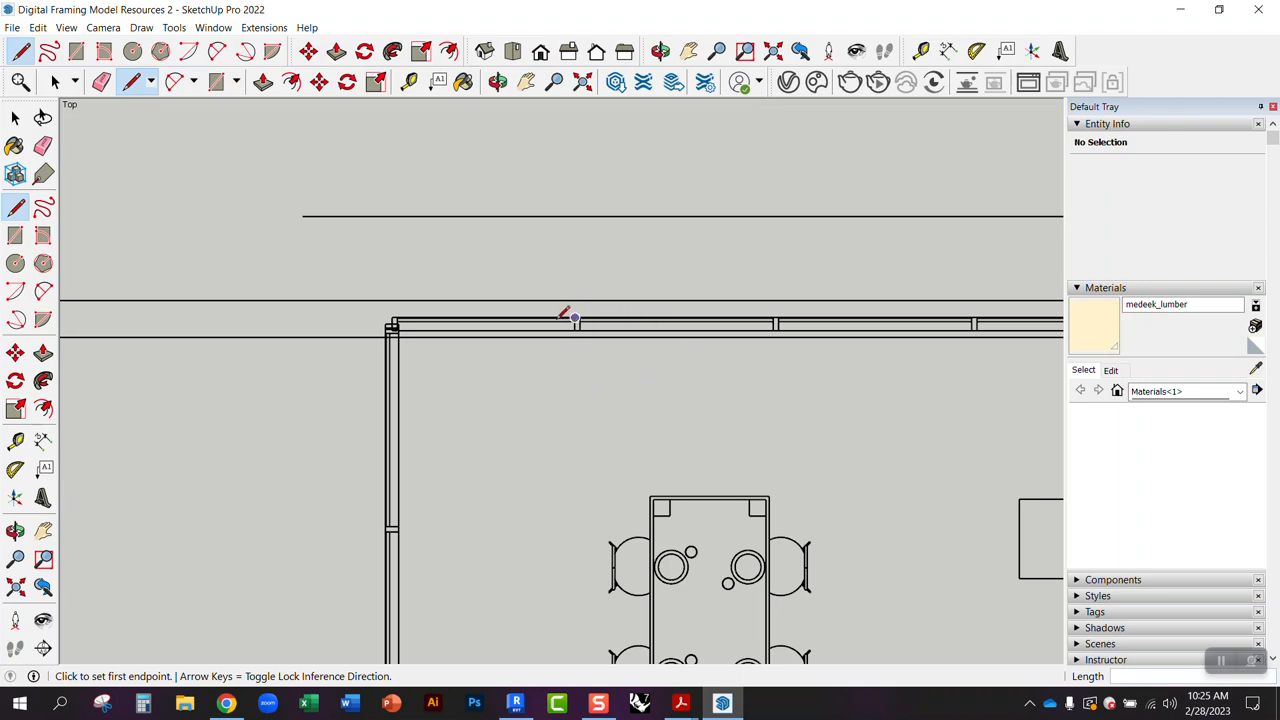
mouse_move(276, 168)
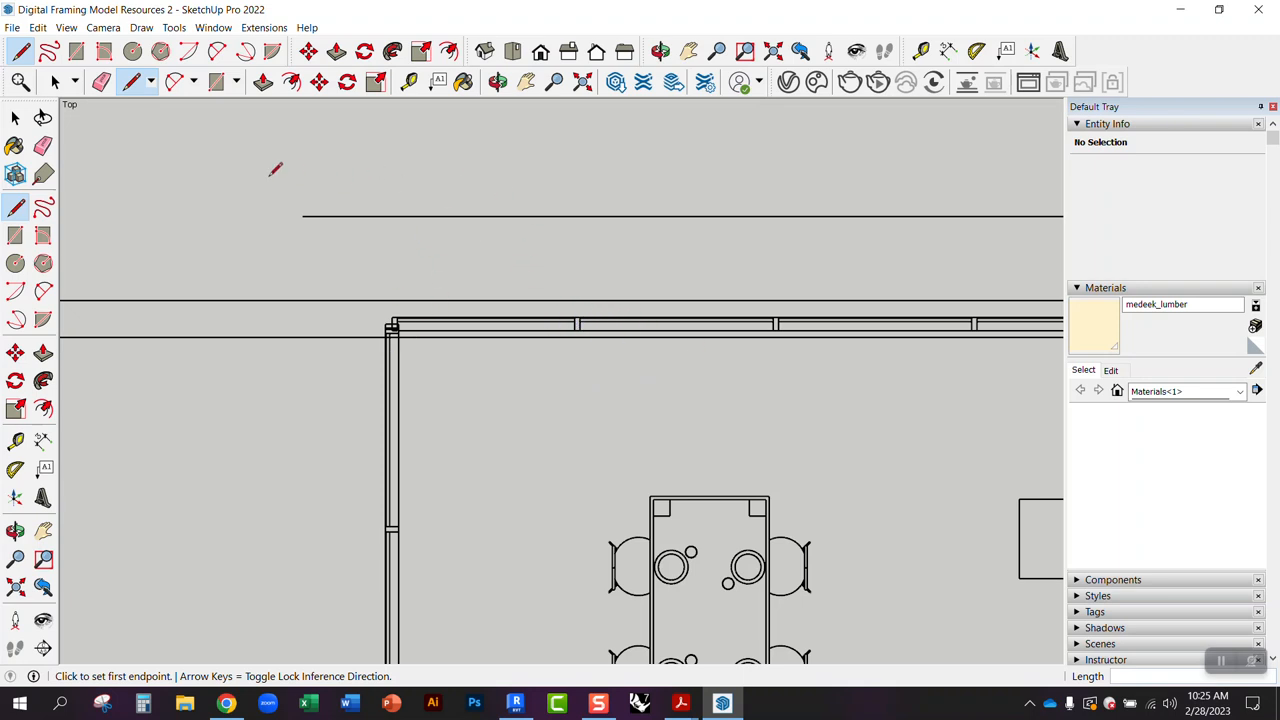
mouse_move(78, 328)
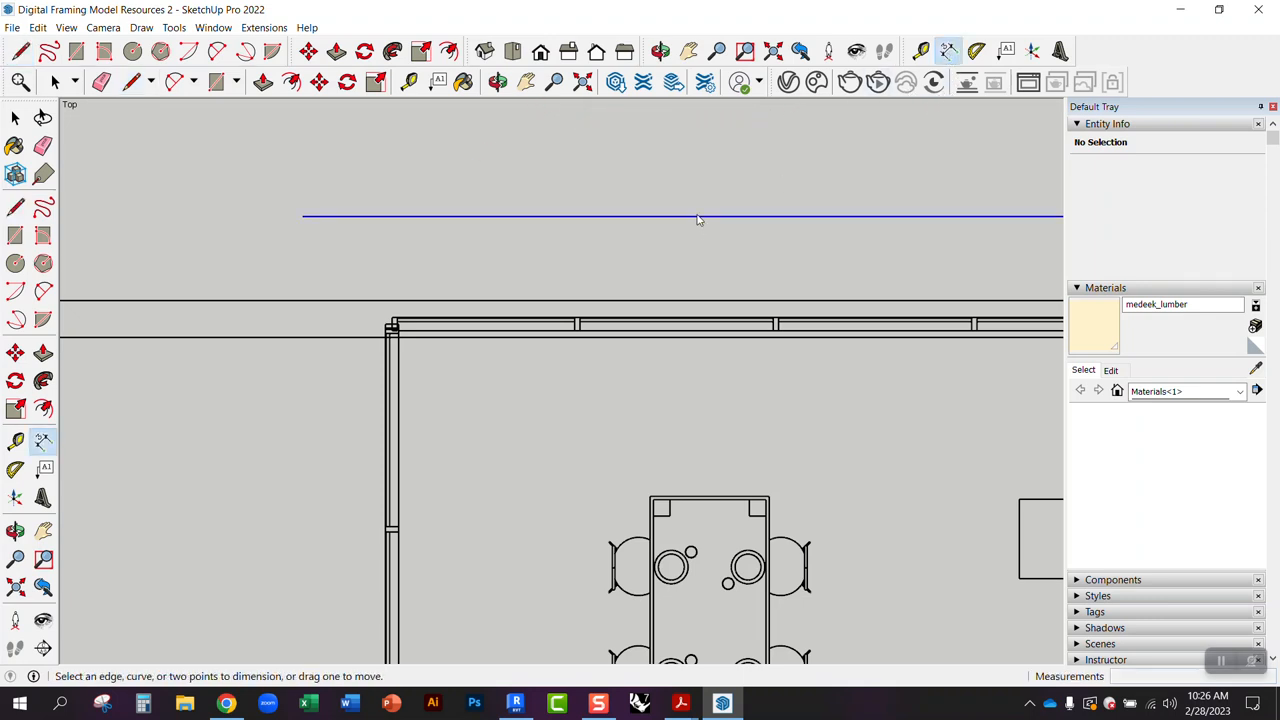
left_click(698, 216)
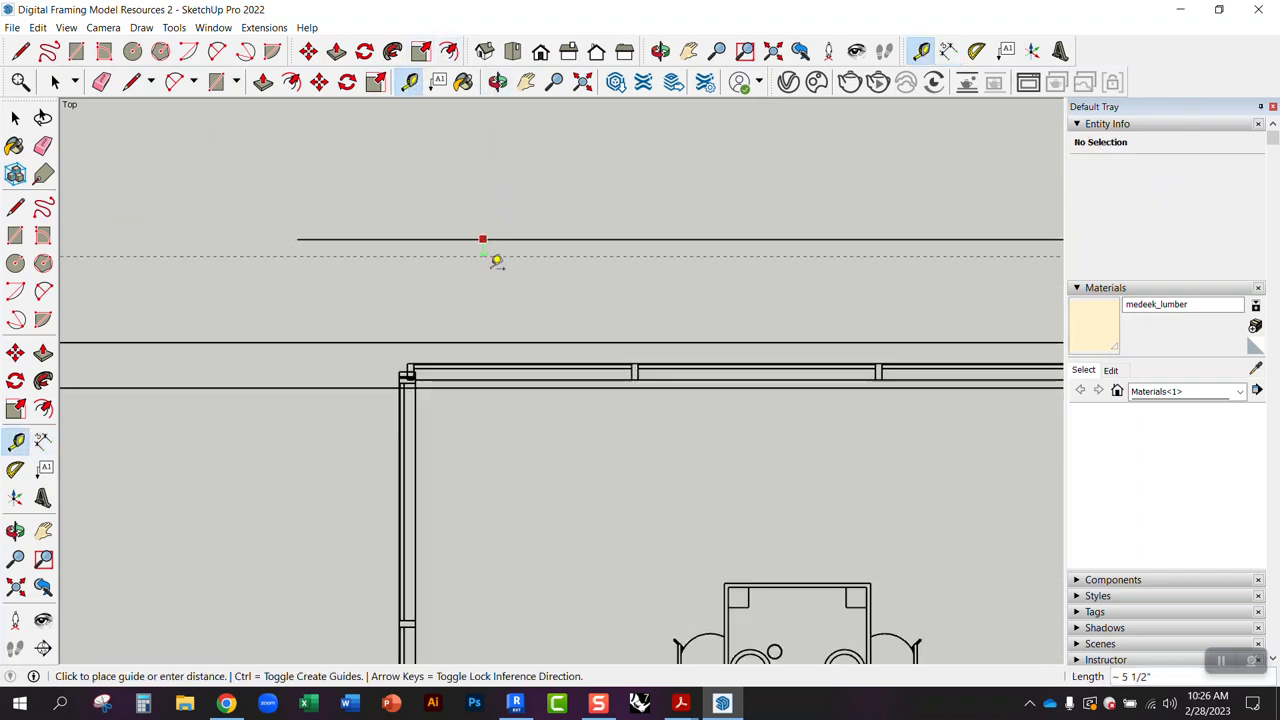
mouse_move(492, 360)
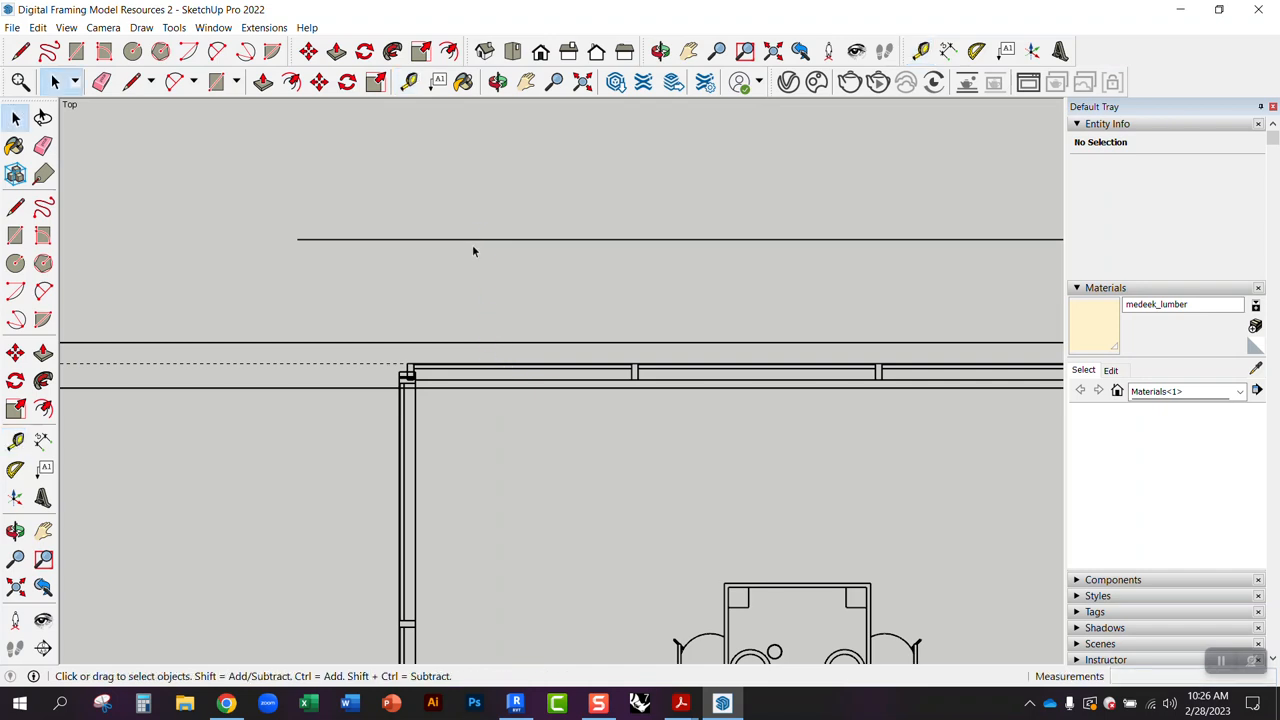
left_click(476, 240)
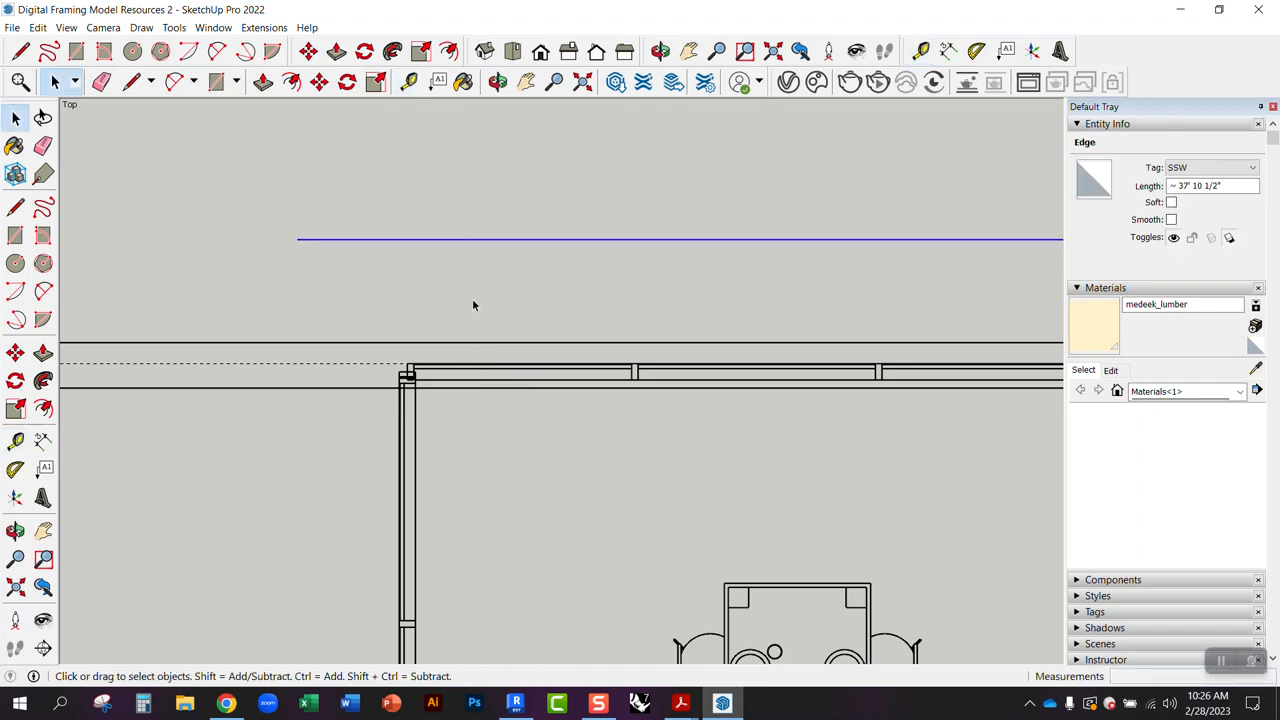
left_click(308, 52)
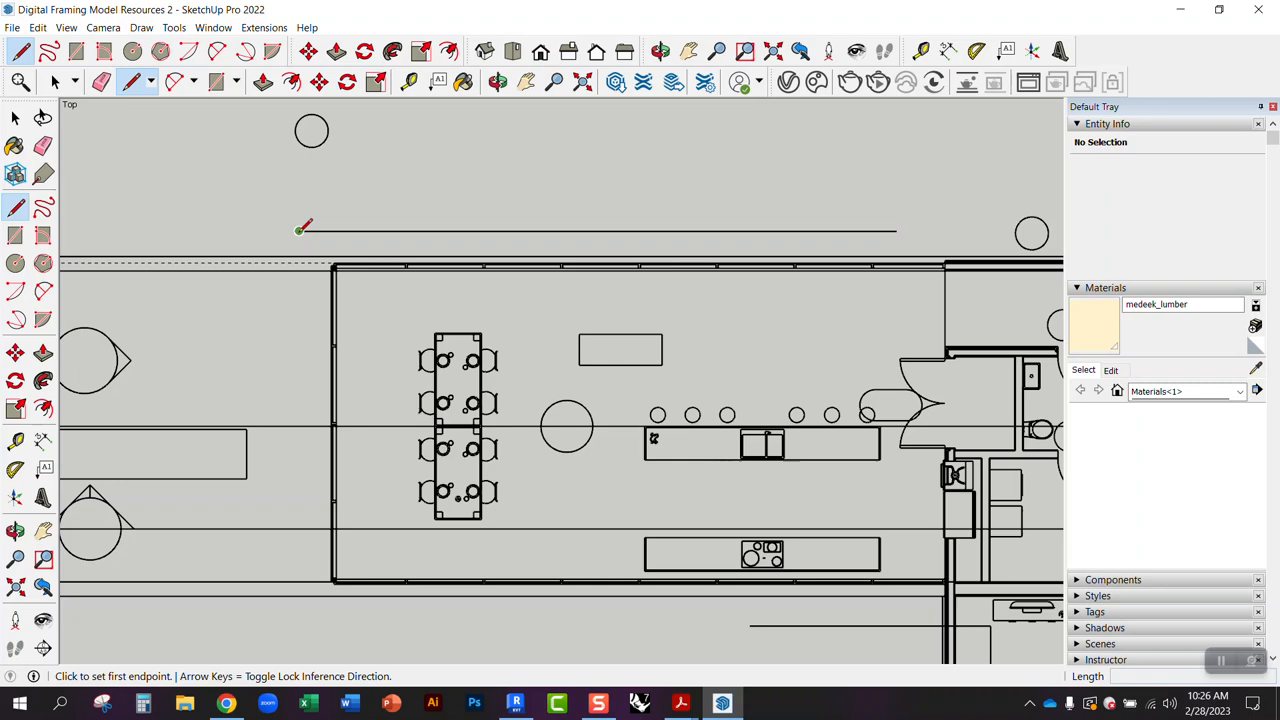
left_click(298, 228)
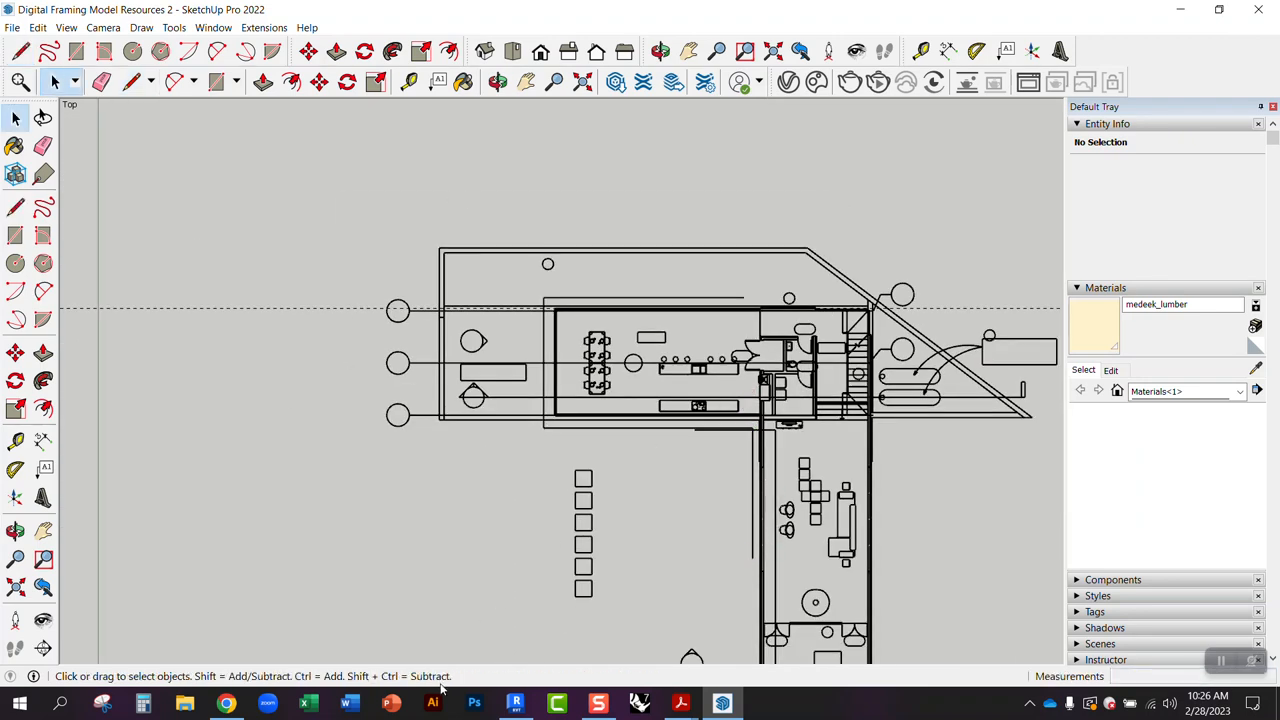
Back in Revit, switch to the Site floor plan and bring up the roof's context menu.
left_click(516, 704)
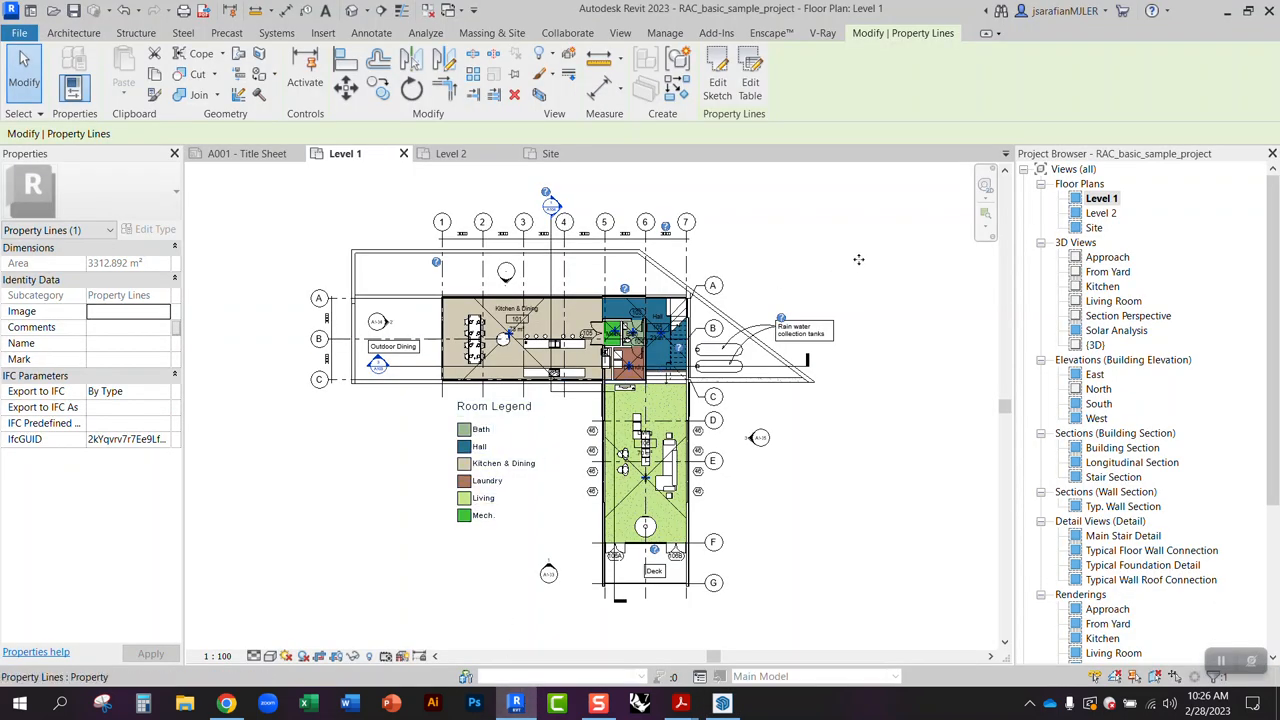
left_click(552, 152)
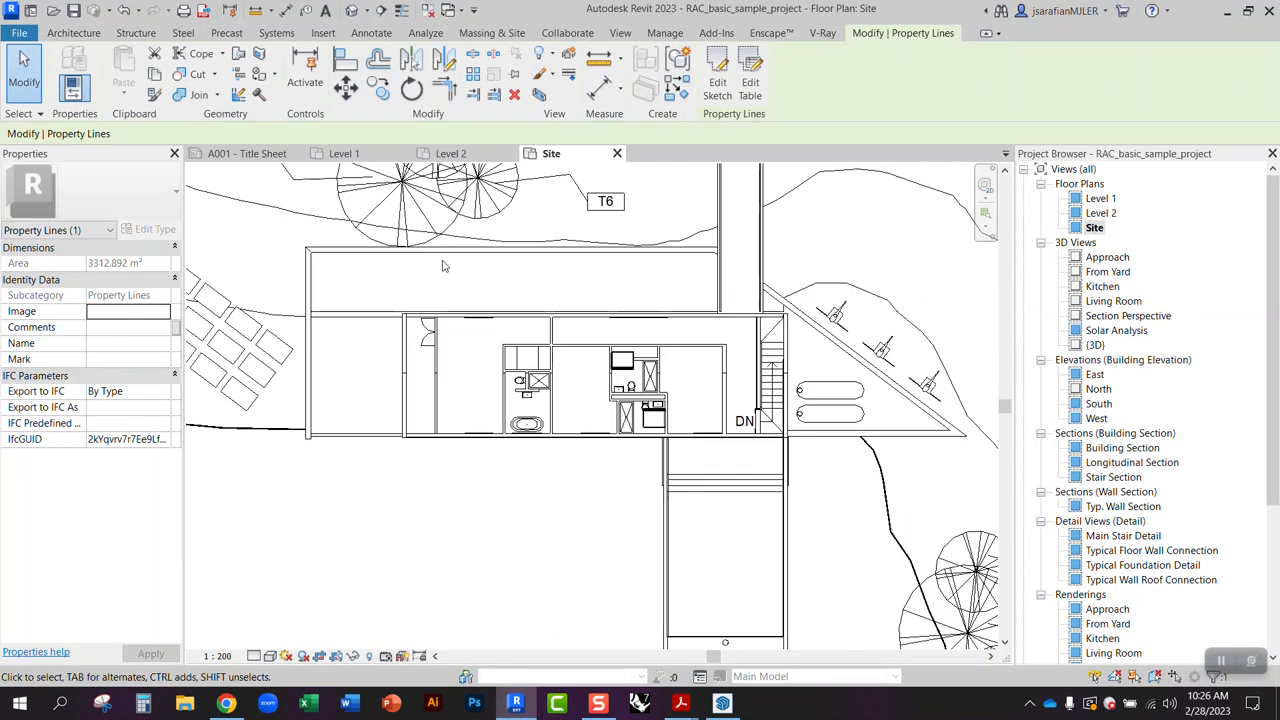
scroll("down", 3)
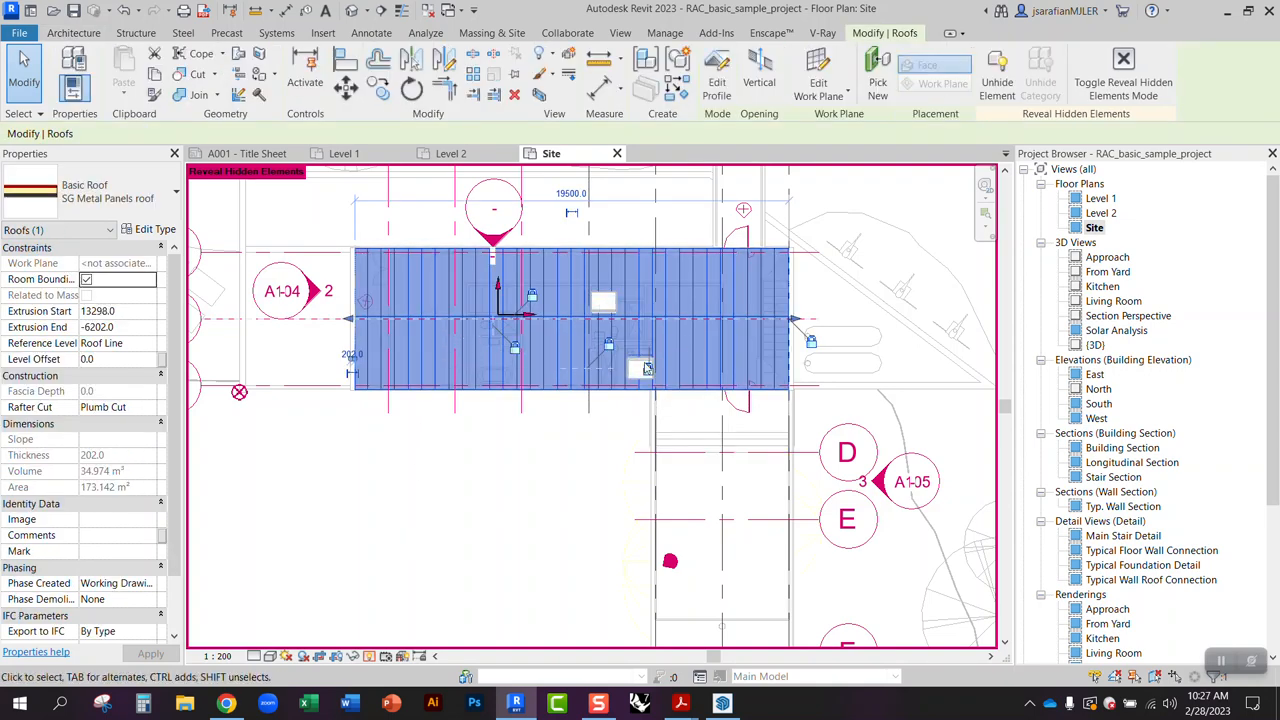
right_click(640, 368)
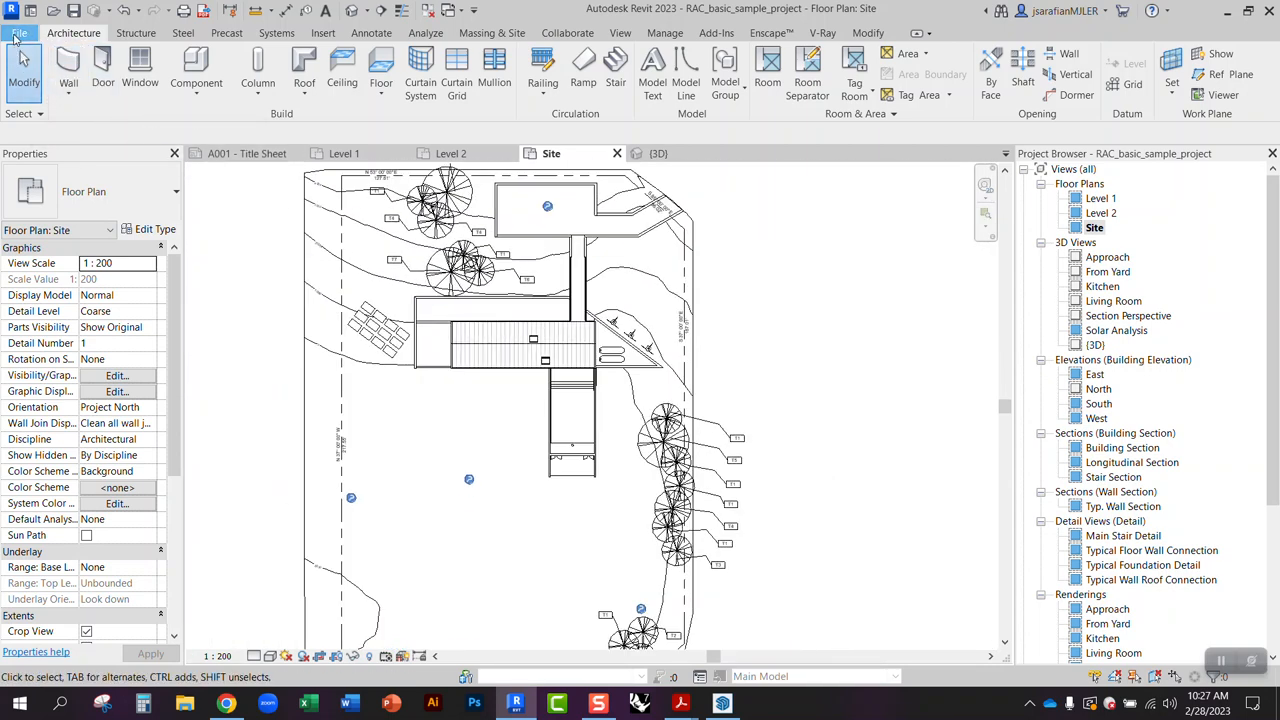
Export the Site plan as a DWG named Roof Plan to the Desktop.
left_click(58, 298)
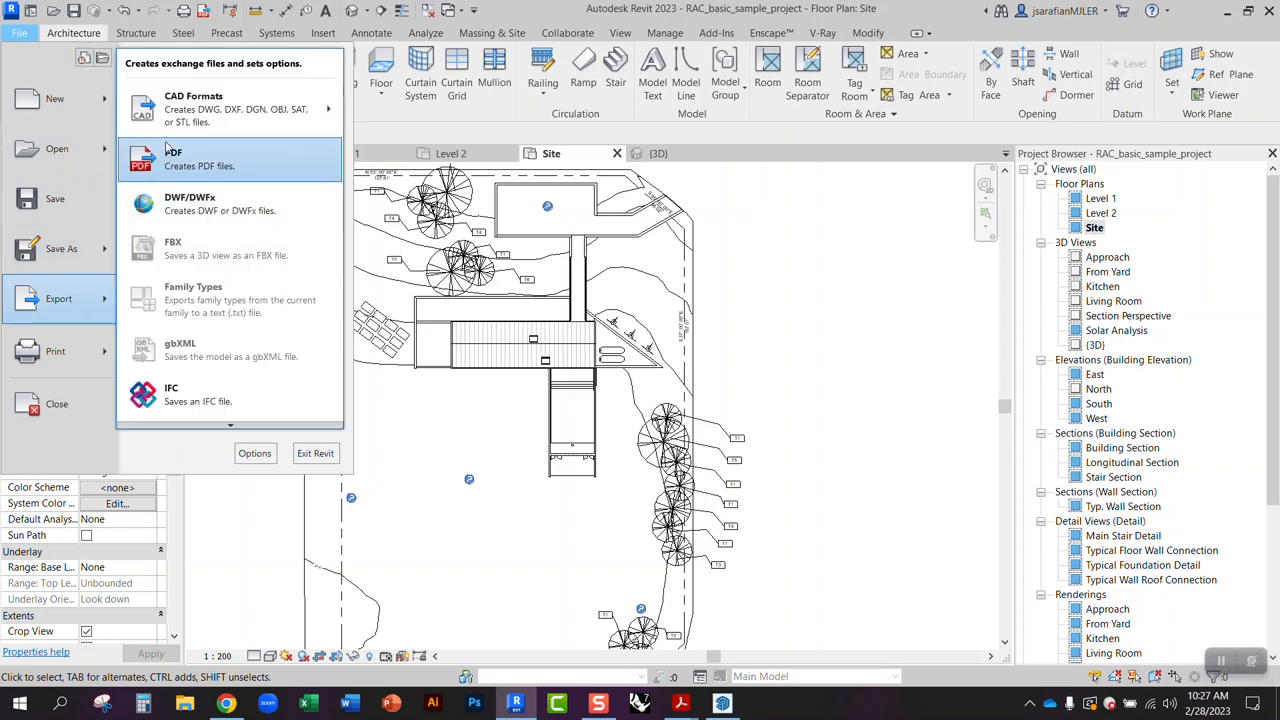
left_click(192, 108)
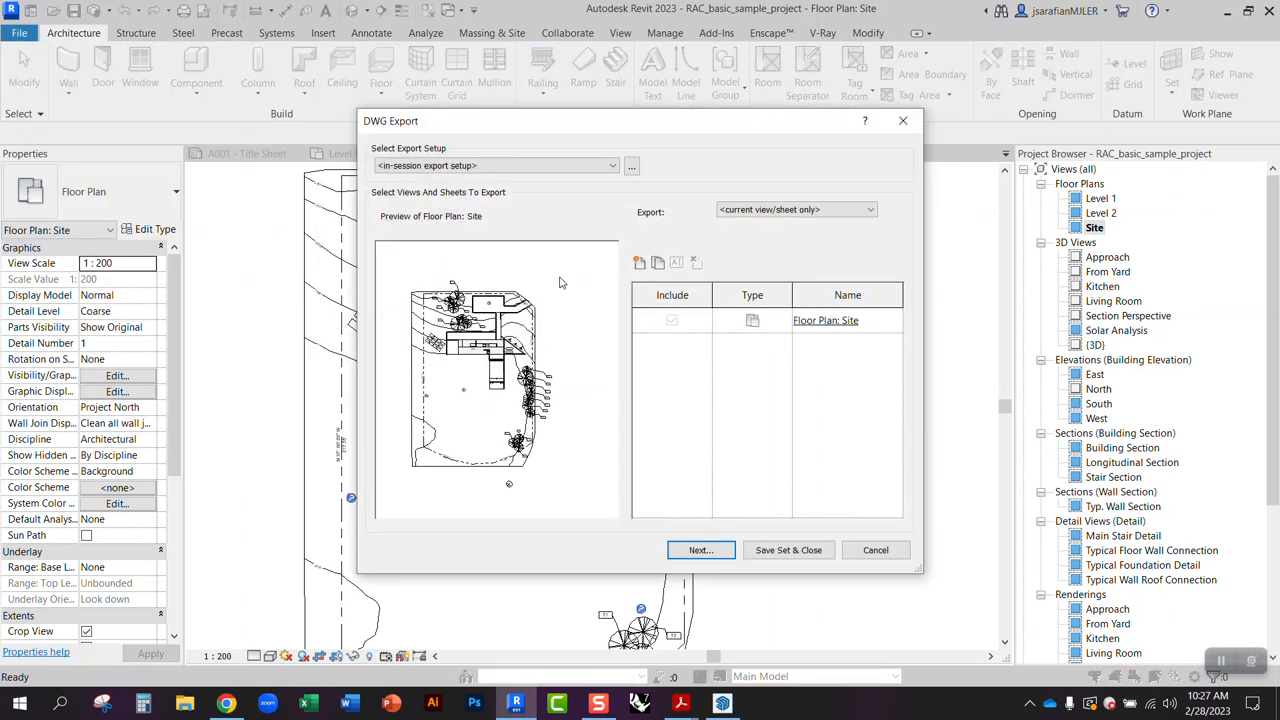
left_click(700, 550)
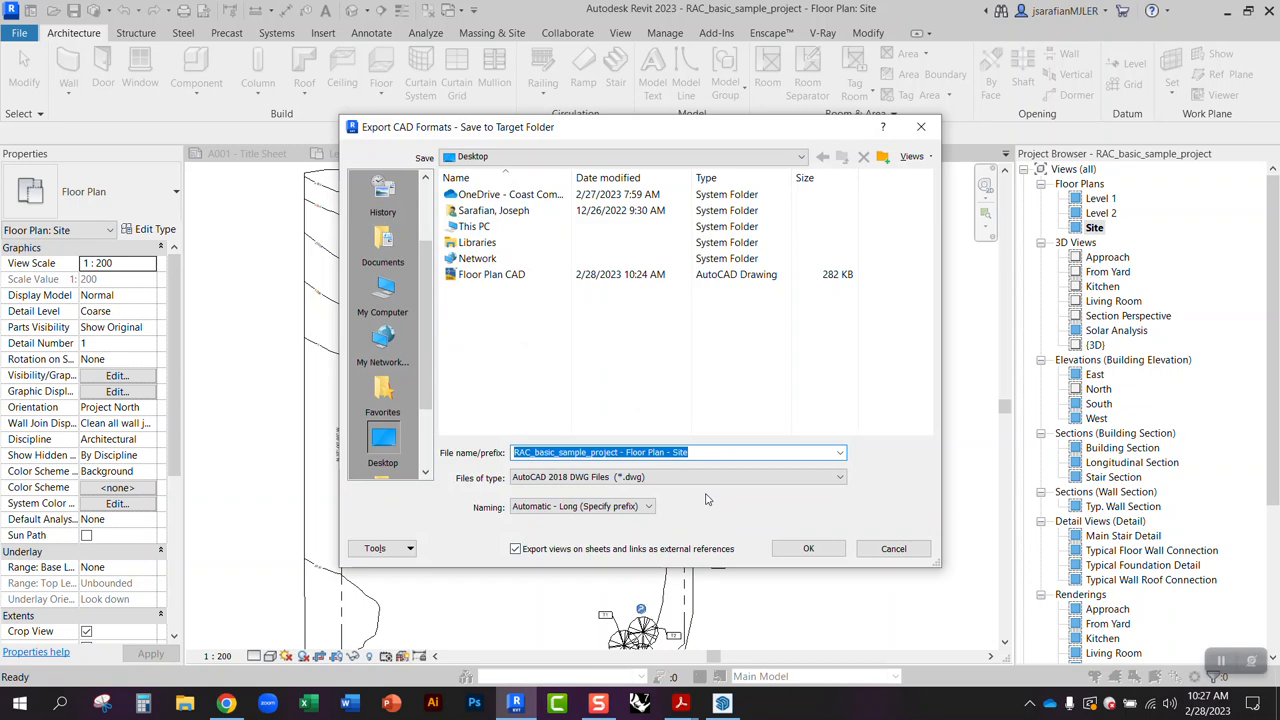
type("R")
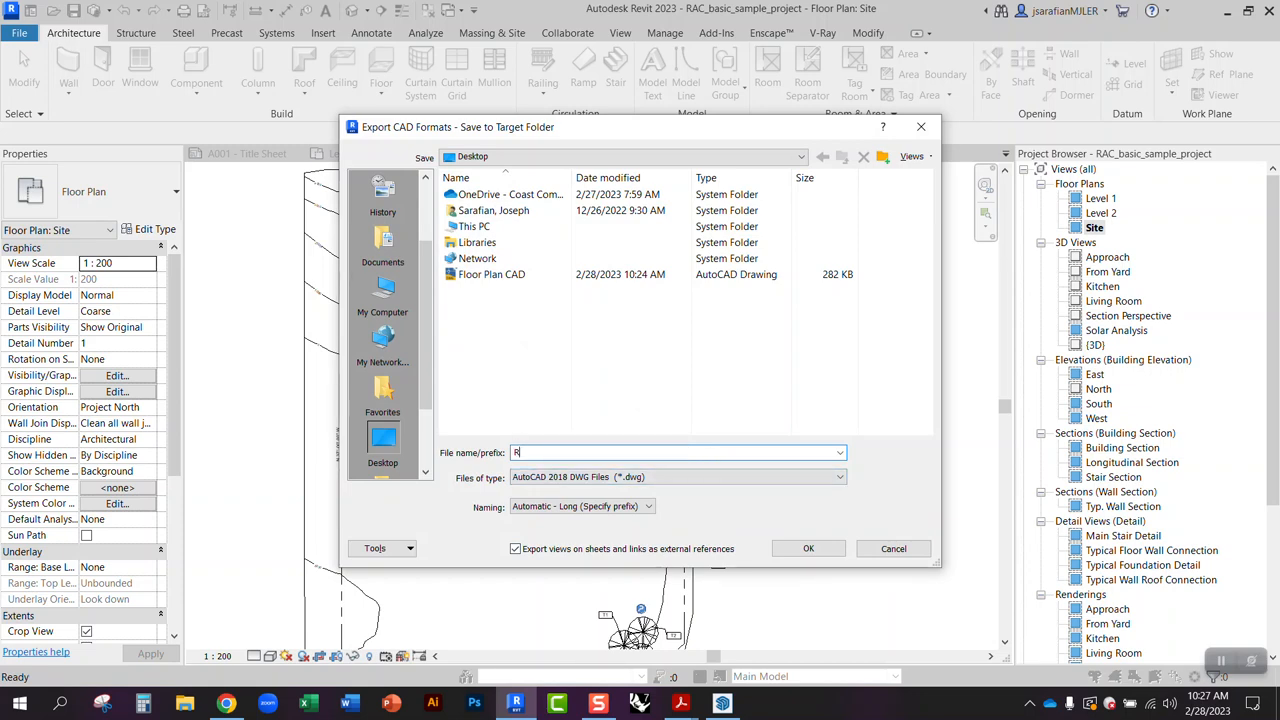
left_click(892, 548)
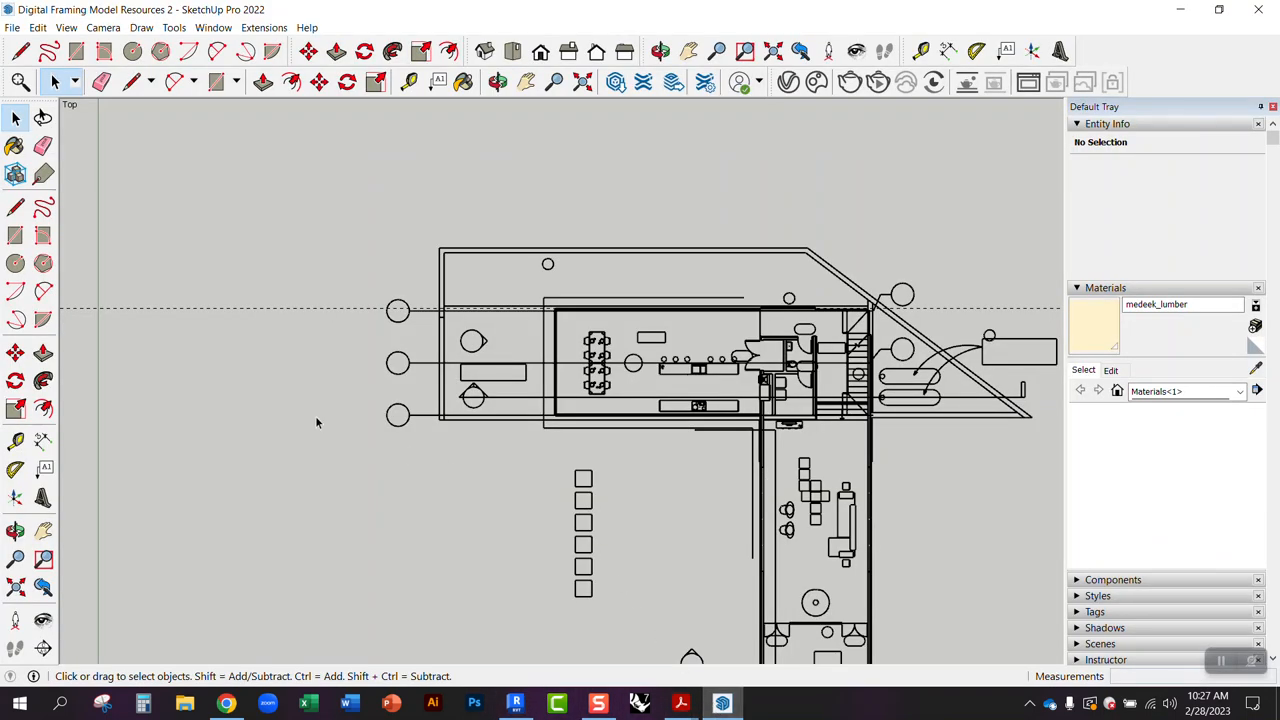
Import the Roof Plan DWG into the SketchUp model beside the floor plan.
left_click(12, 28)
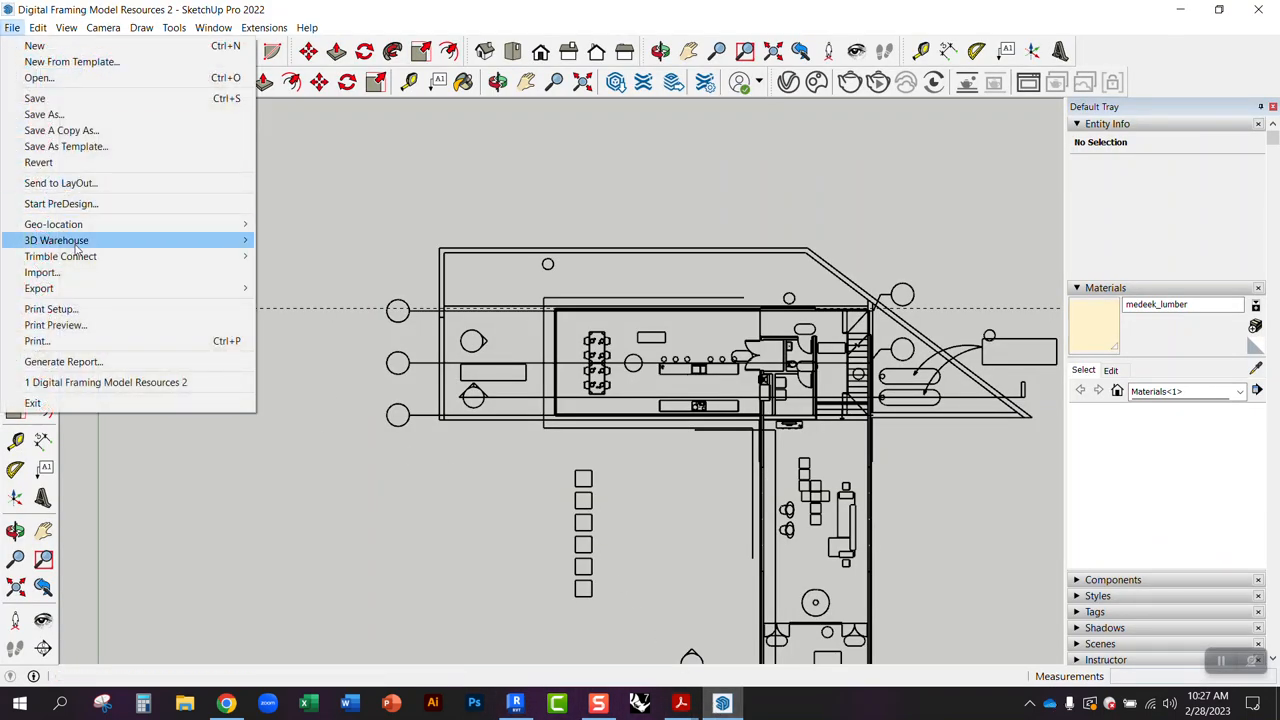
left_click(42, 272)
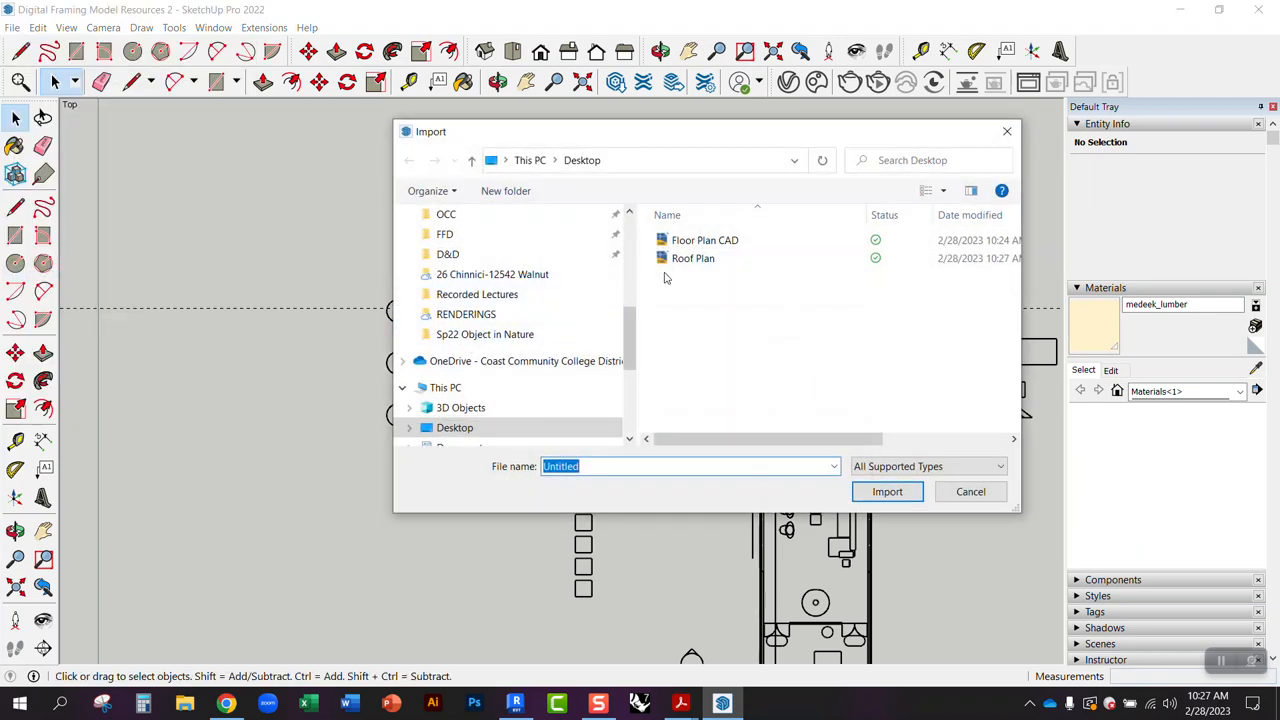
left_click(886, 492)
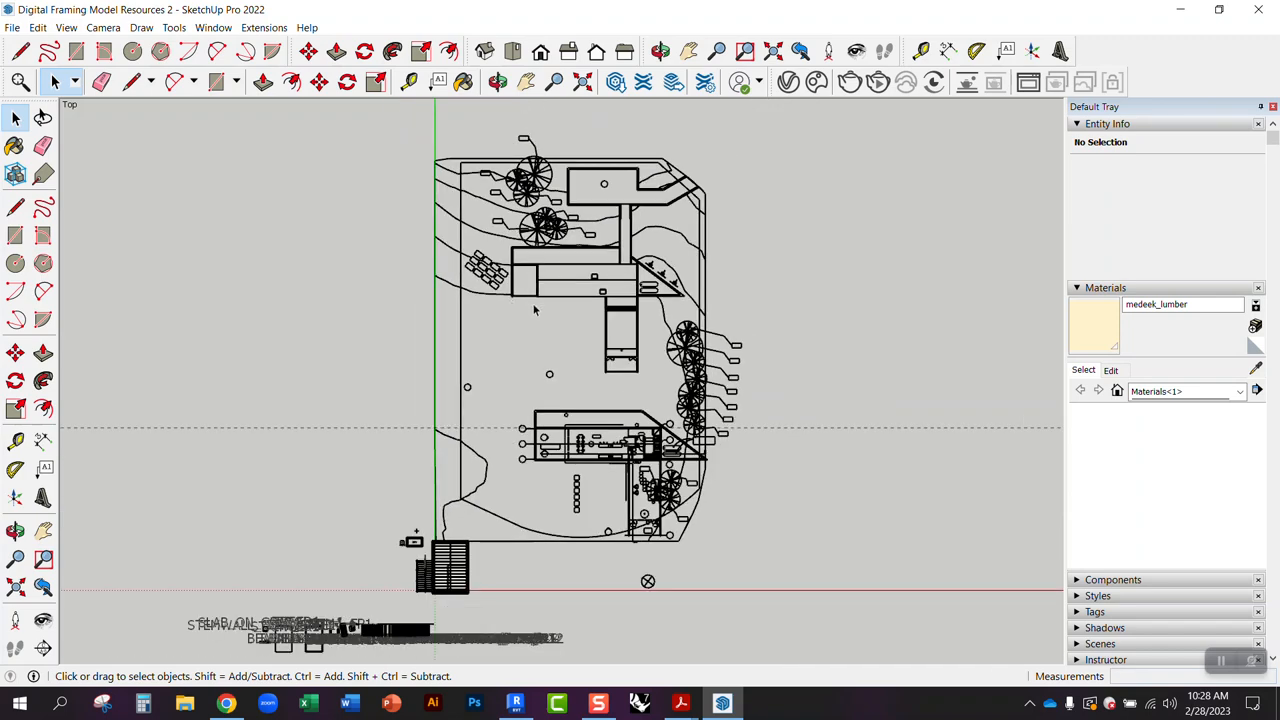
Move the imported roof plan so its corner snaps onto the floor plan's matching corner.
left_click(600, 350)
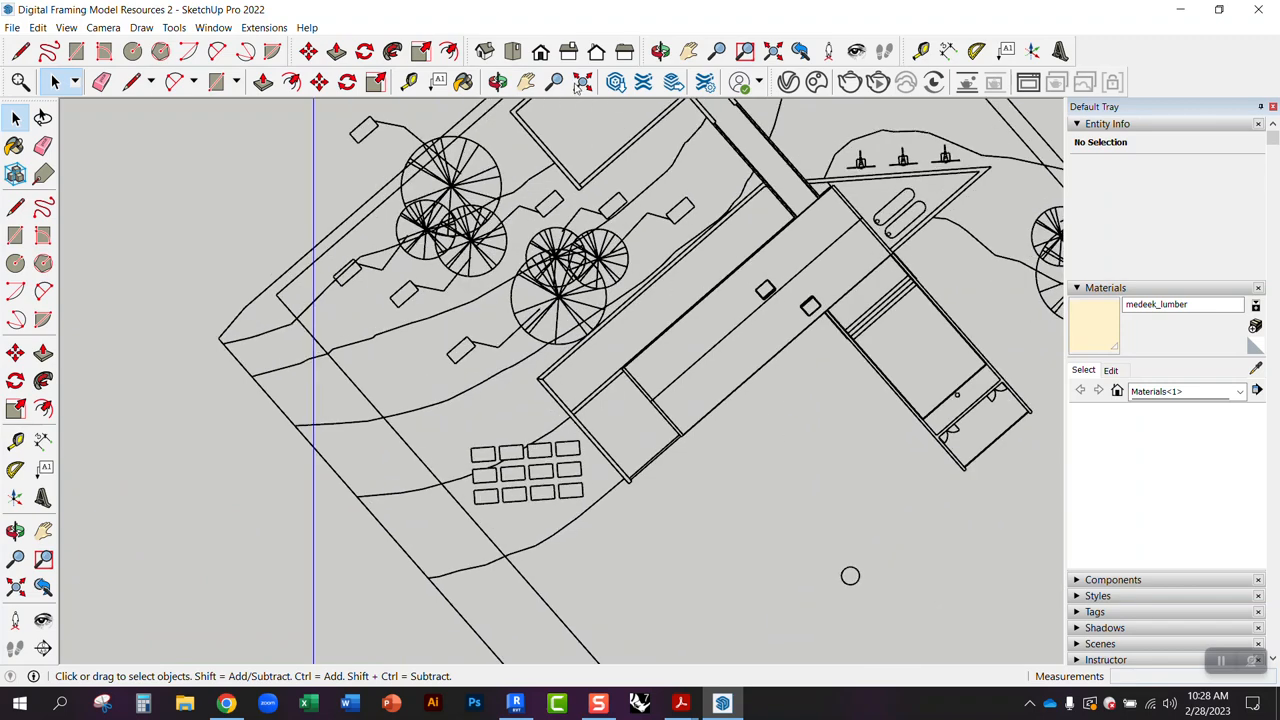
left_click(512, 52)
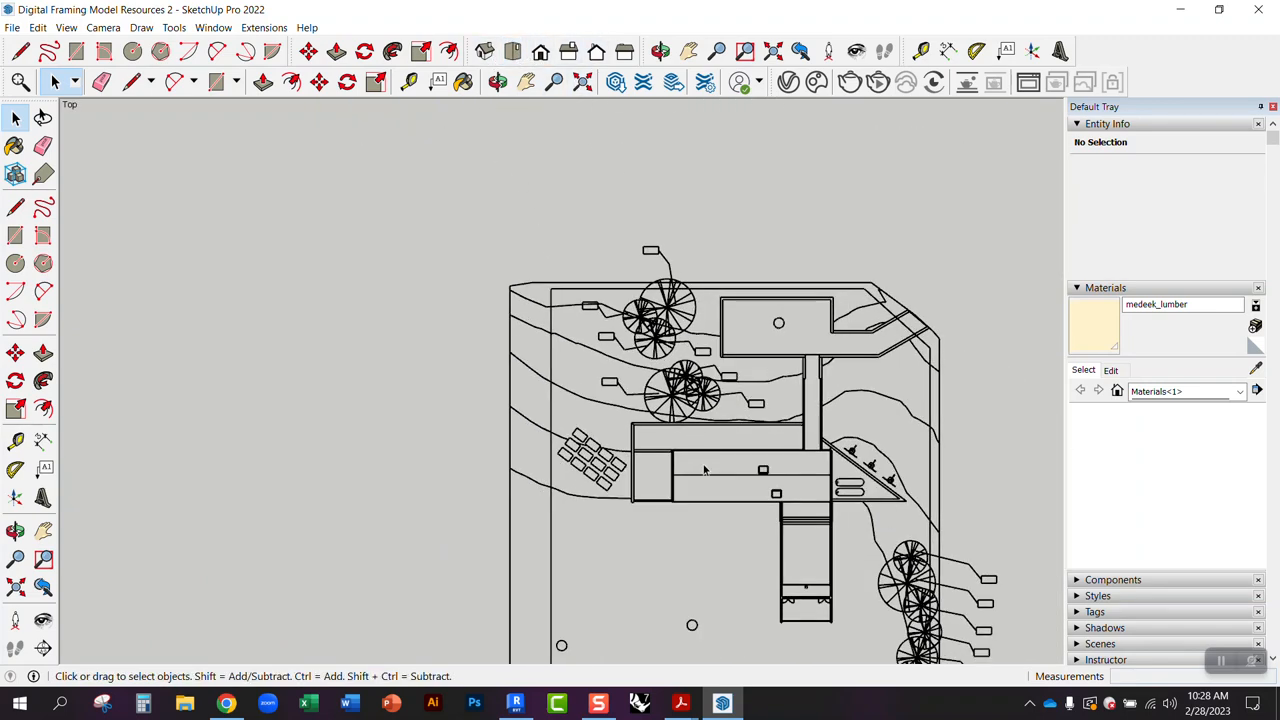
scroll("up", 3)
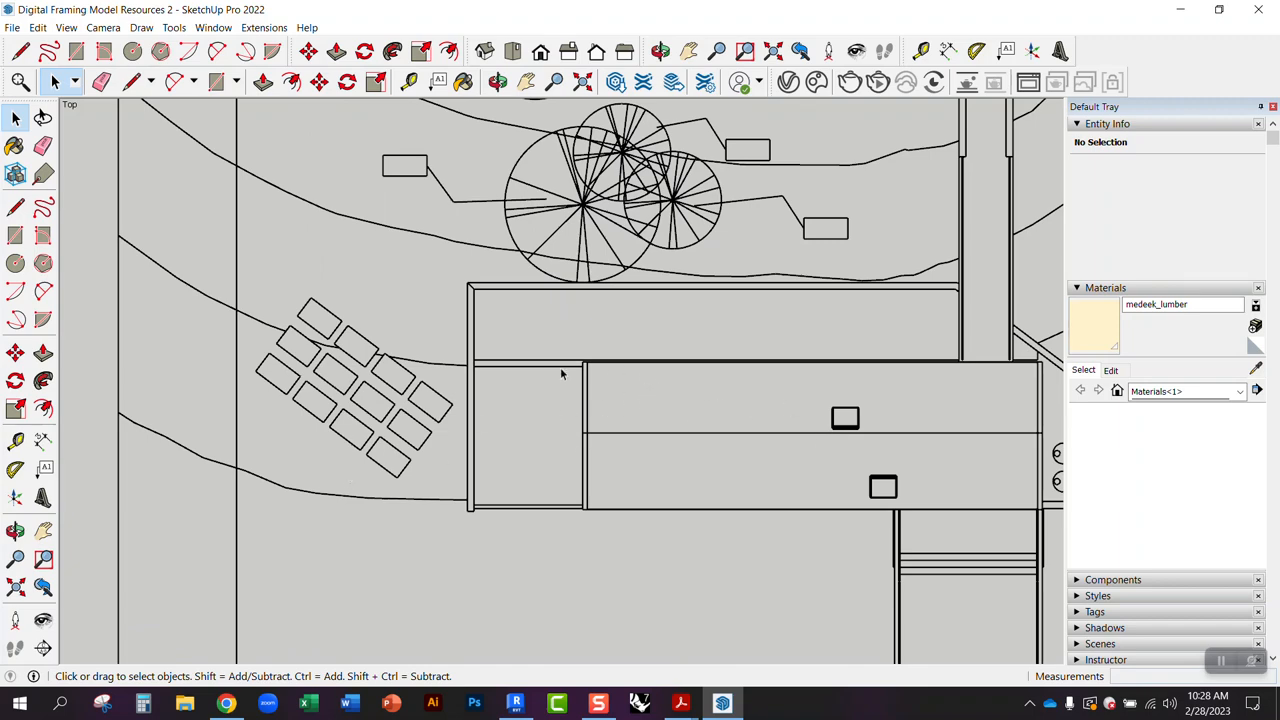
mouse_move(592, 412)
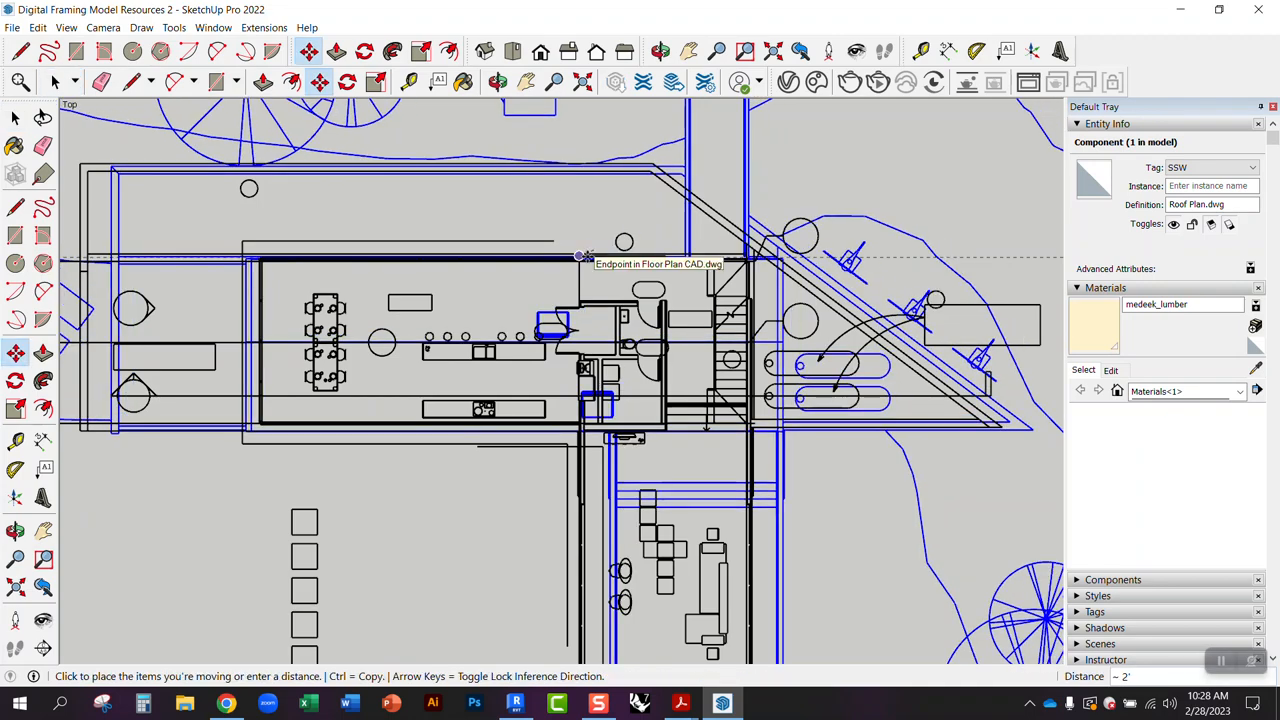
left_click(584, 256)
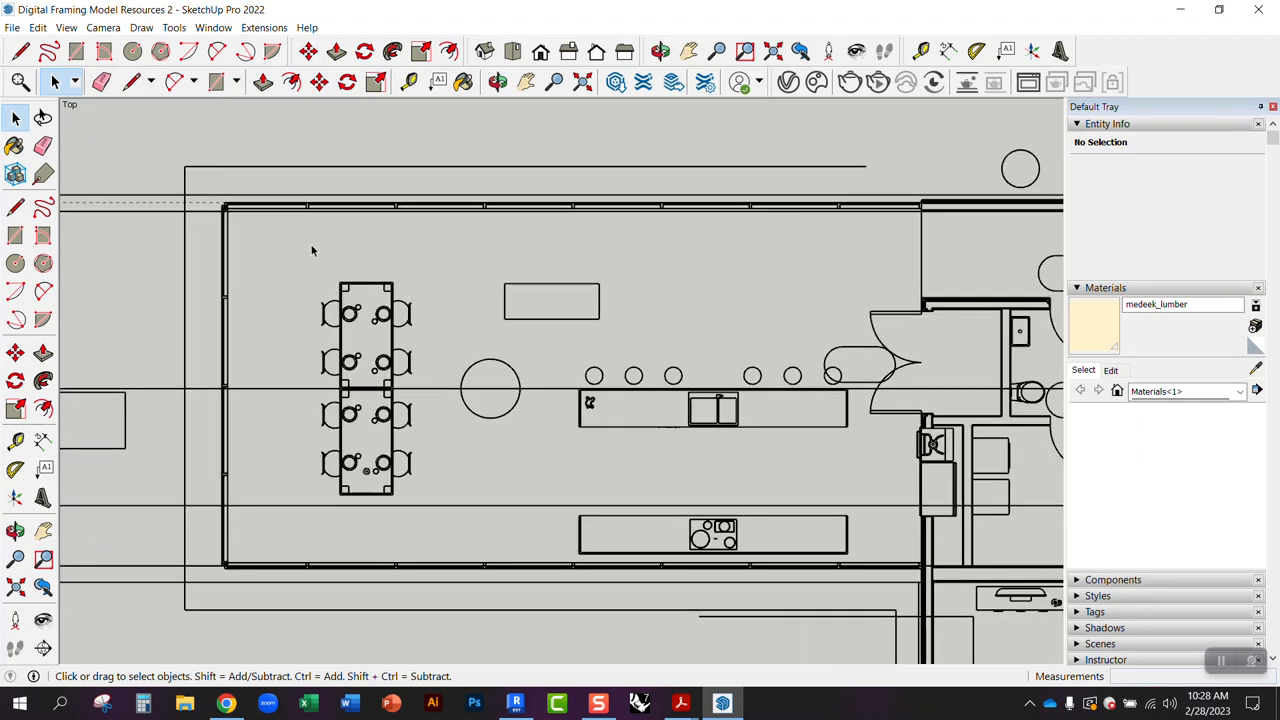
Draw a vertical rafter edge about 24' 8" across the stacked plans and select it.
left_click(16, 206)
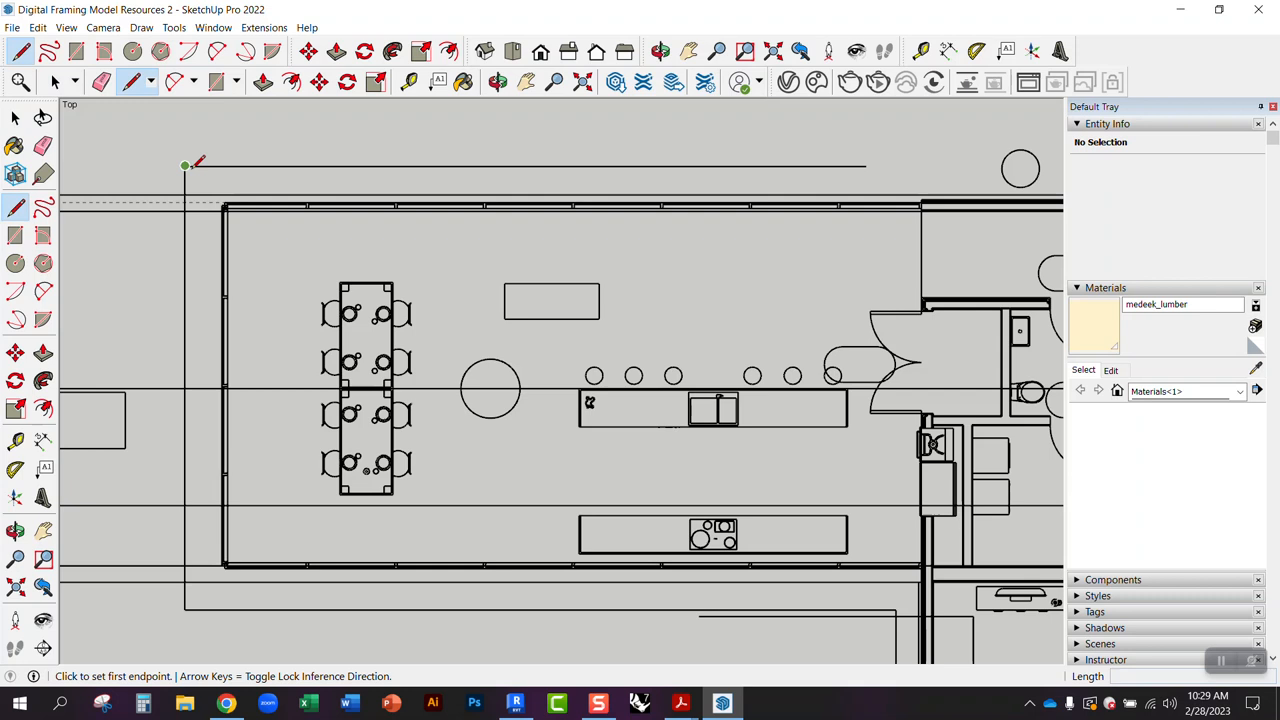
left_click(184, 164)
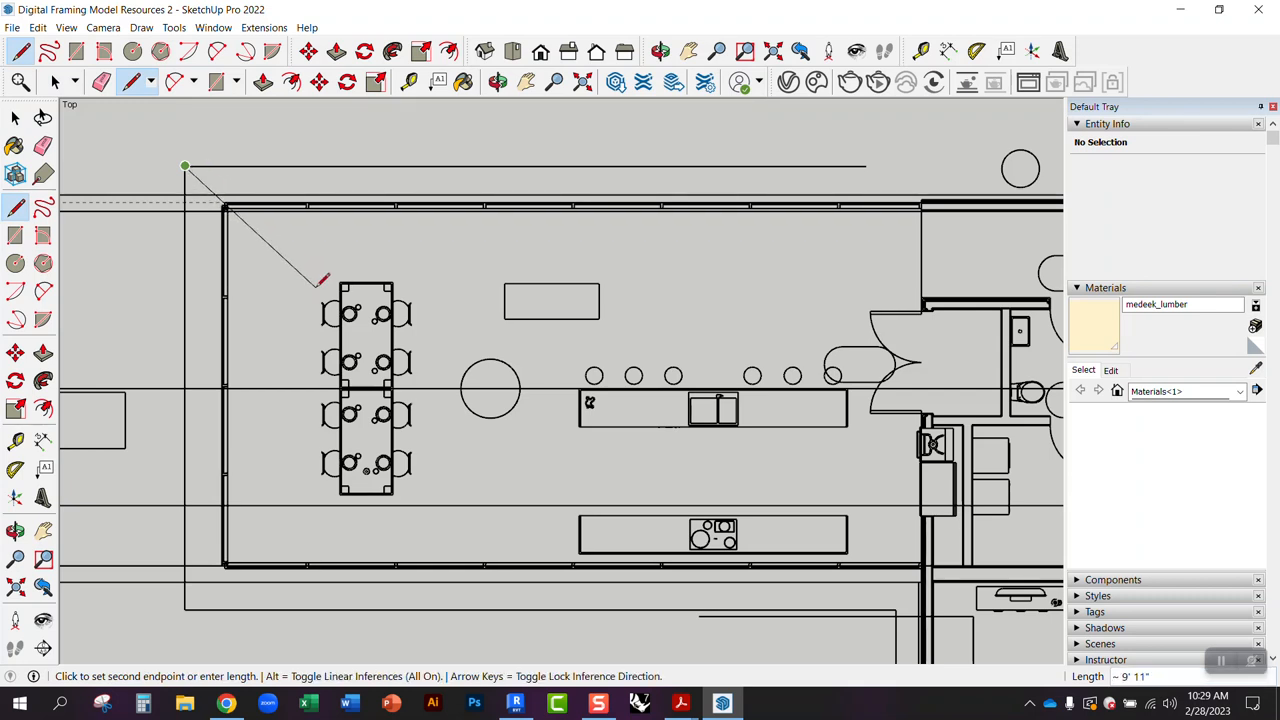
mouse_move(464, 196)
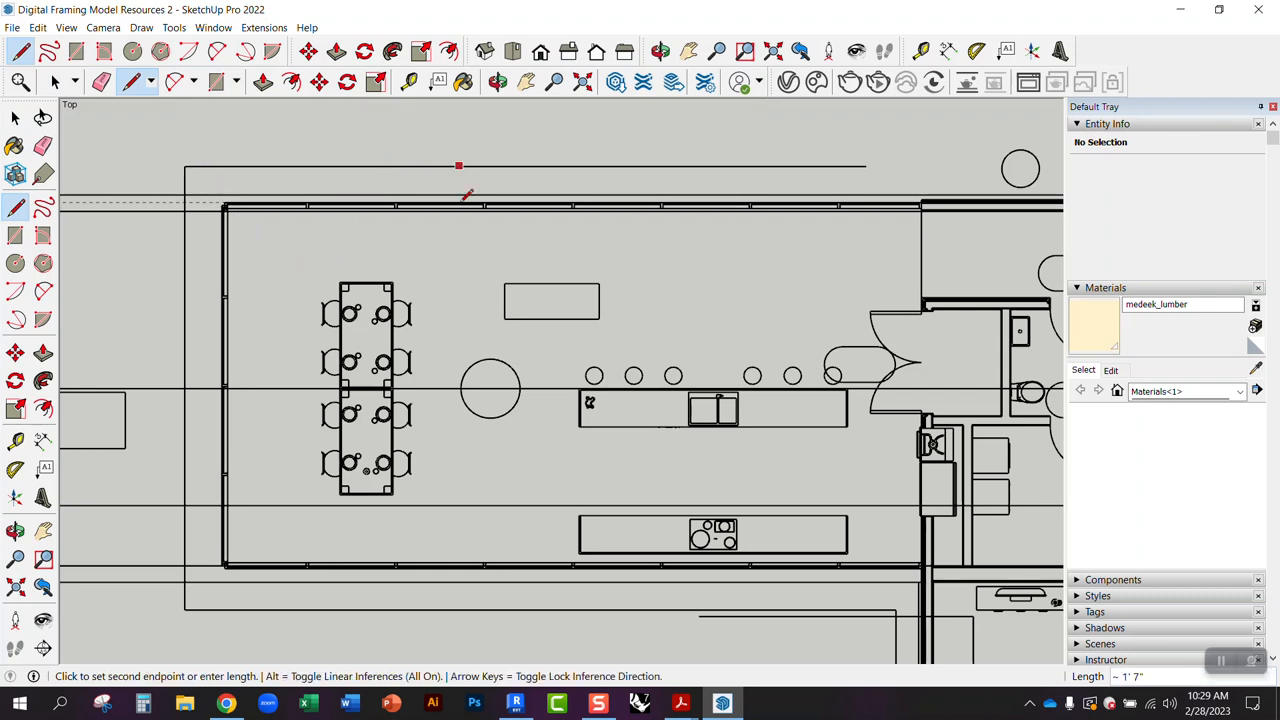
left_click(490, 388)
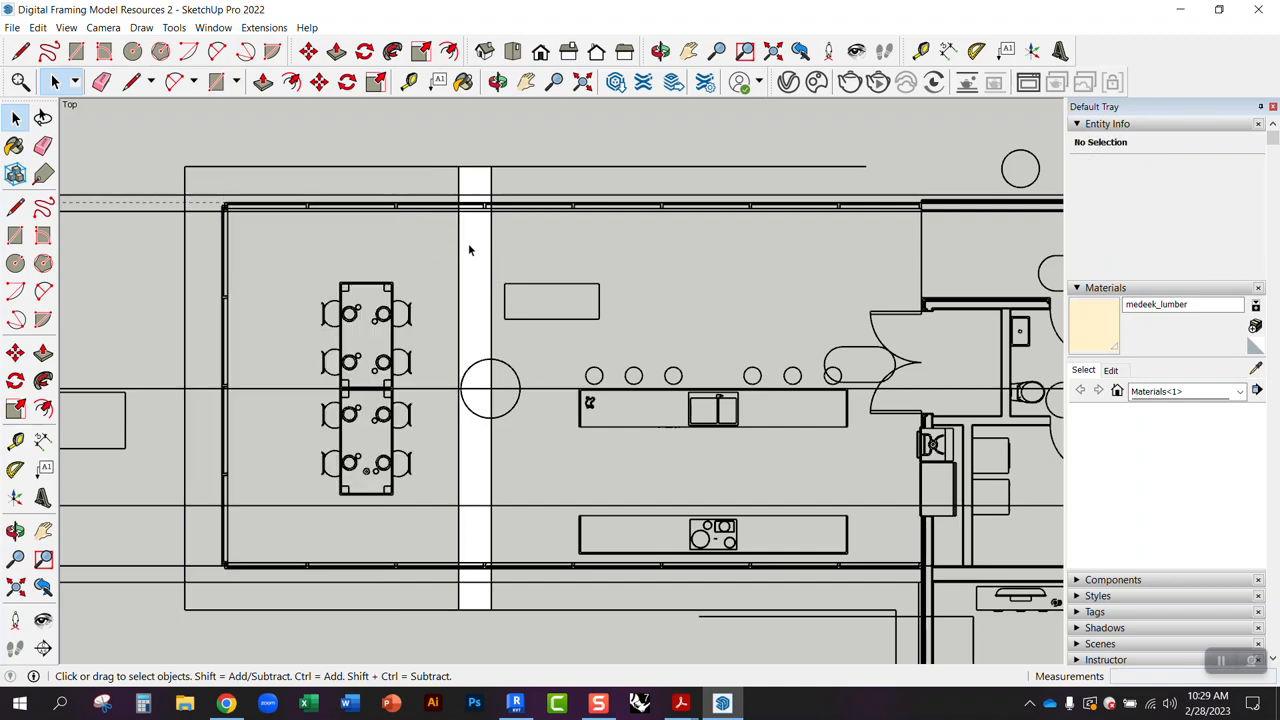
left_click(188, 80)
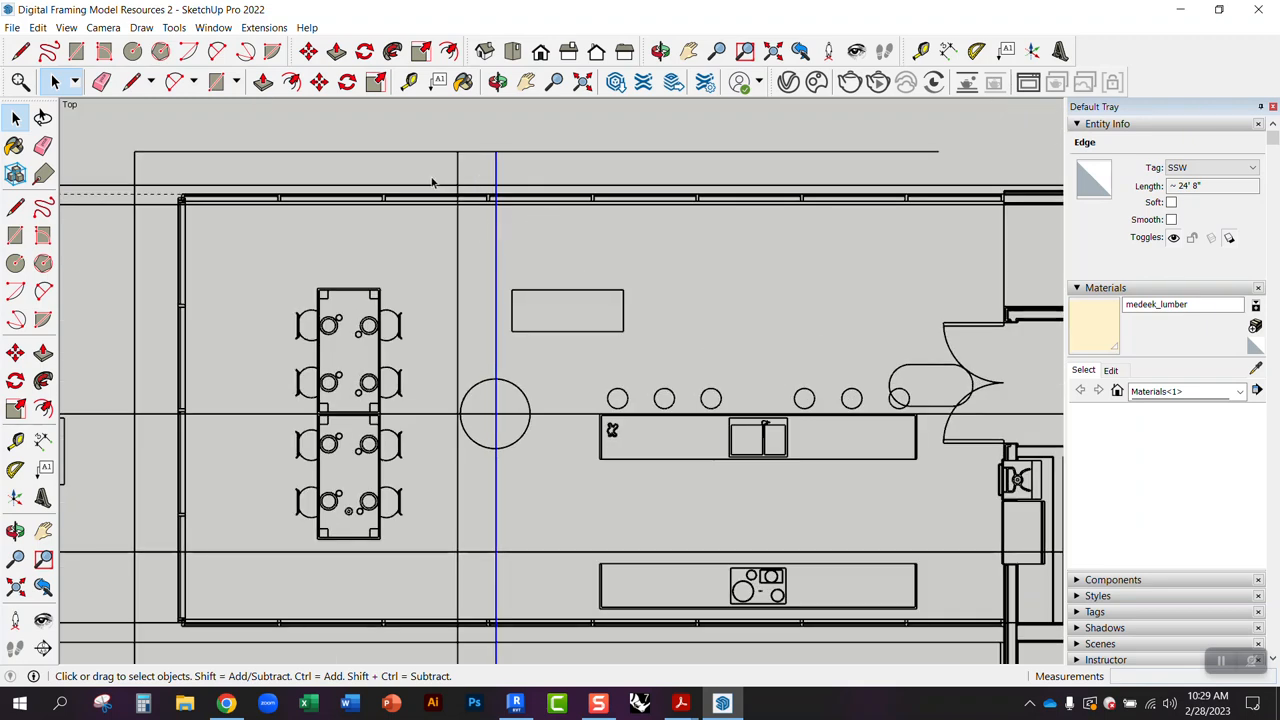
mouse_move(504, 250)
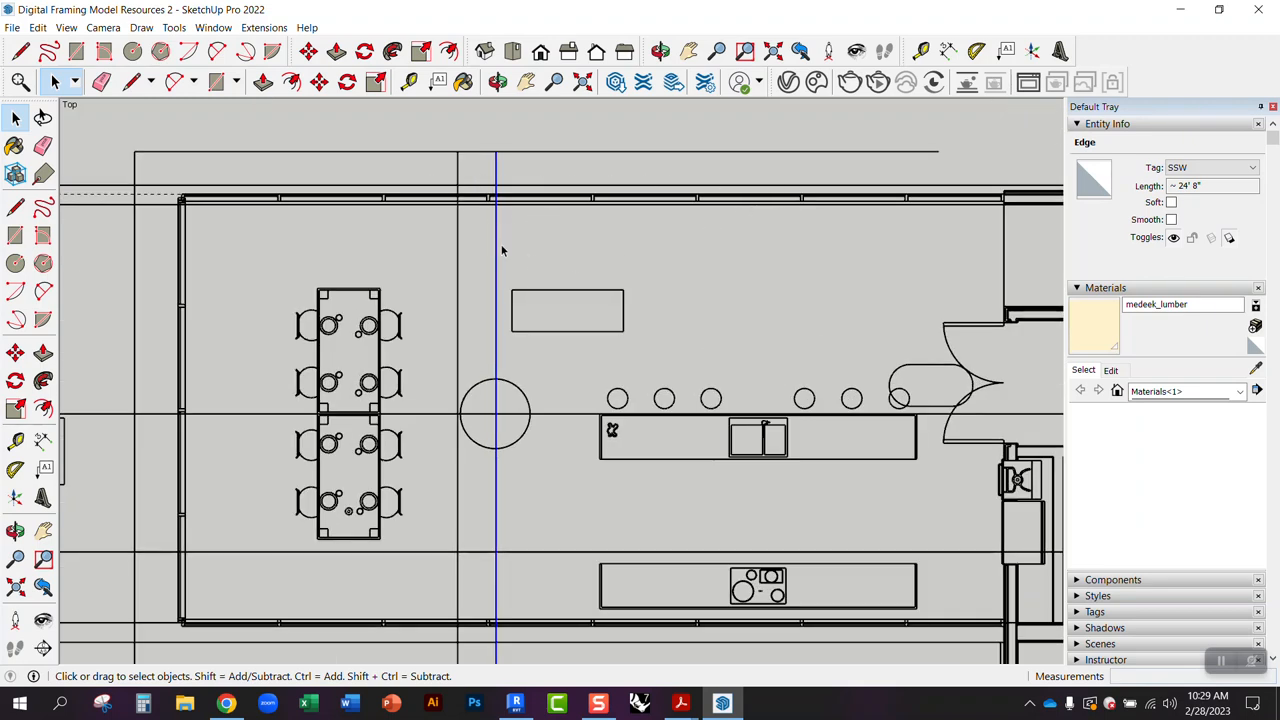
Copy the vertical rafter line sideways with Move plus Ctrl to start the 16" array.
left_click(500, 240)
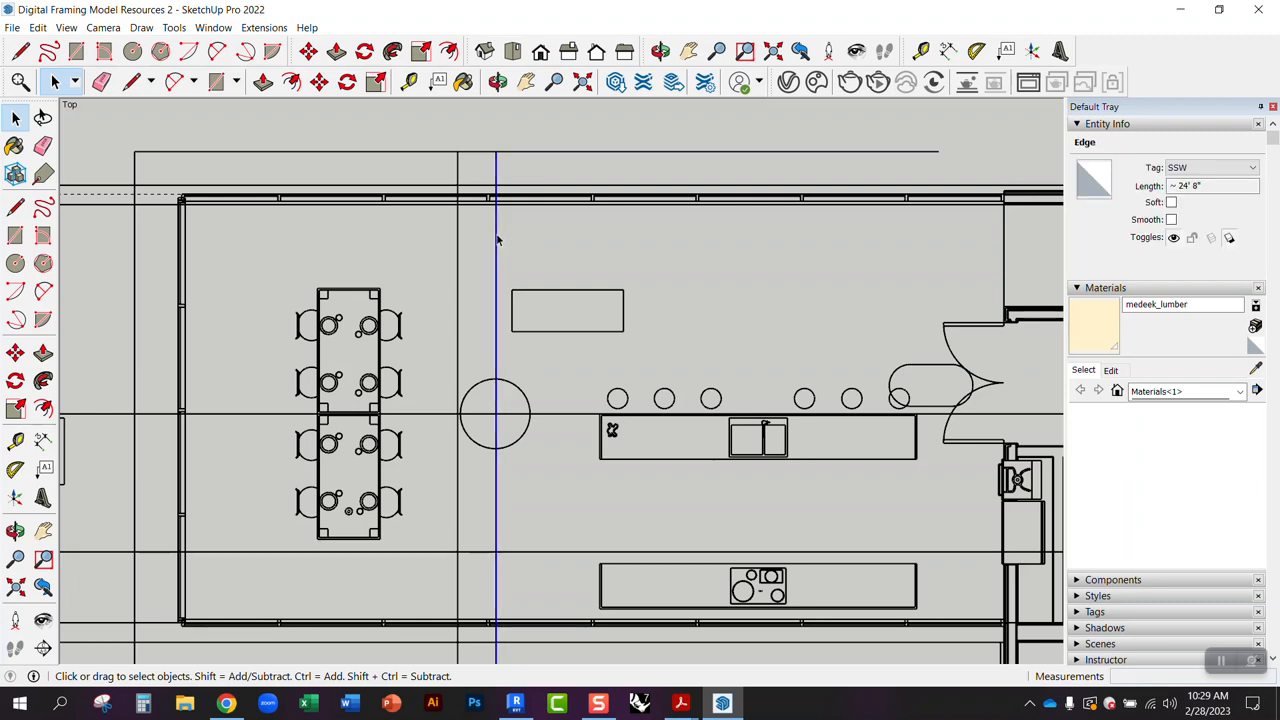
left_click(496, 244)
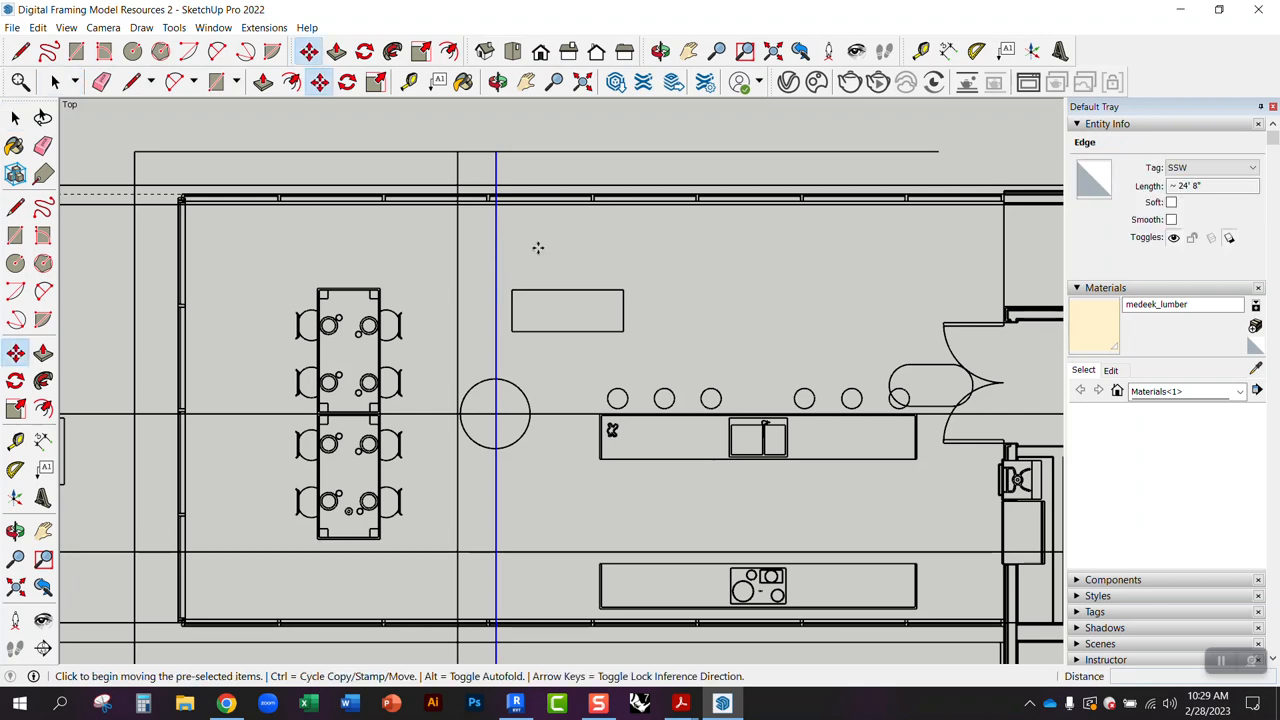
mouse_move(532, 242)
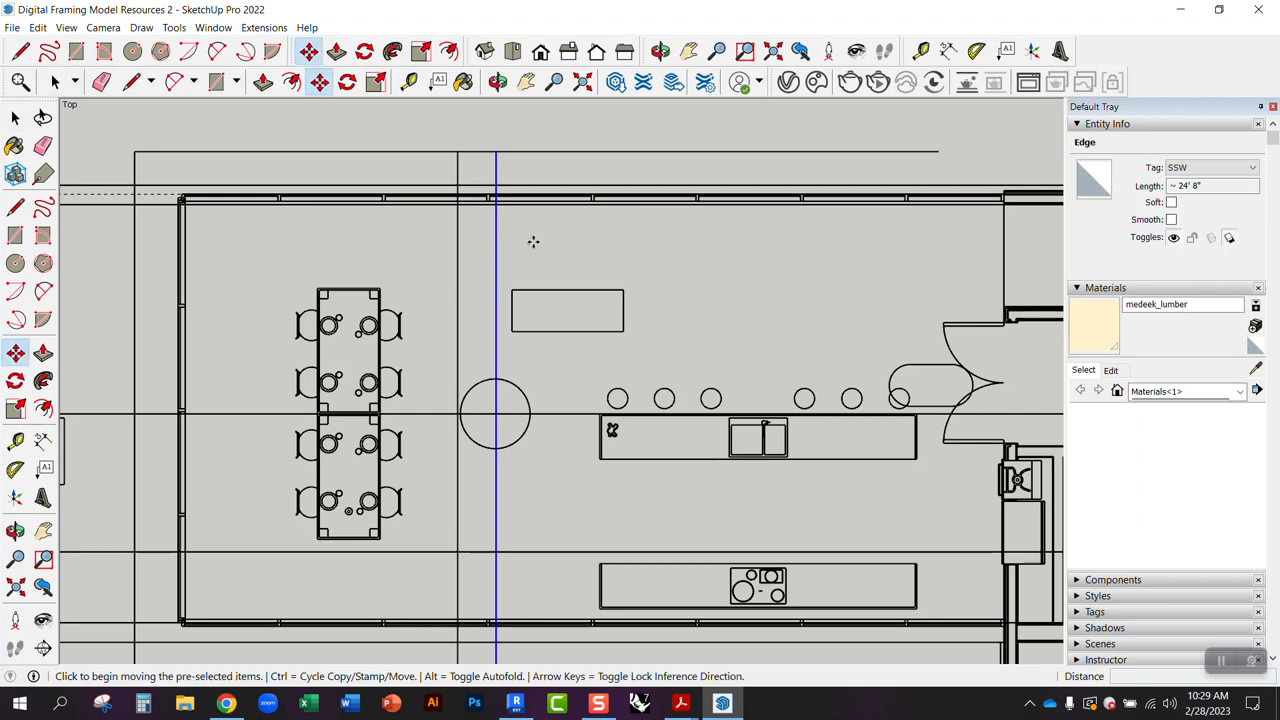
key("ctrl")
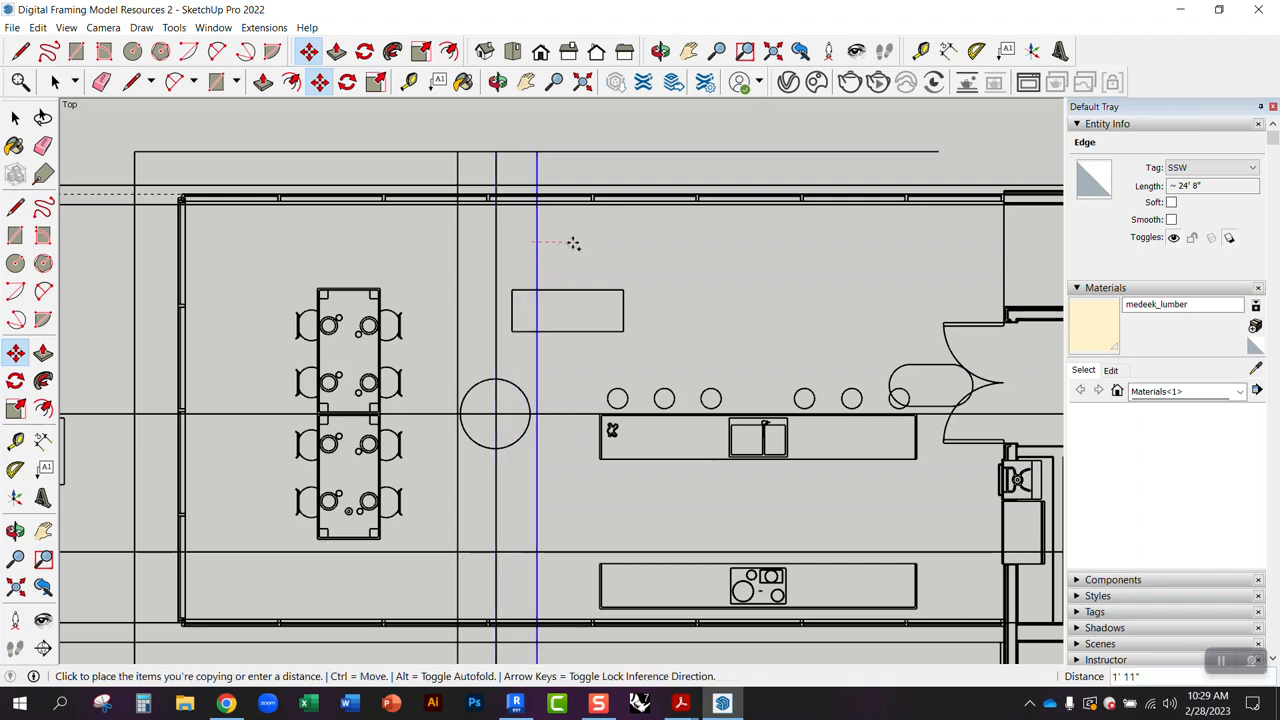
mouse_move(568, 242)
type("16")
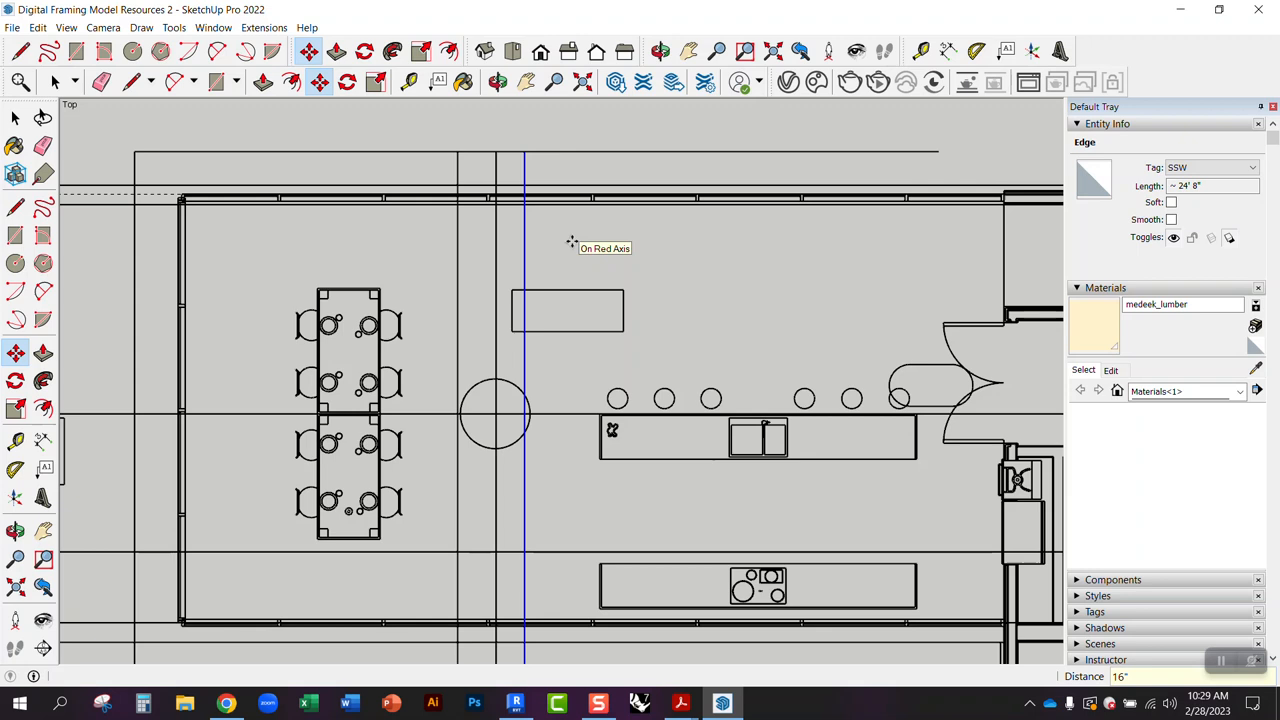
mouse_move(572, 240)
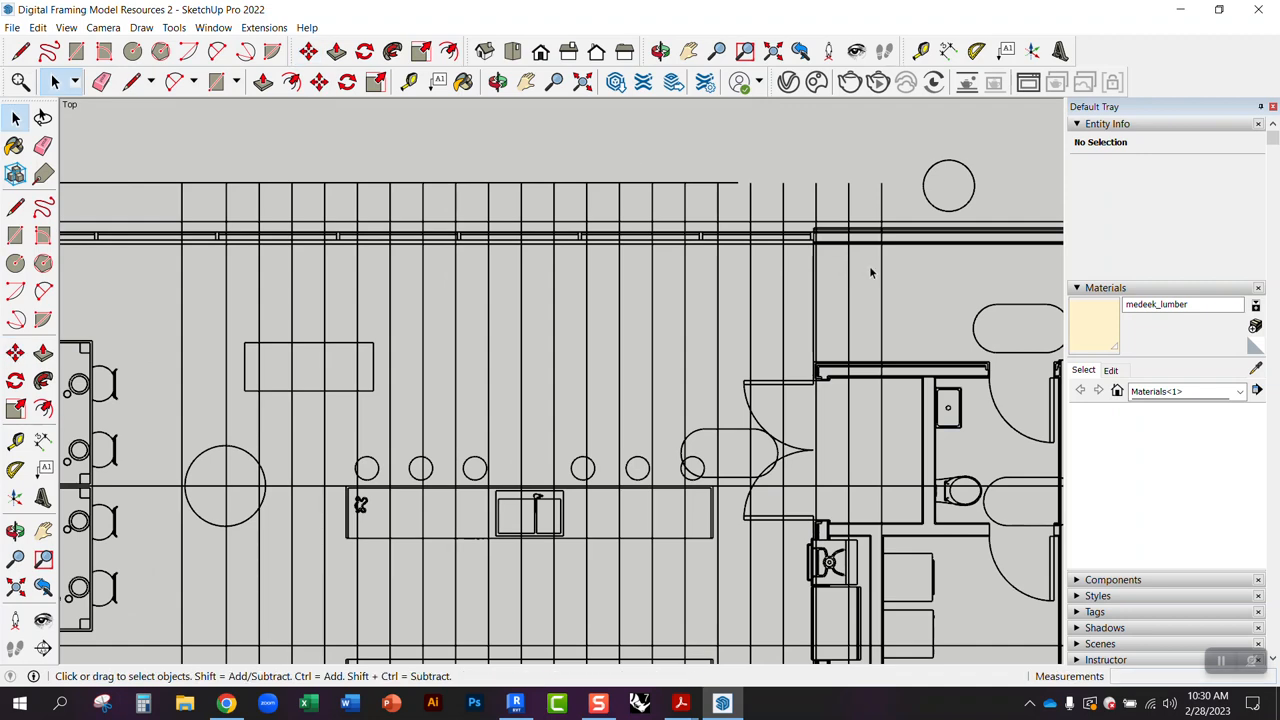
left_click(880, 210)
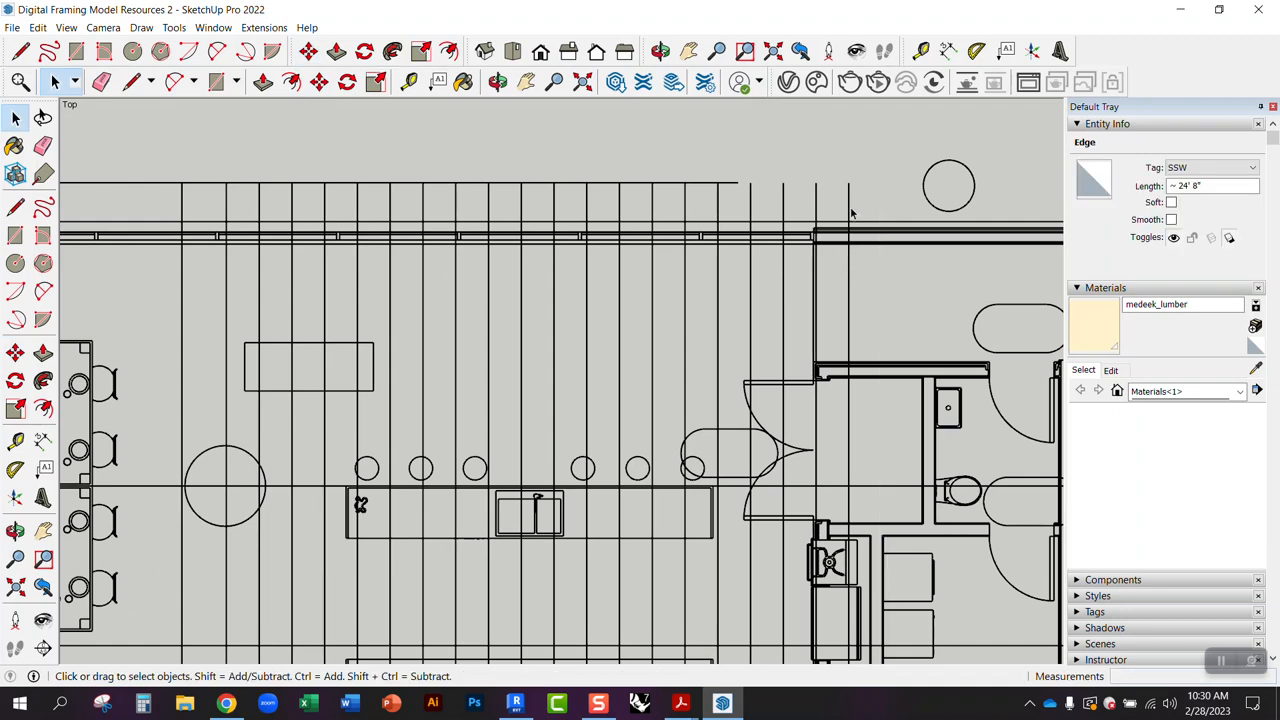
left_click(810, 204)
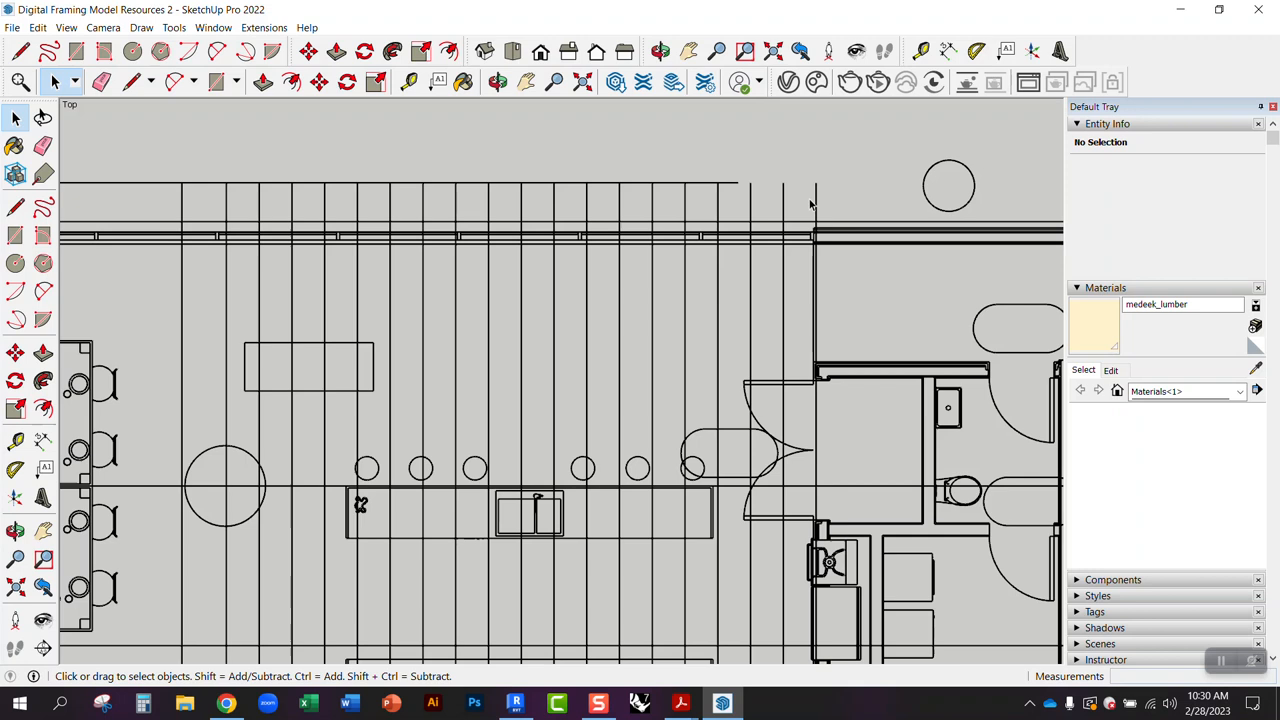
mouse_move(552, 384)
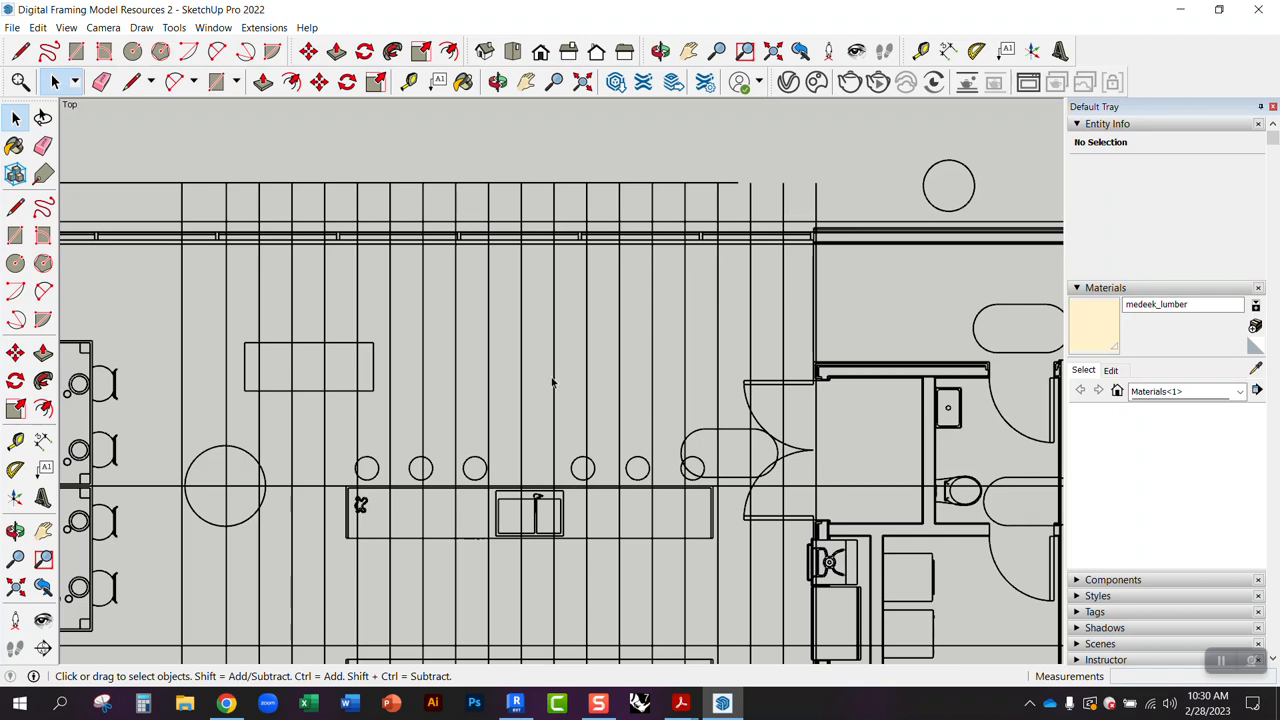
mouse_move(660, 332)
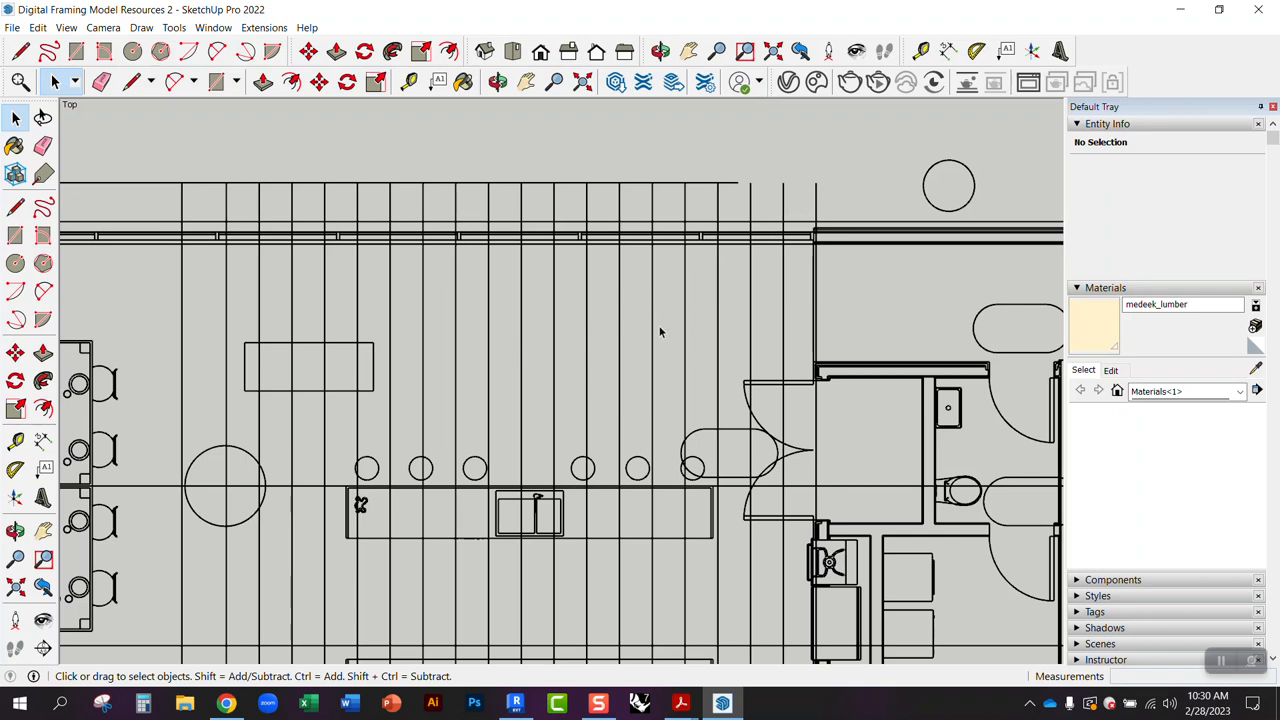
mouse_move(600, 276)
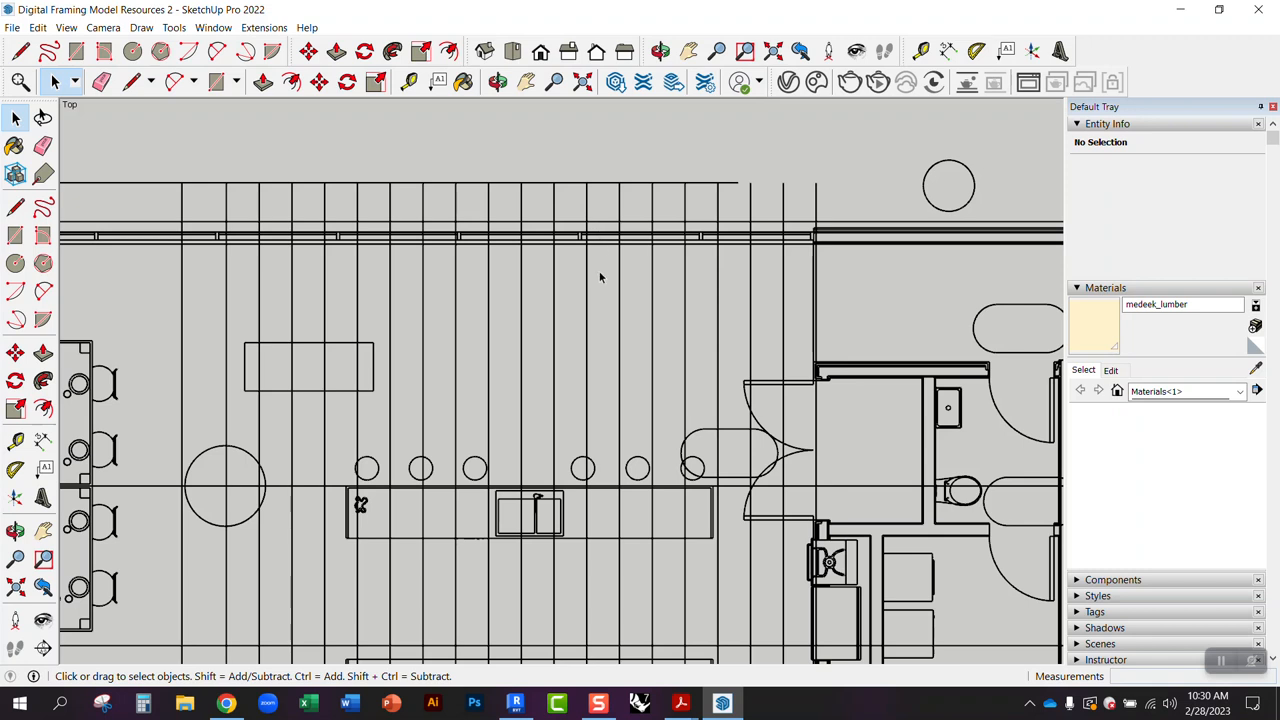
mouse_move(312, 264)
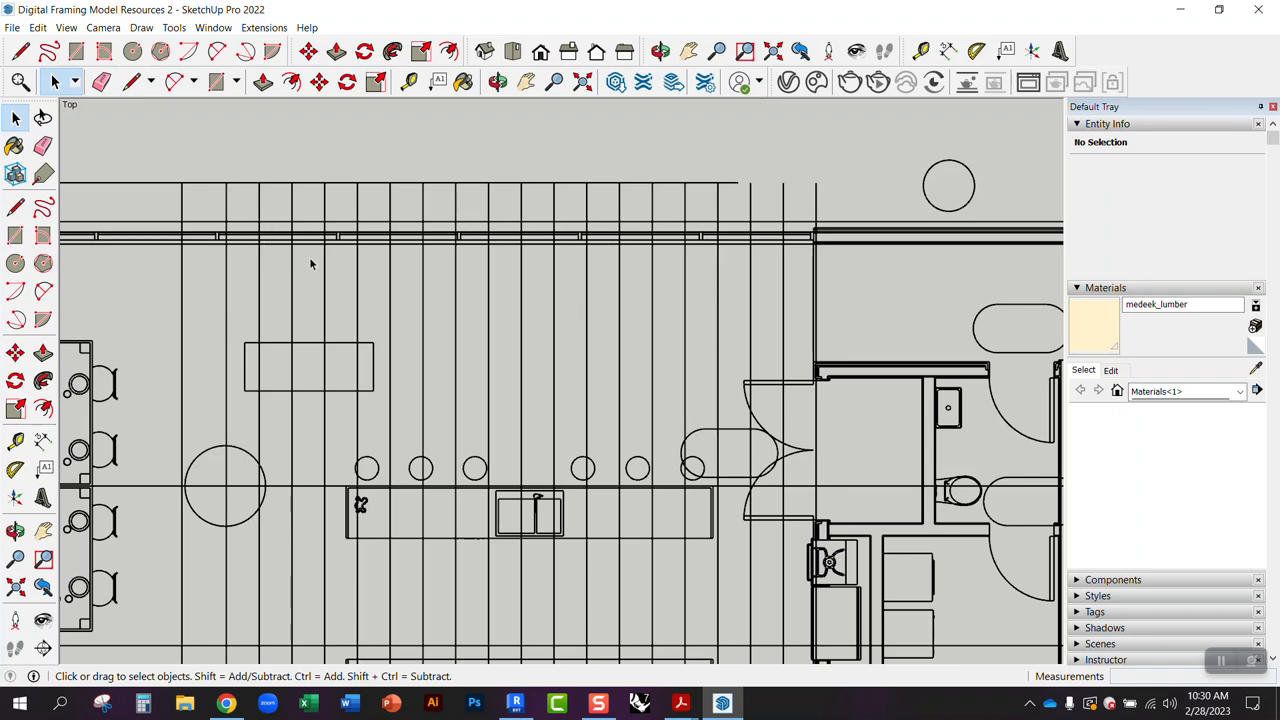
mouse_move(604, 224)
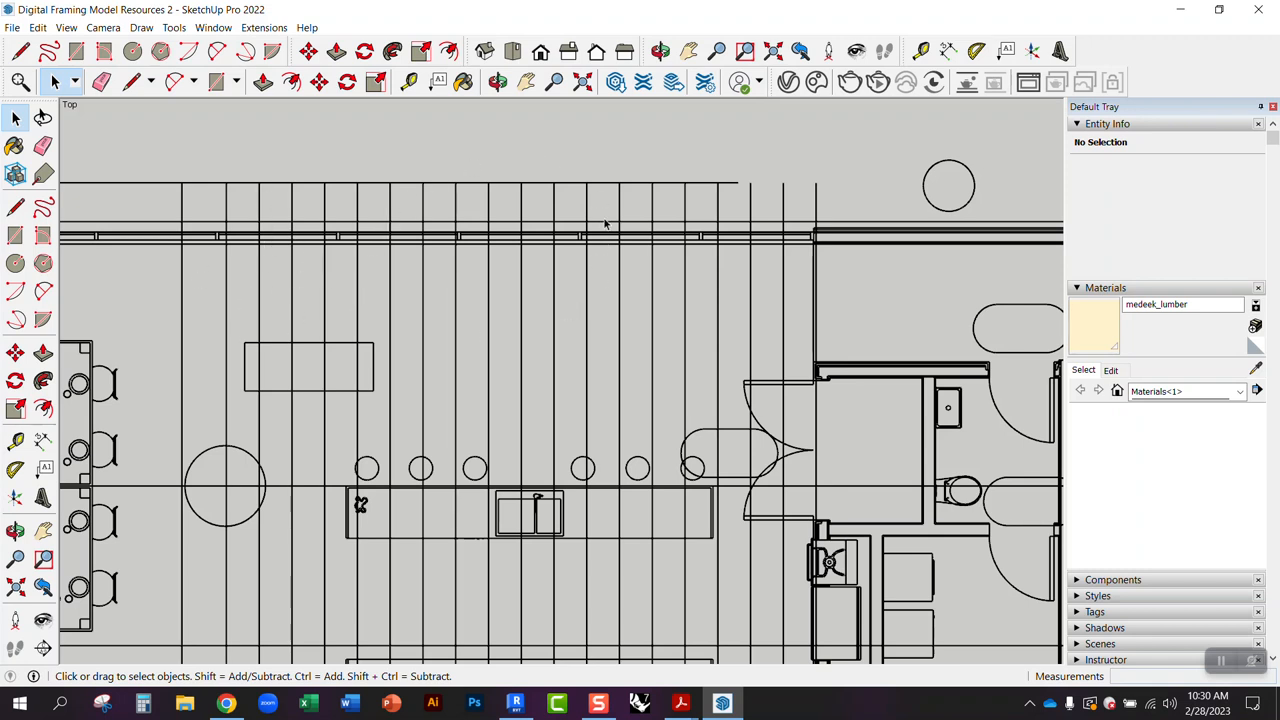
mouse_move(458, 402)
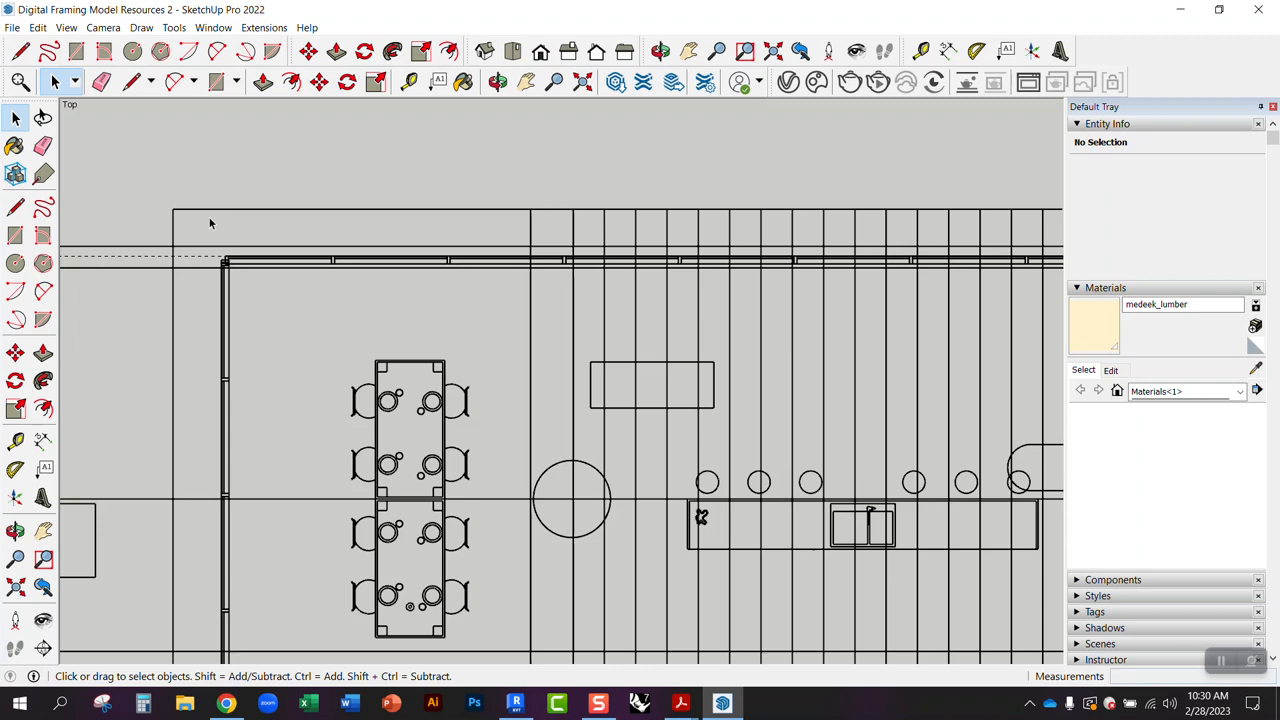
mouse_move(198, 212)
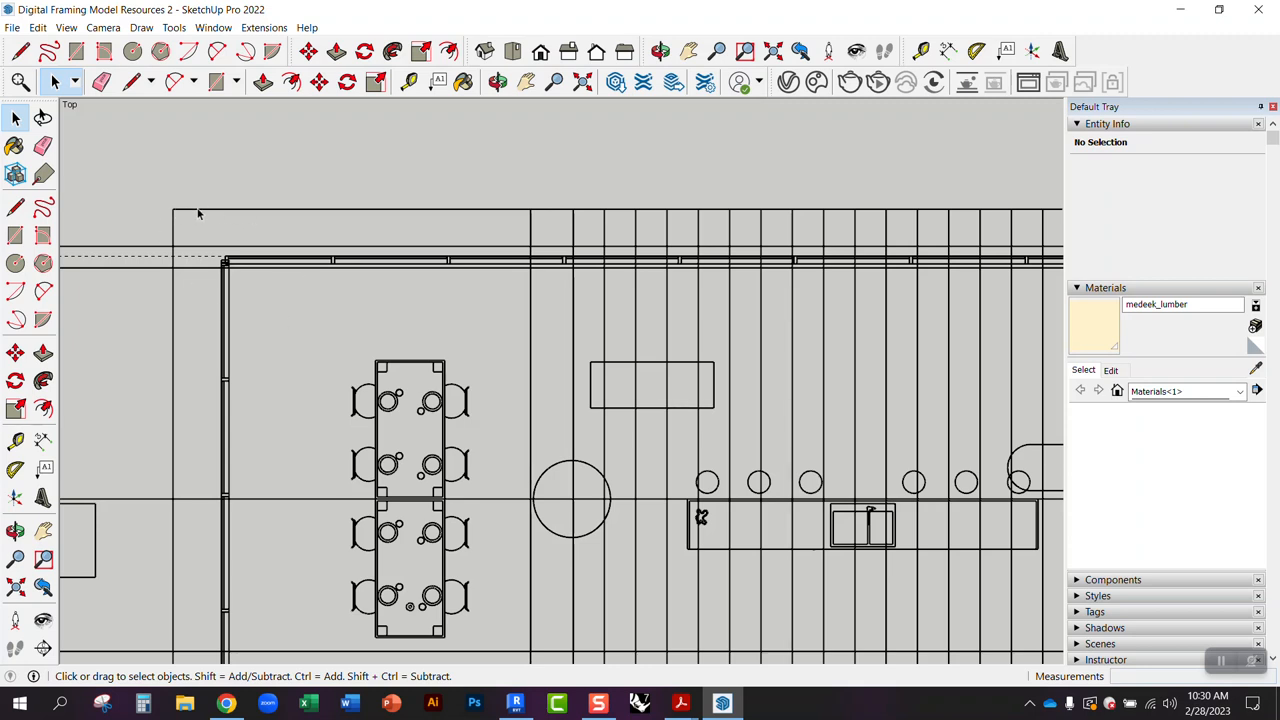
mouse_move(180, 260)
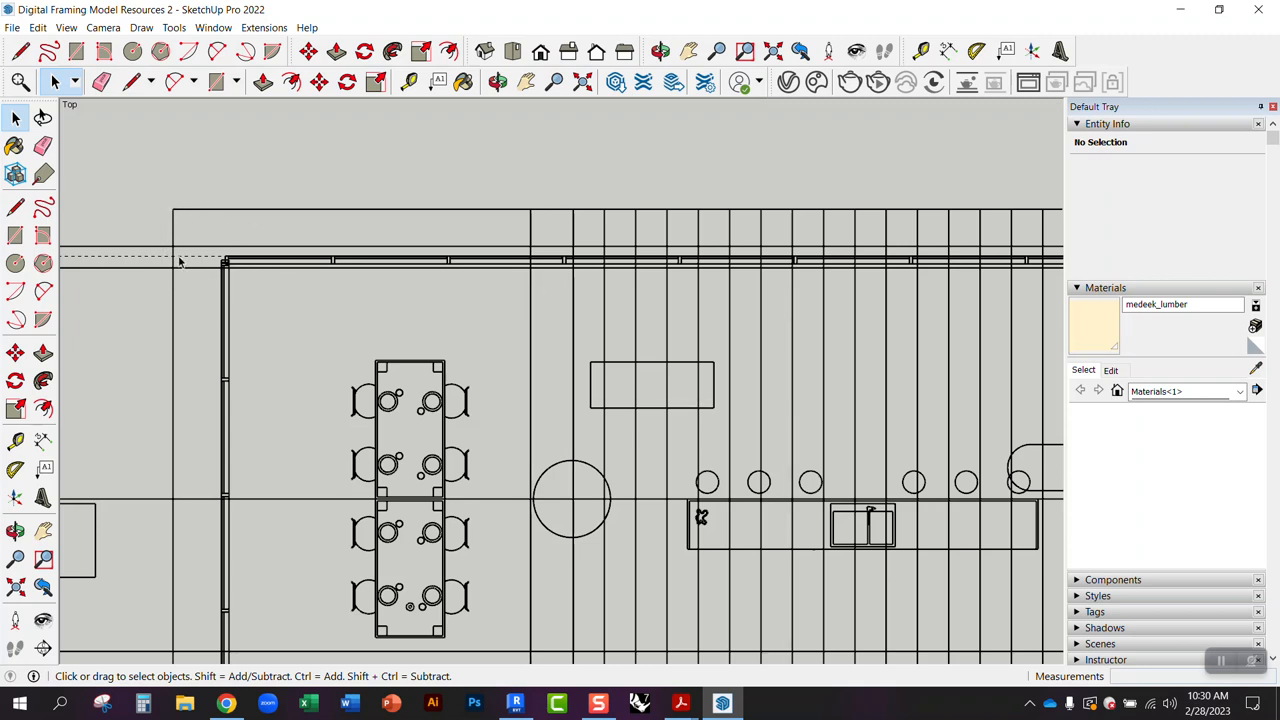
mouse_move(276, 408)
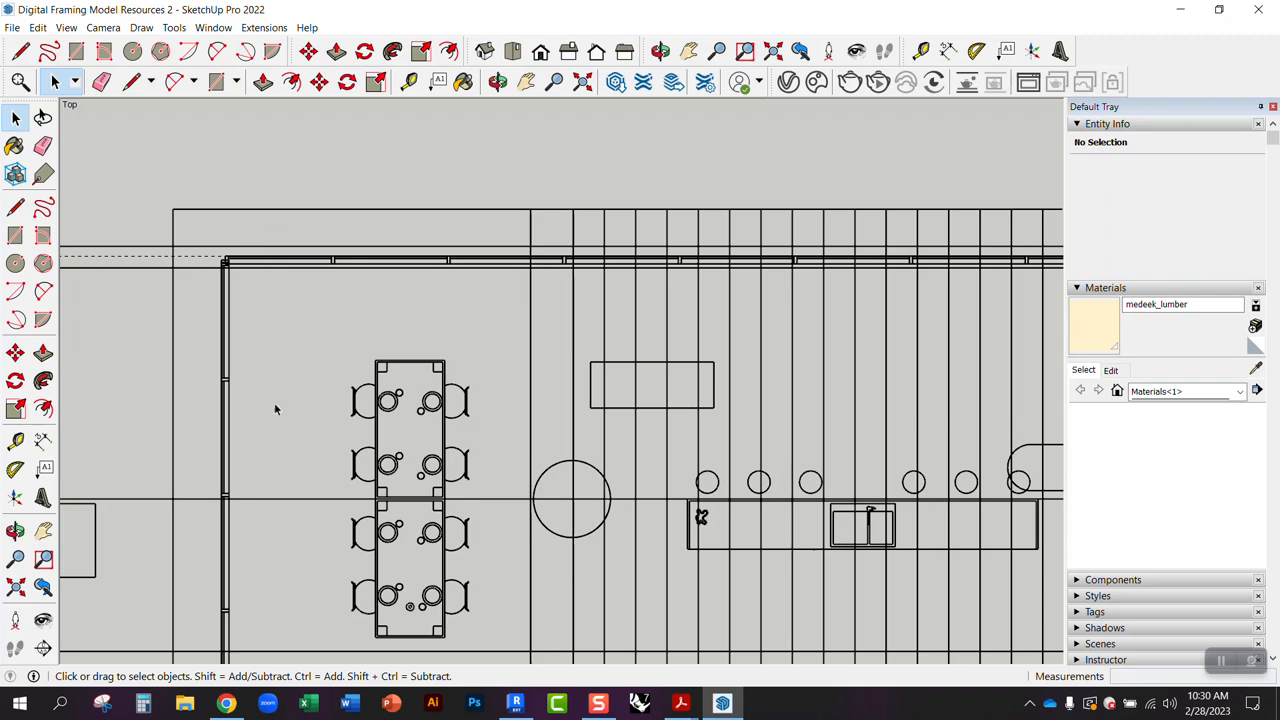
mouse_move(312, 352)
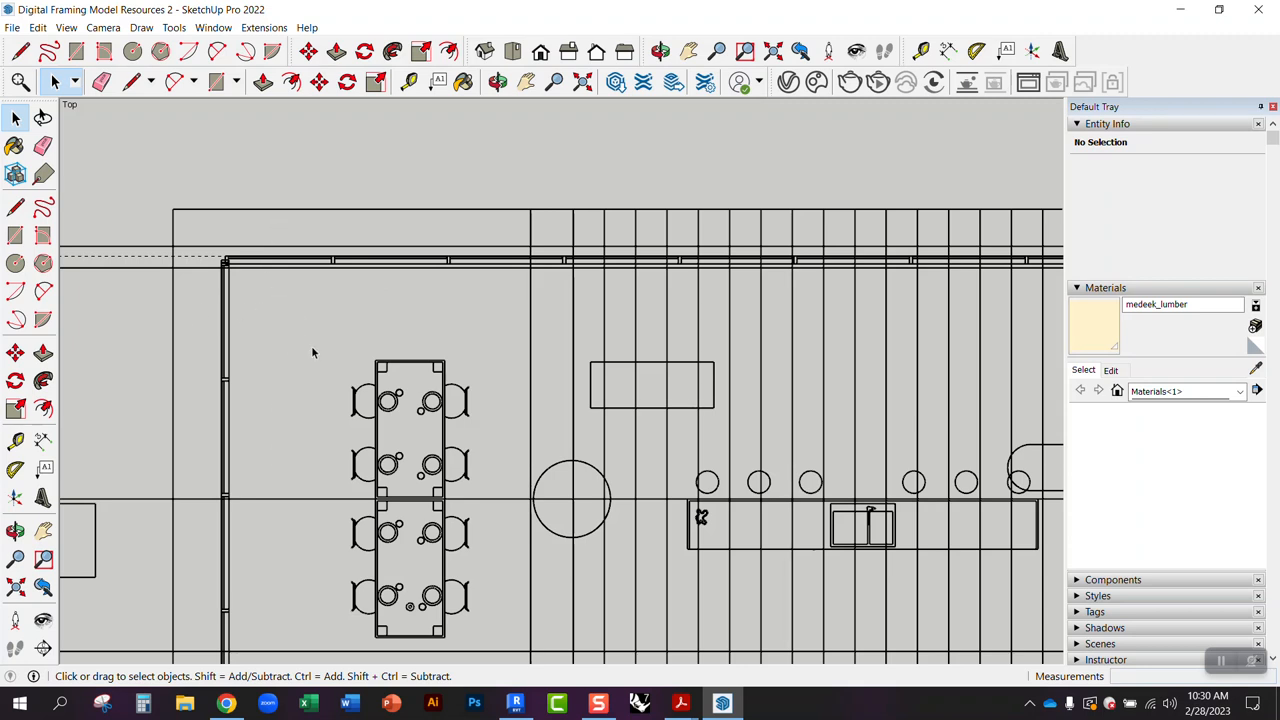
mouse_move(222, 332)
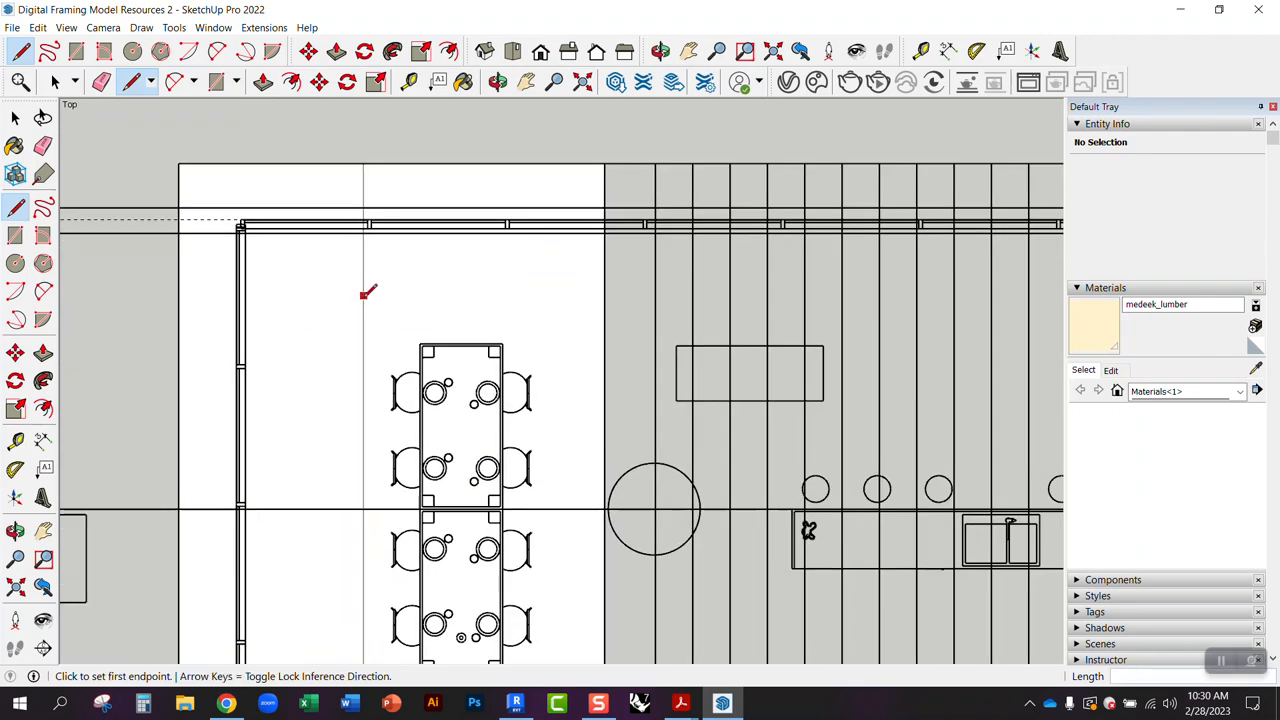
Draw the 45° king rafter from the top-left wall corner inward, then pick the first lookout line.
left_click(180, 162)
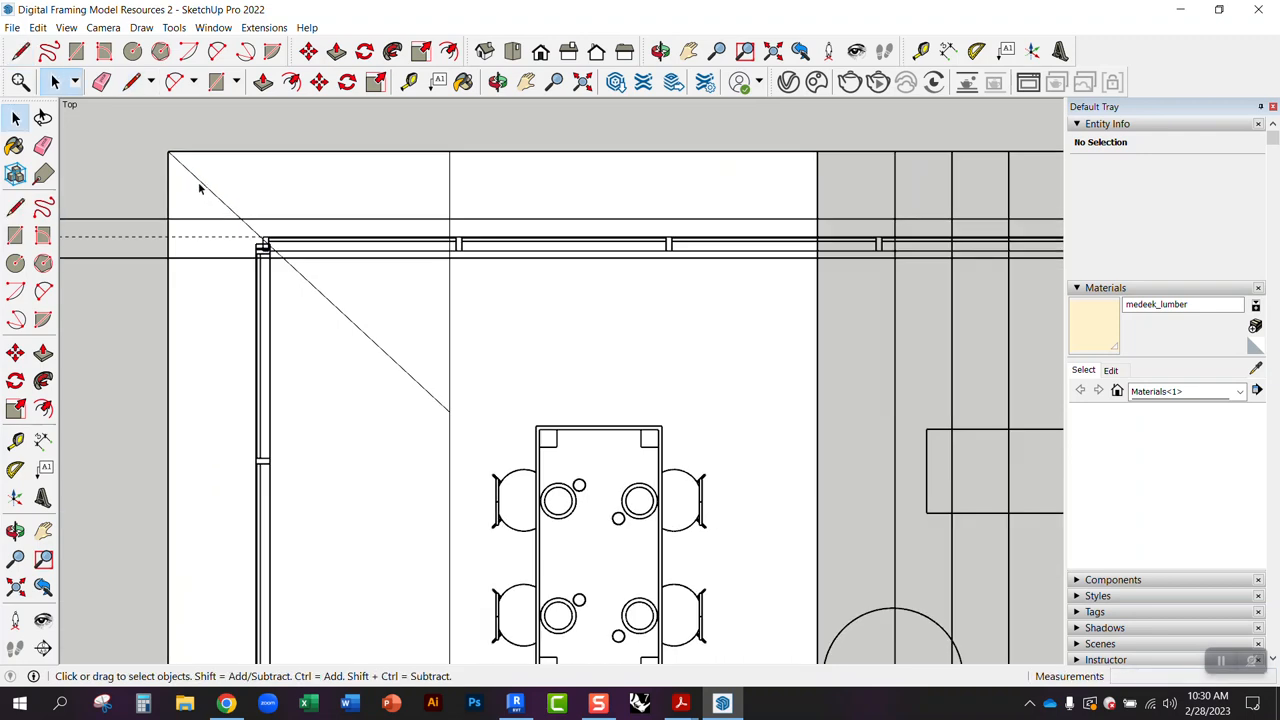
mouse_move(212, 190)
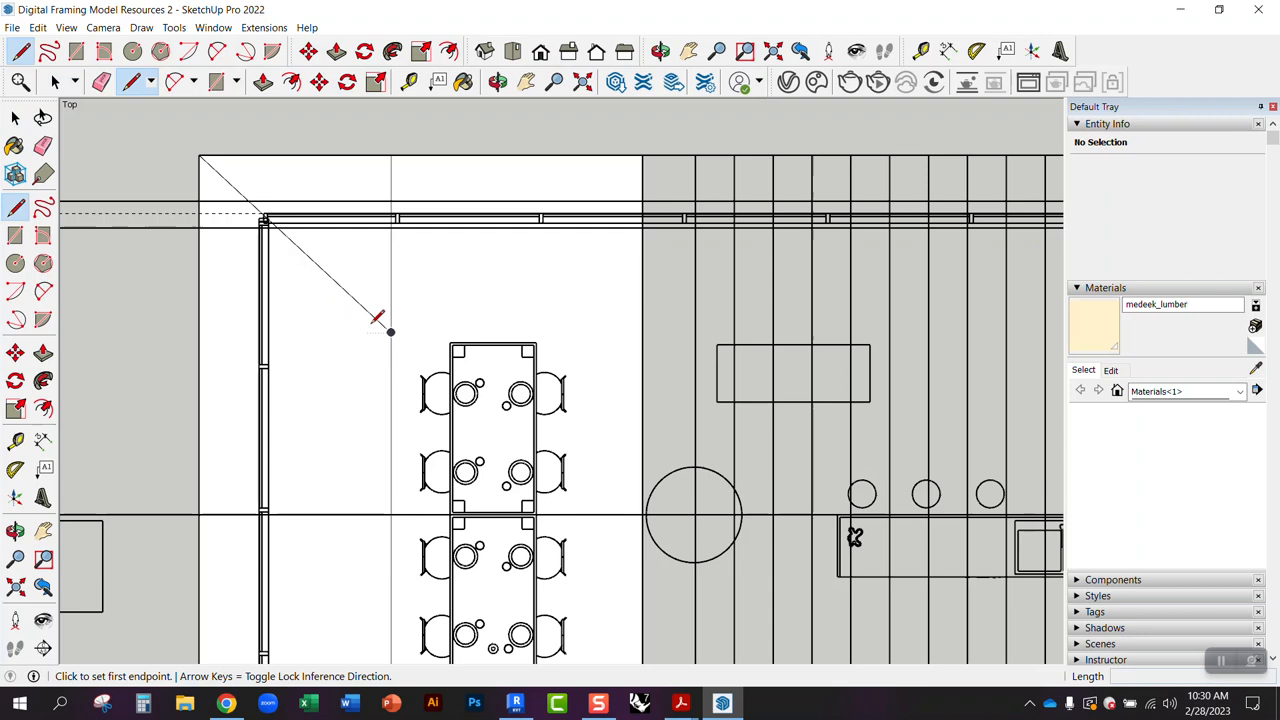
mouse_move(204, 320)
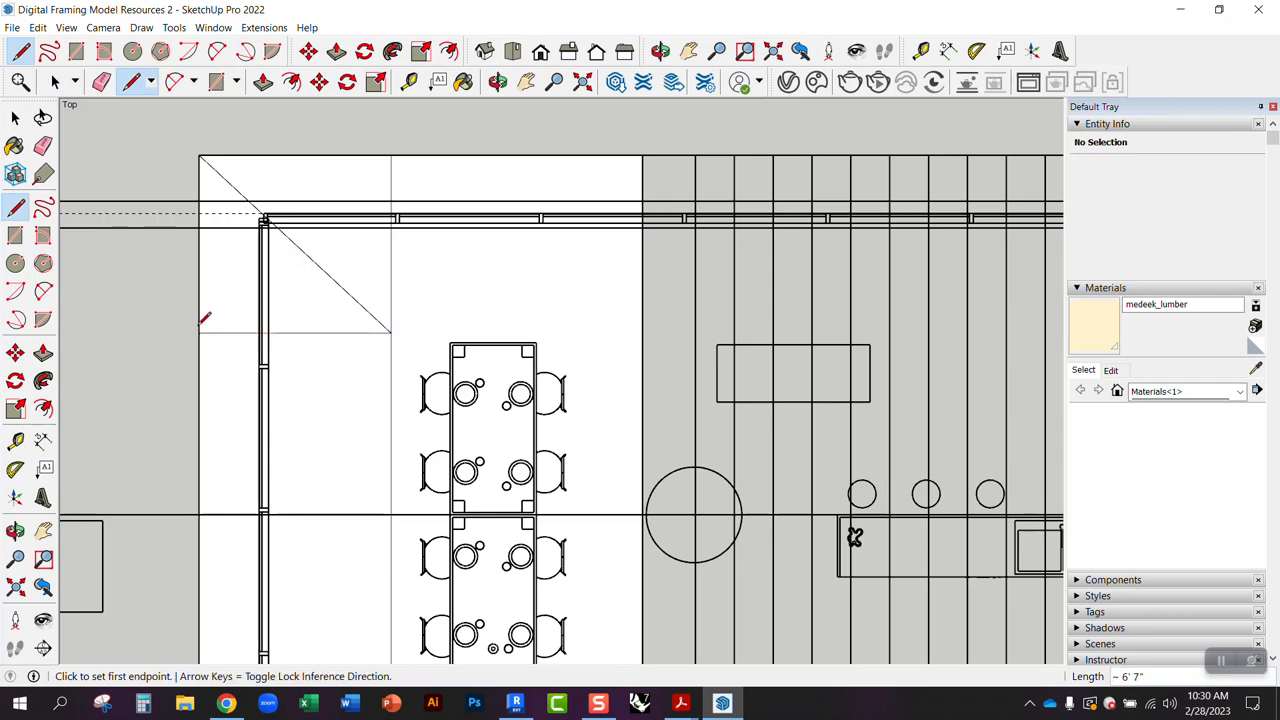
left_click(16, 118)
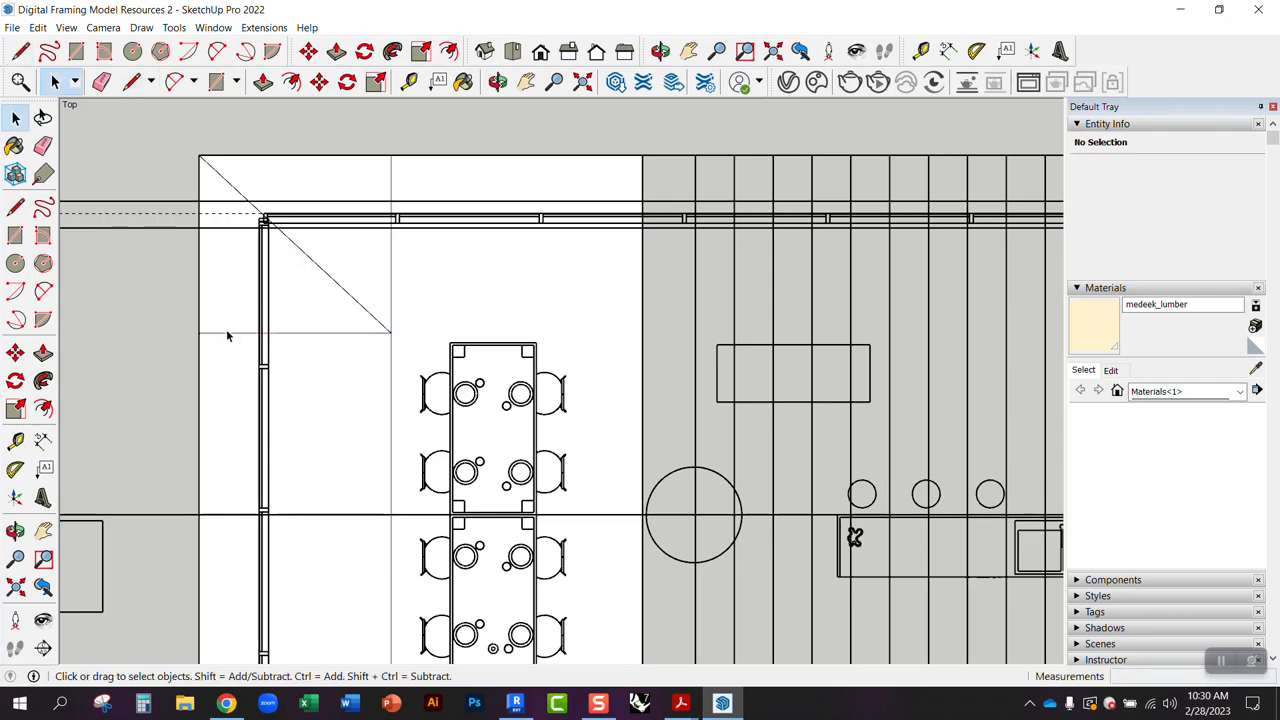
mouse_move(268, 318)
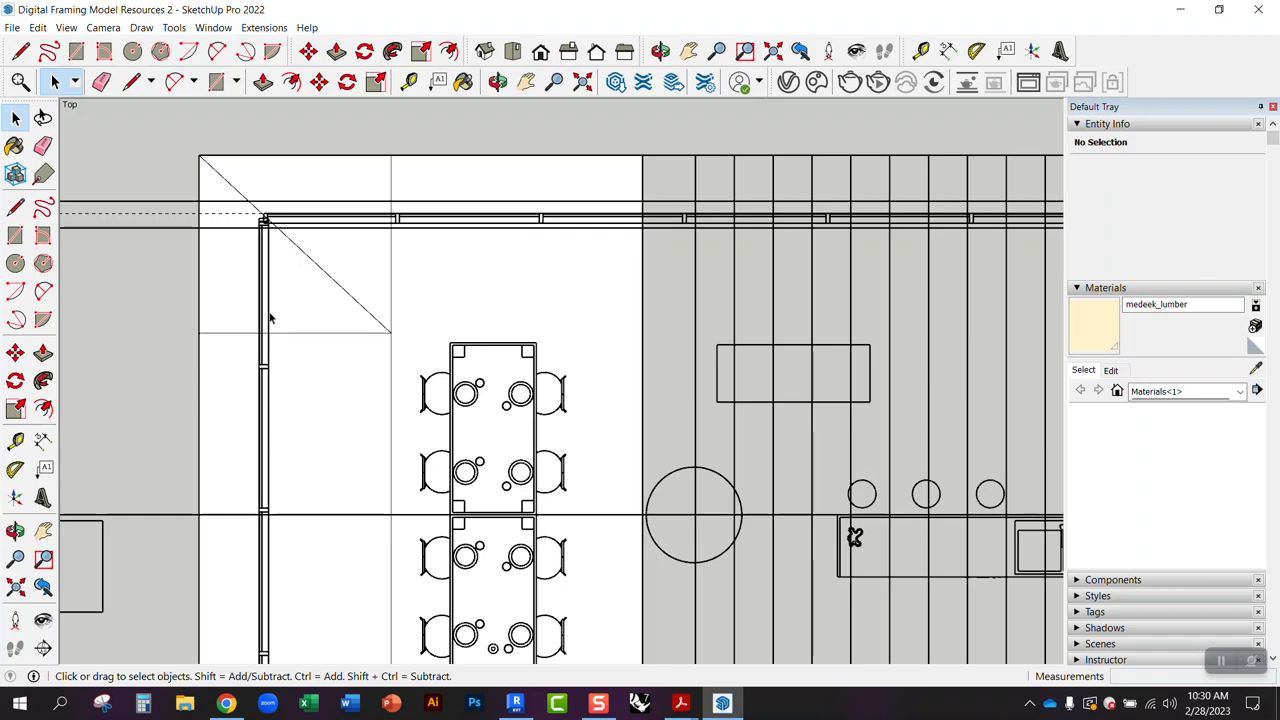
left_click(310, 338)
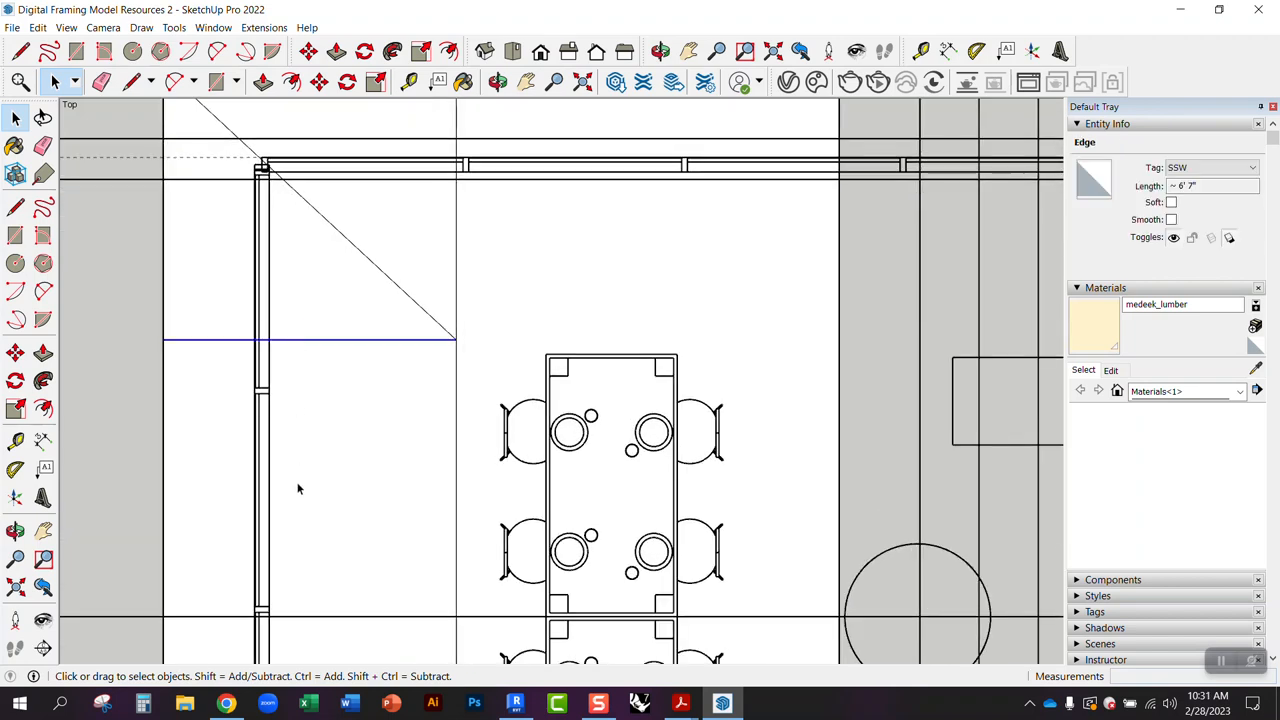
mouse_move(308, 300)
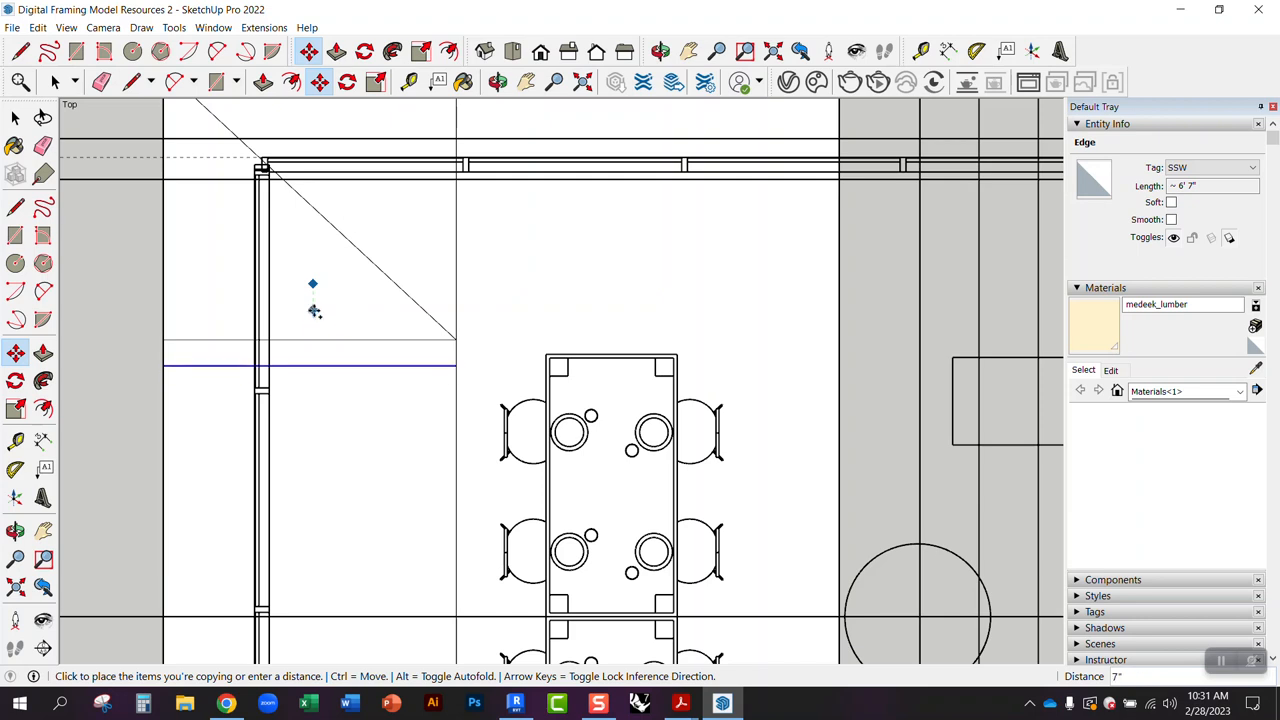
mouse_move(314, 320)
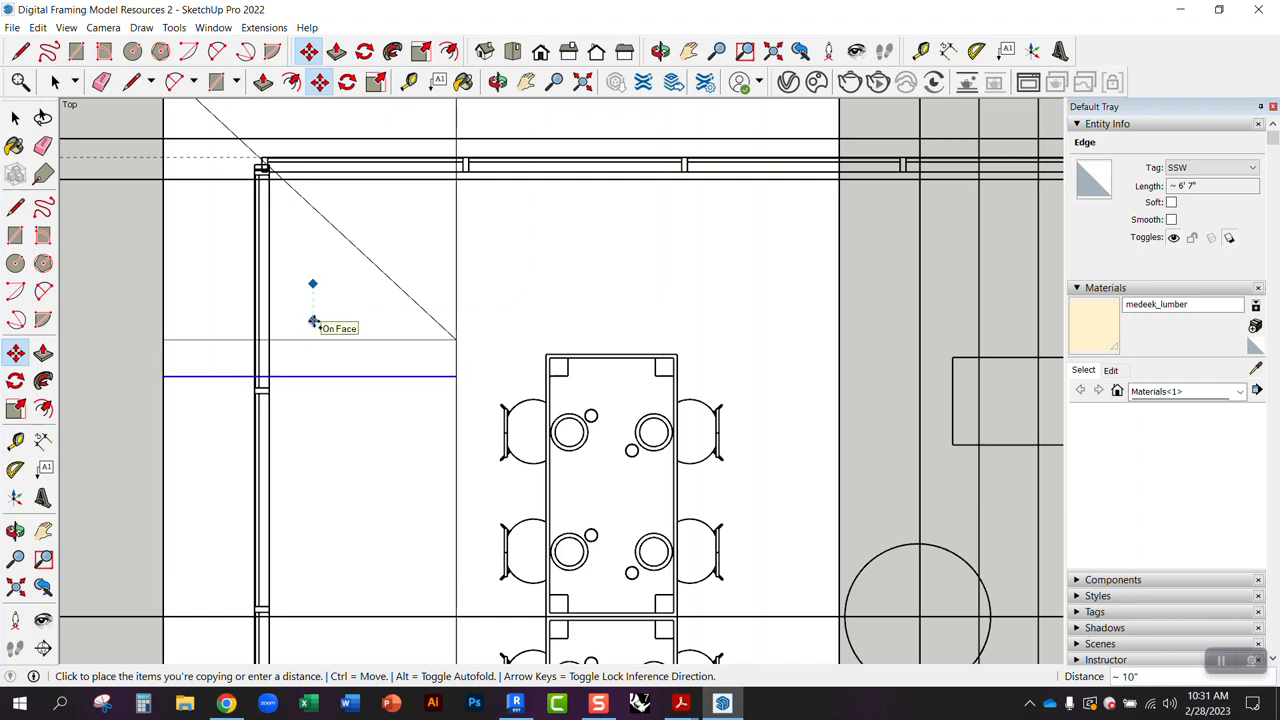
Copy the lookout rafter at 16" spacing down the left end between the king rafters.
type("16\"")
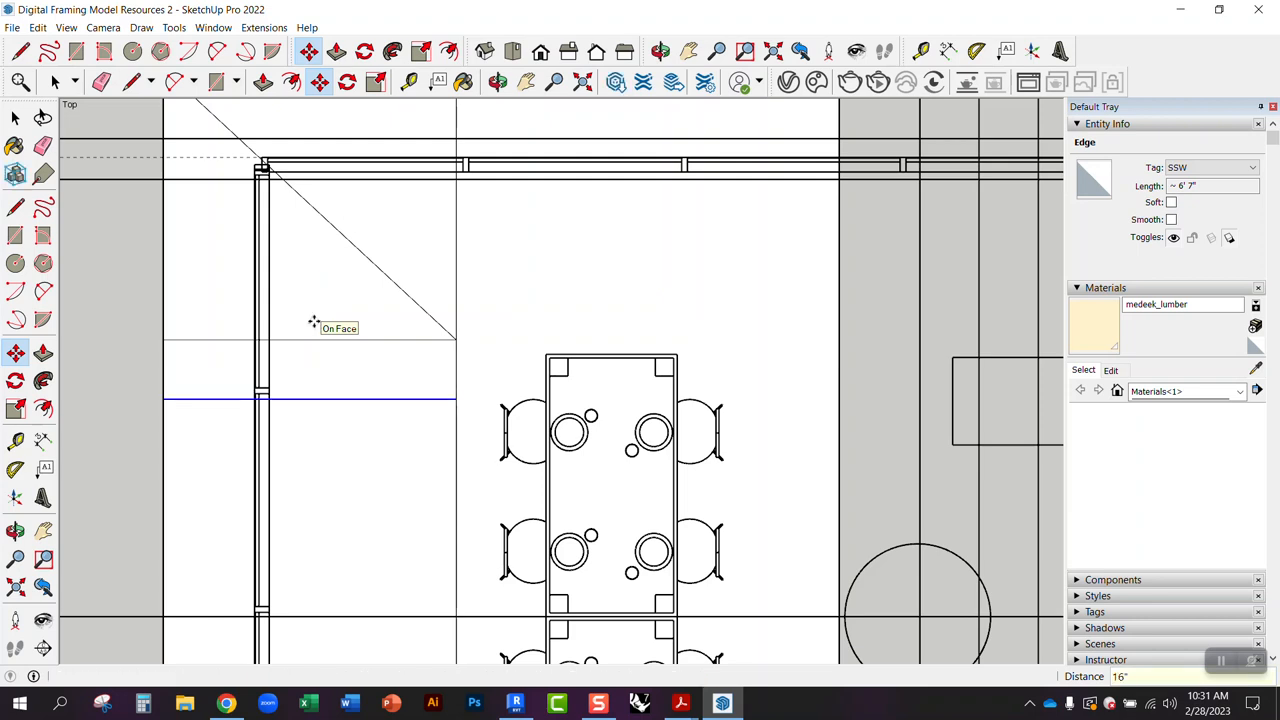
mouse_move(314, 388)
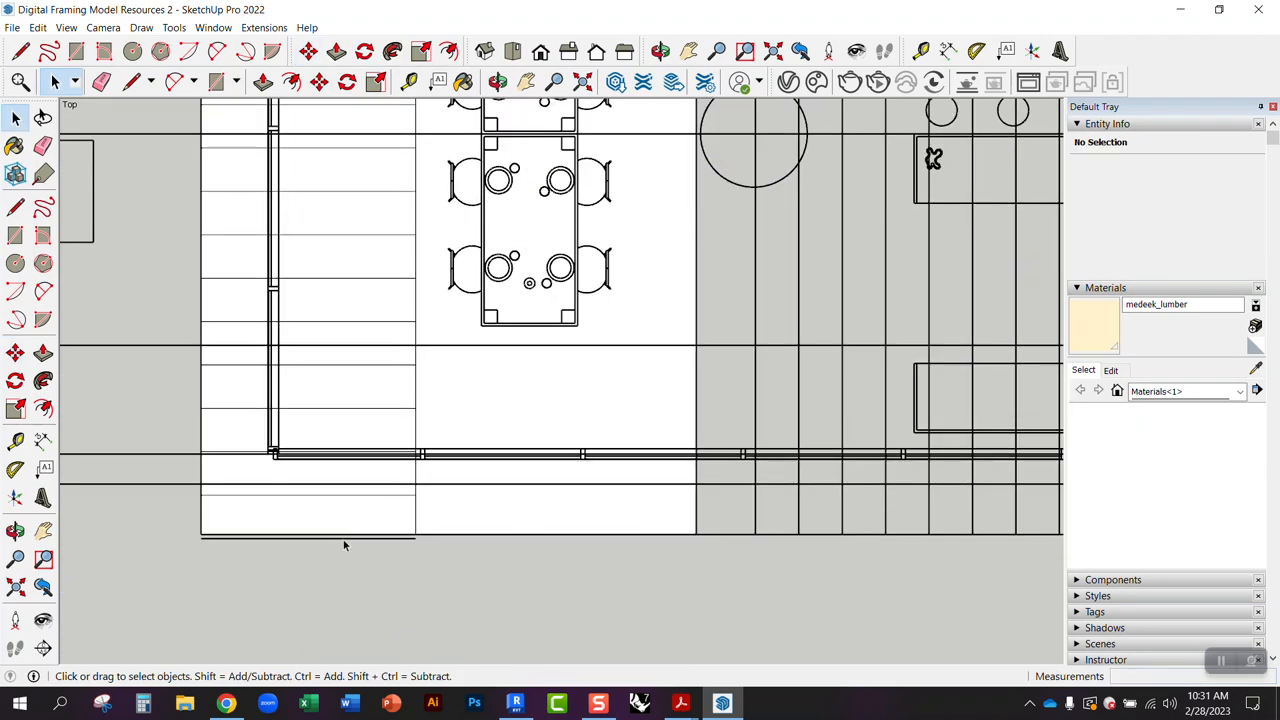
left_click(348, 498)
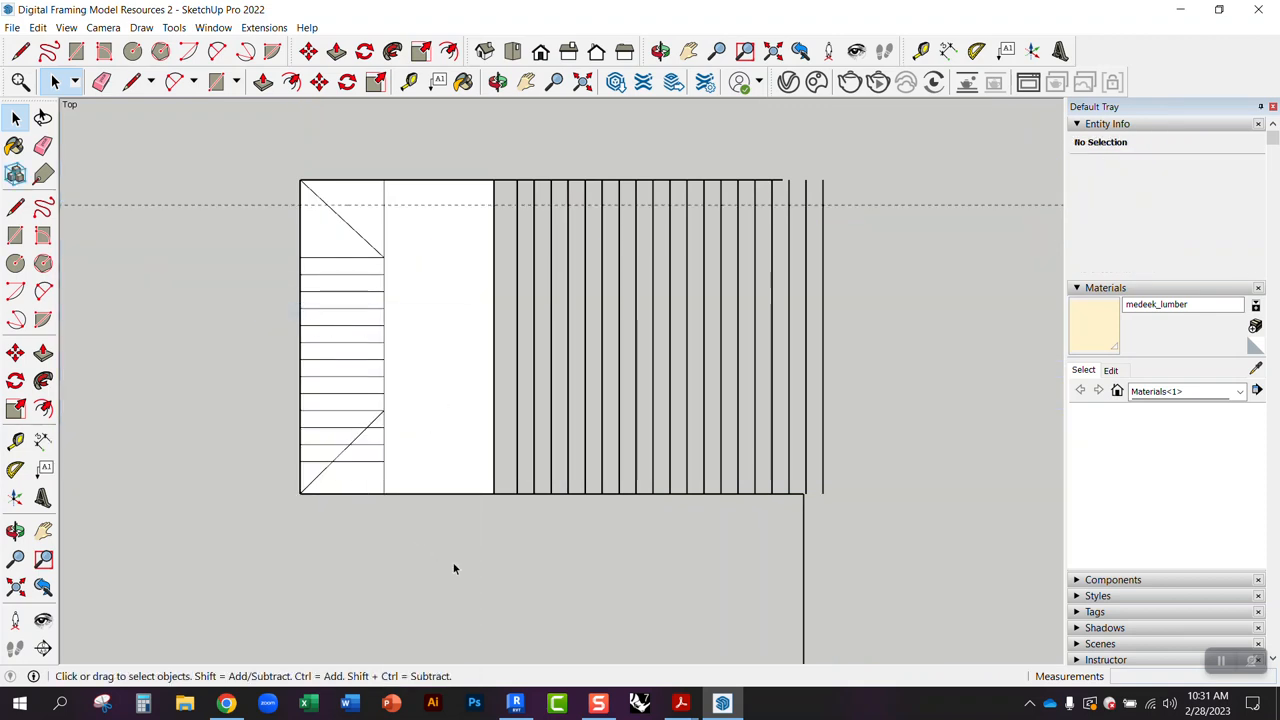
Zoom to the wall corners while drawing the perimeter wall rectangle under the framing.
scroll("up", 3)
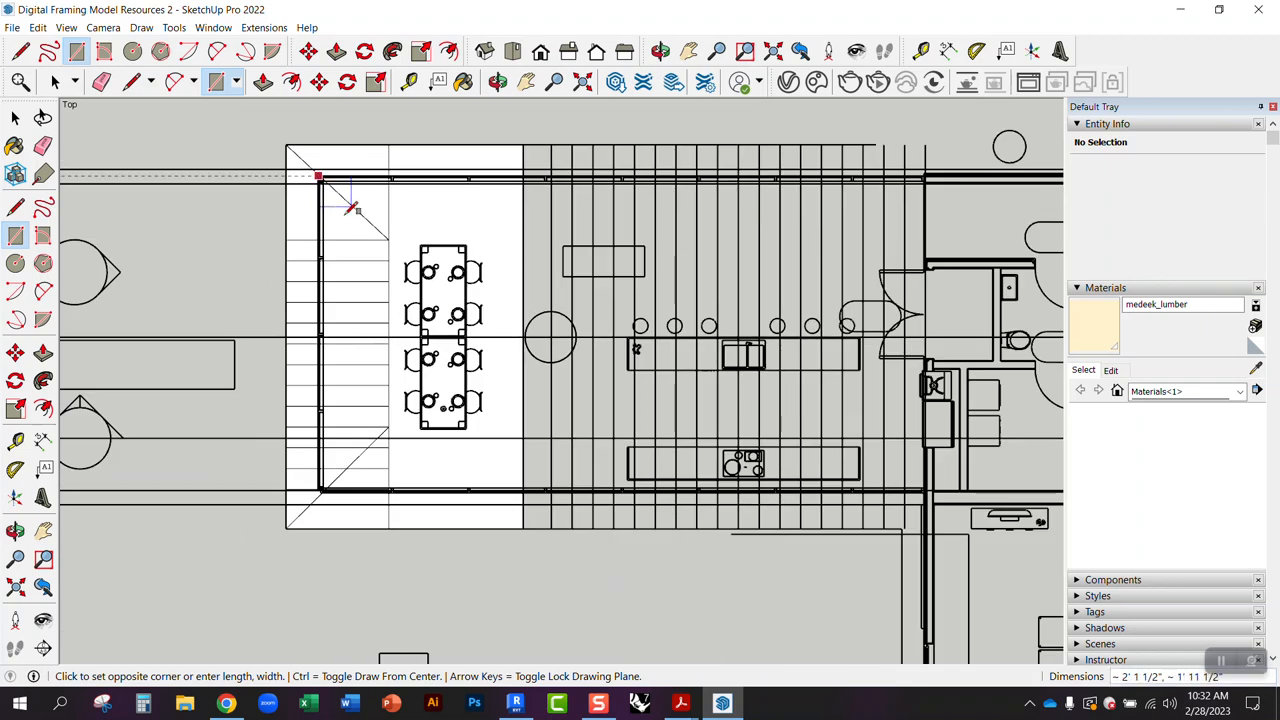
scroll("down", 3)
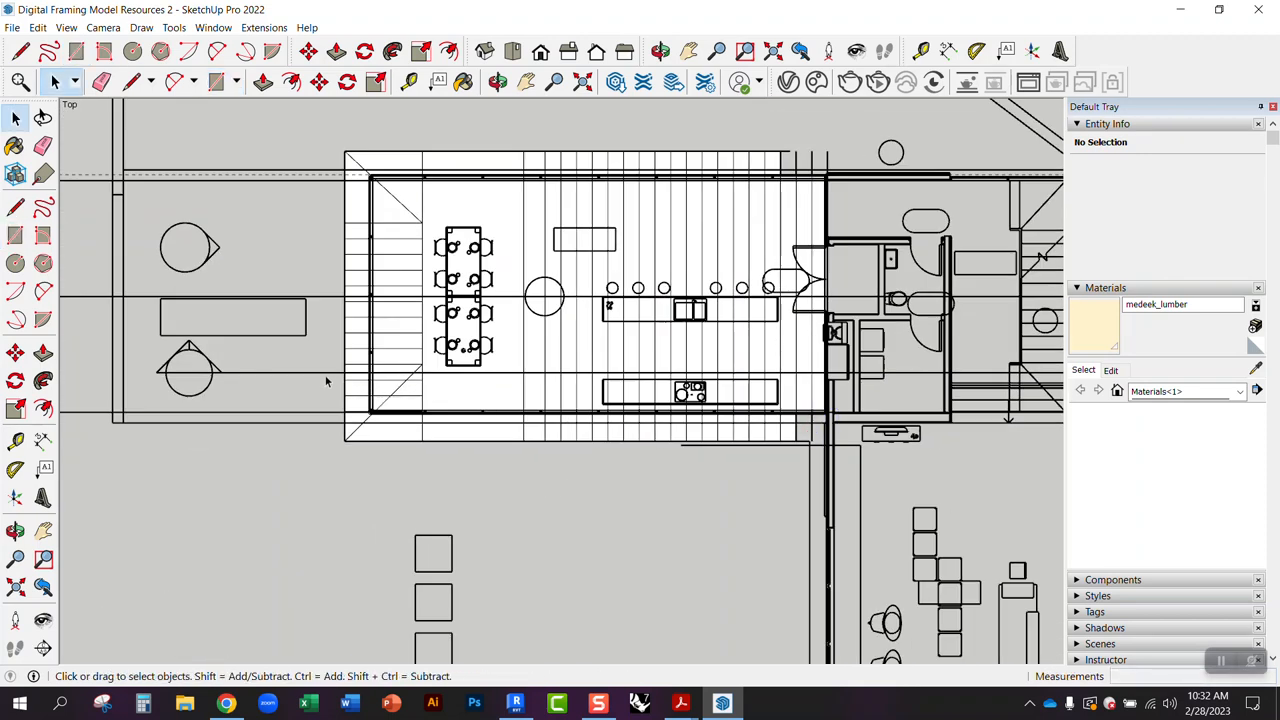
Hide the floor plan underlay and select the short line at the lower king rafter.
right_click(308, 318)
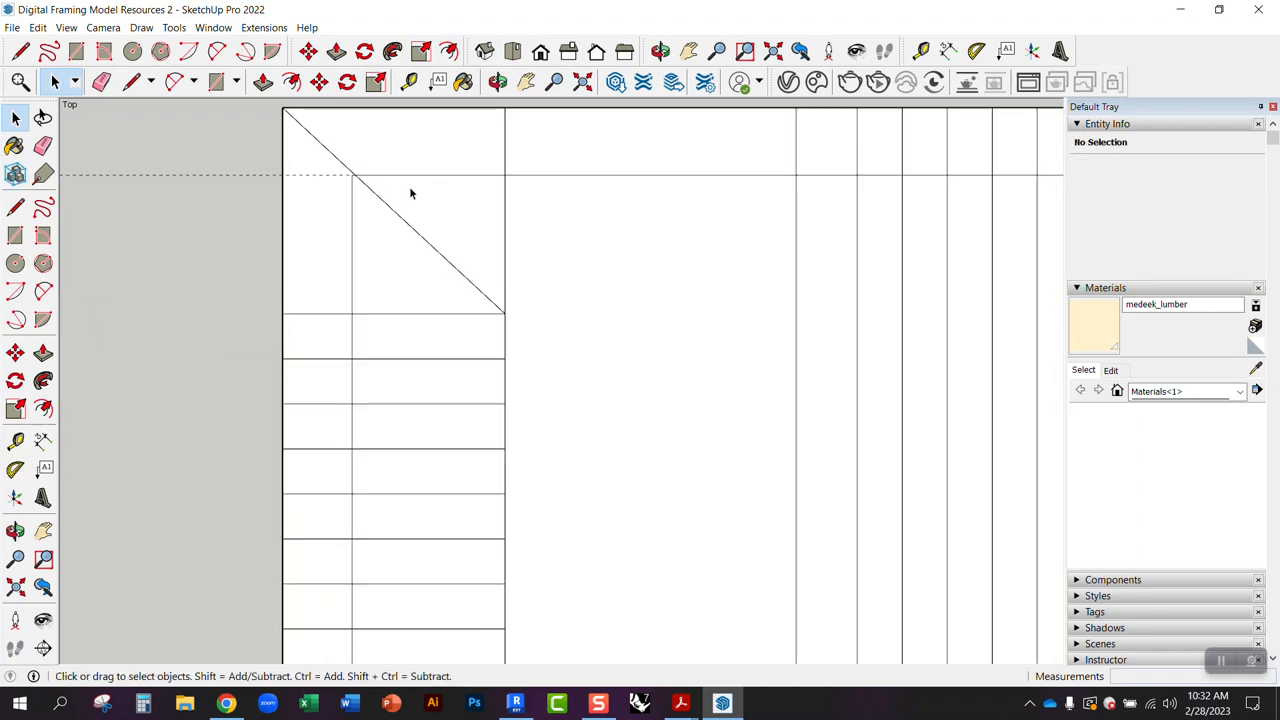
mouse_move(424, 178)
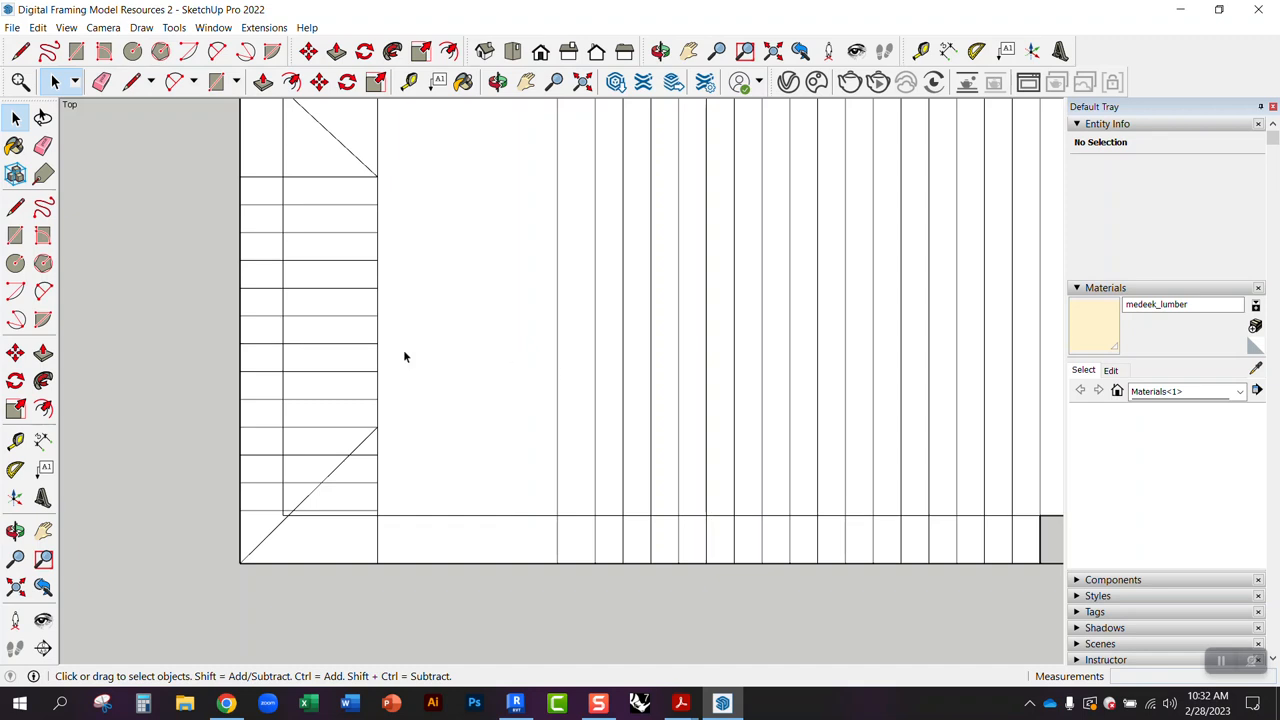
mouse_move(364, 460)
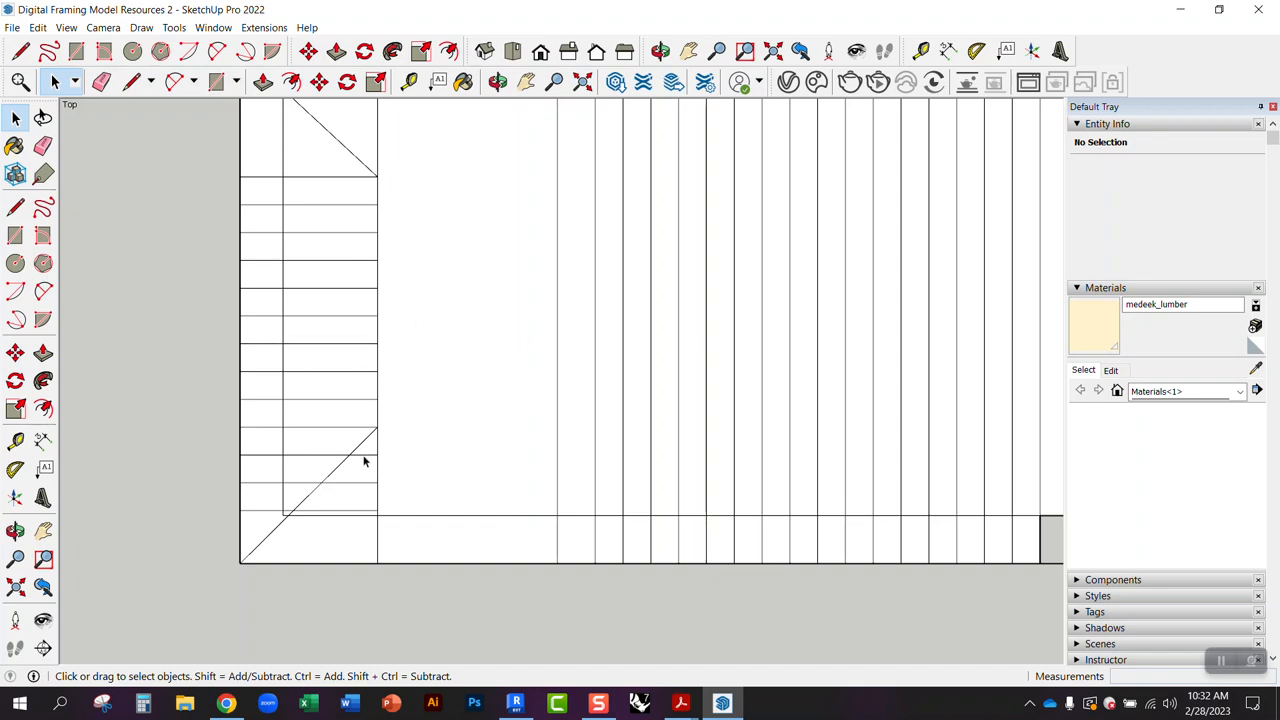
left_click(364, 462)
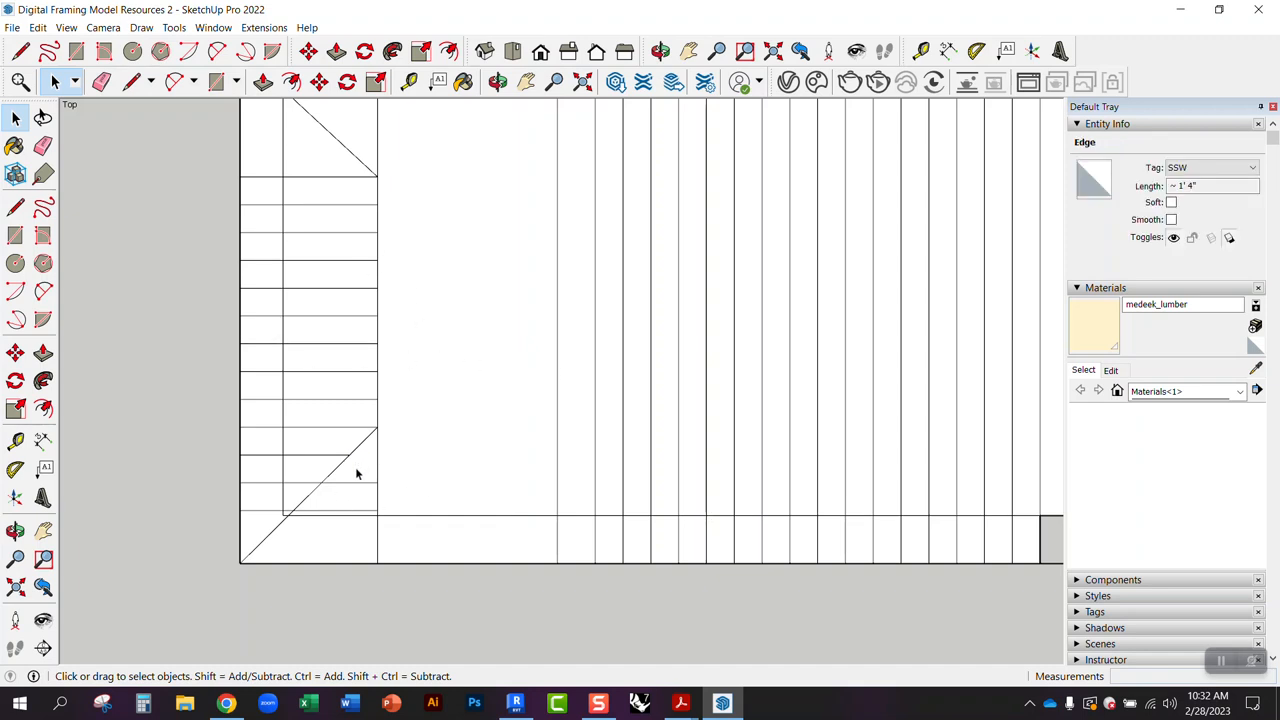
left_click(356, 512)
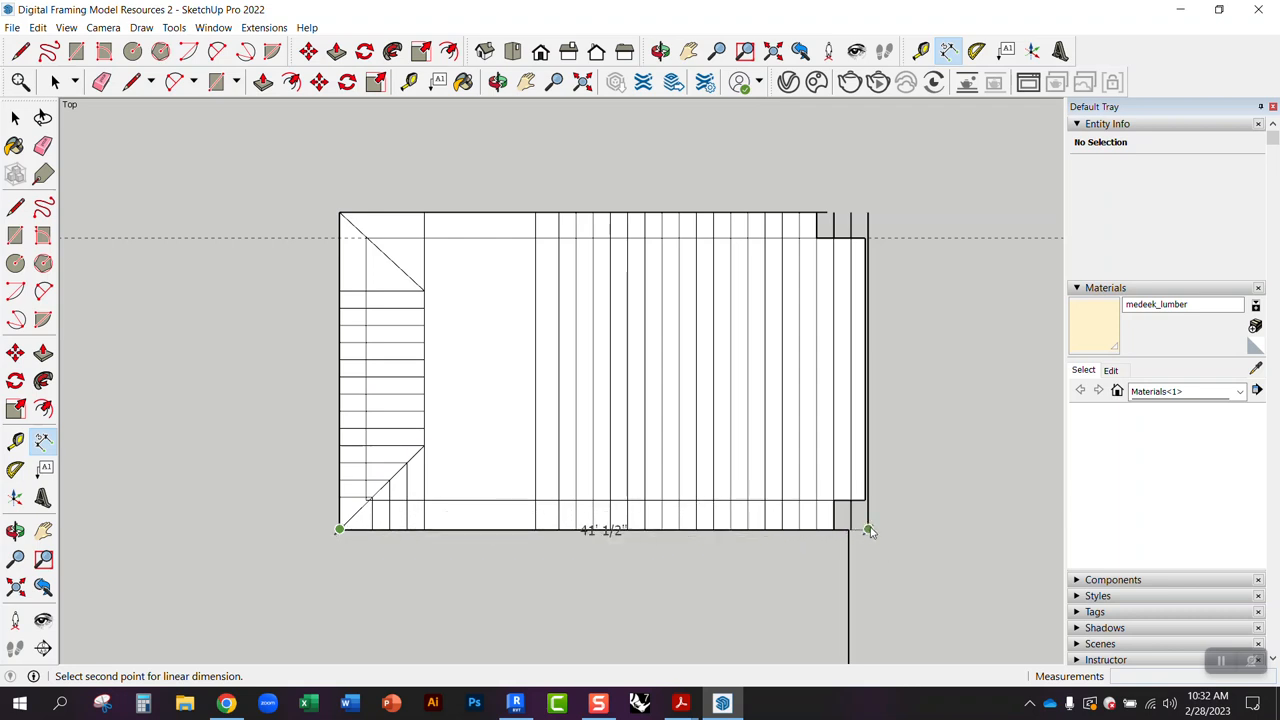
Place the 41' 1/2" overall dimension along the bottom edge of the roof outline.
left_click(340, 530)
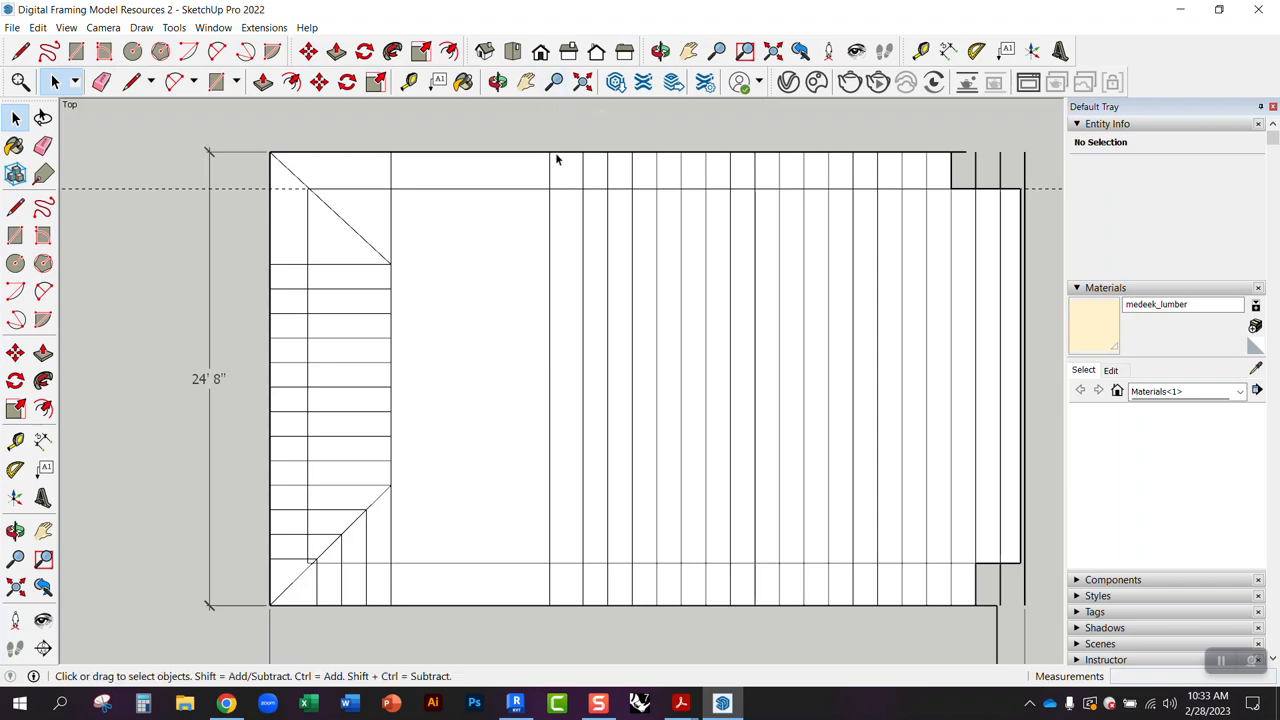
mouse_move(540, 140)
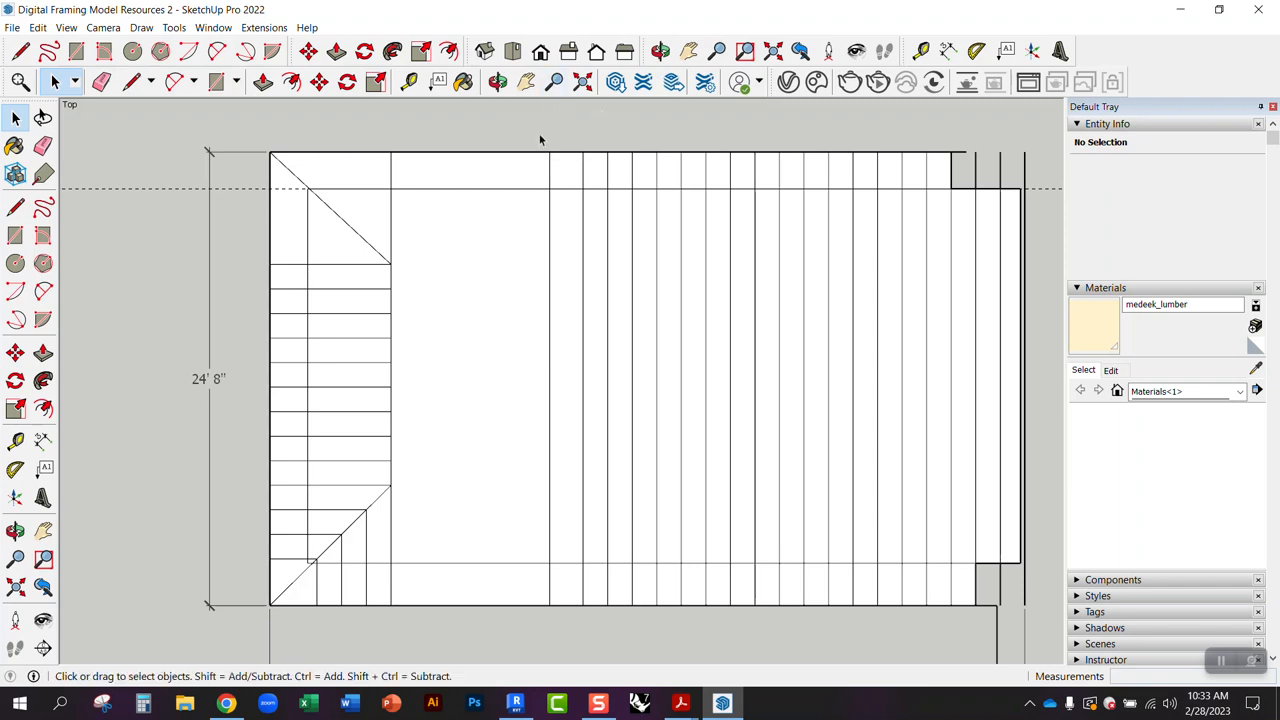
mouse_move(632, 118)
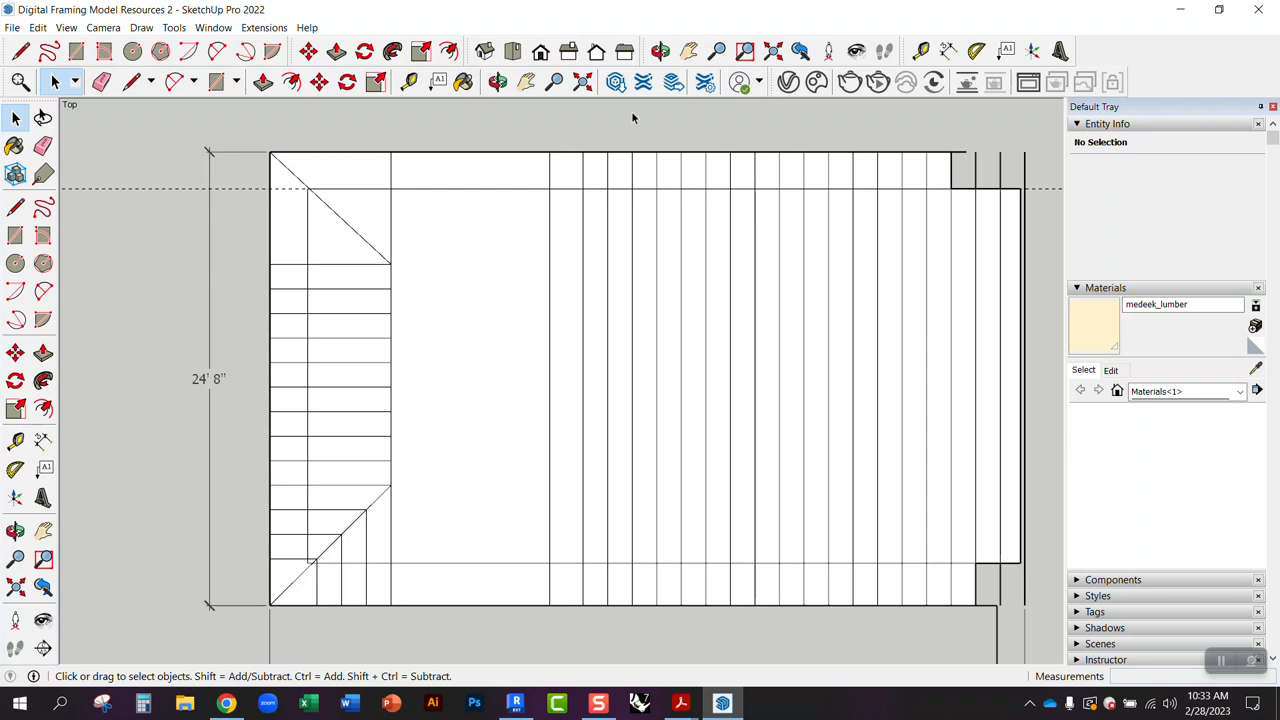
mouse_move(536, 130)
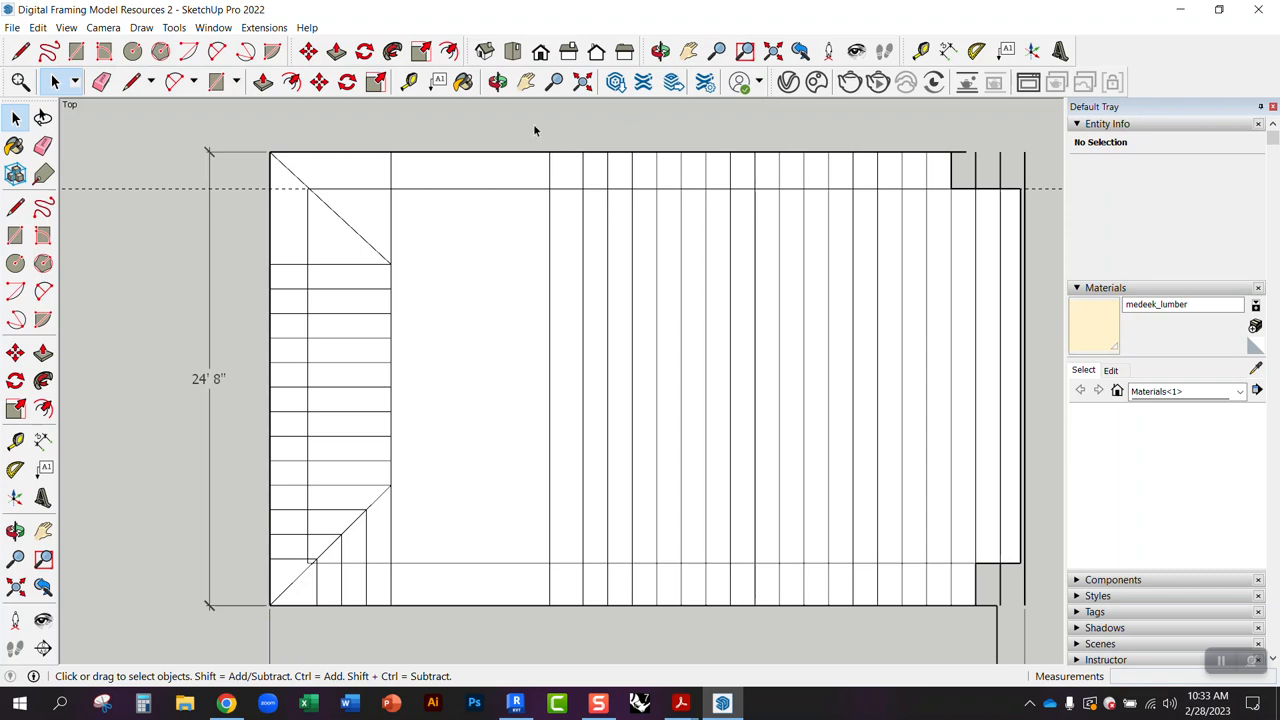
Add a leader label reading 2x12 R.R. pointing to a rafter on the top edge.
left_click(1008, 50)
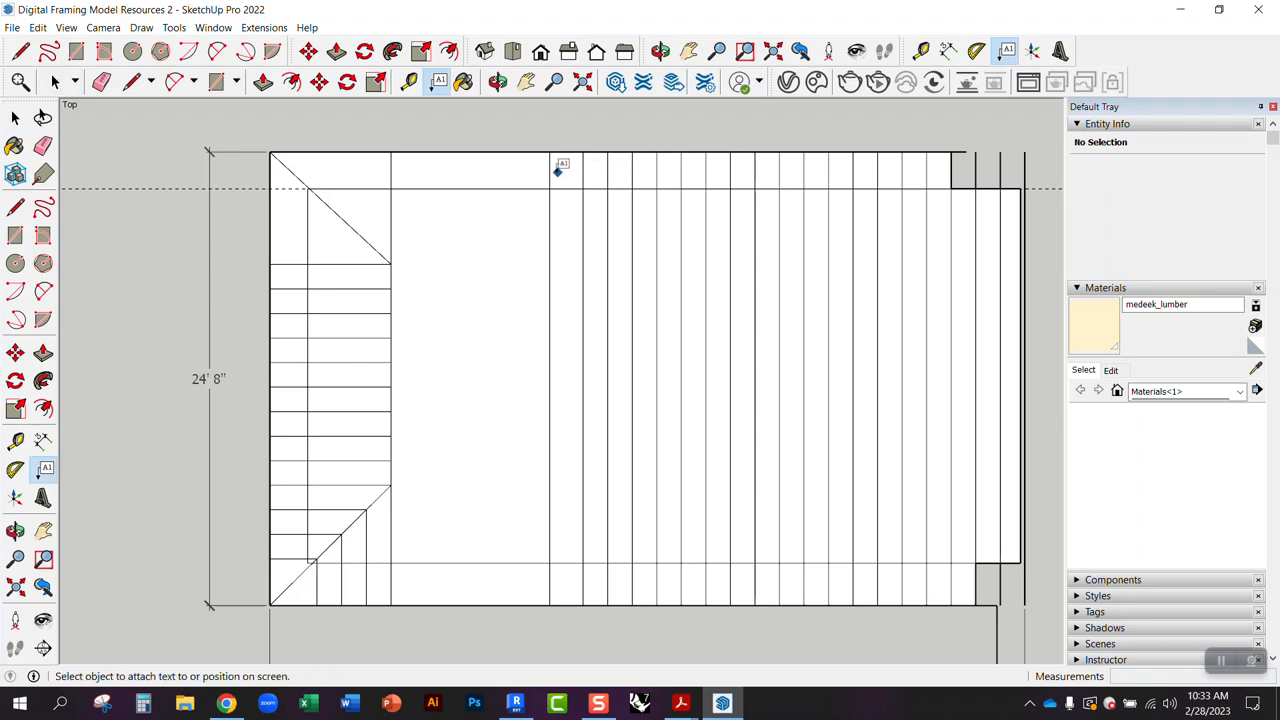
left_click(548, 168)
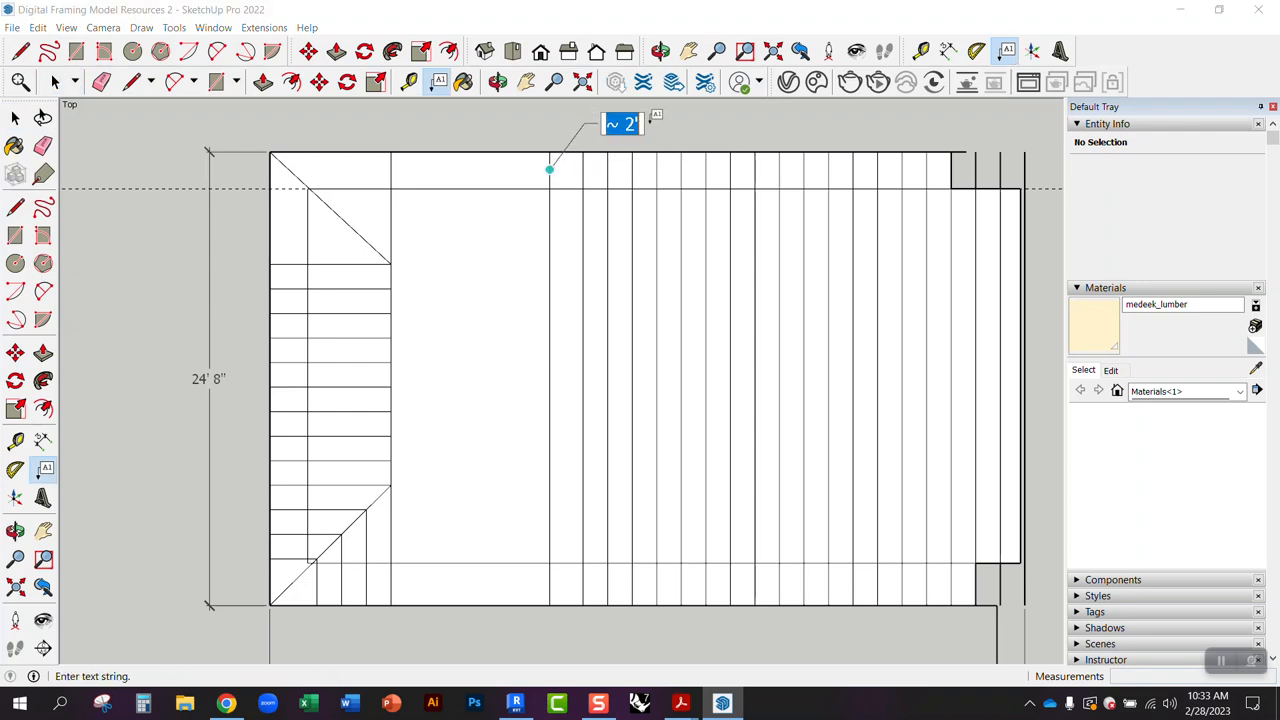
type("2x12 r")
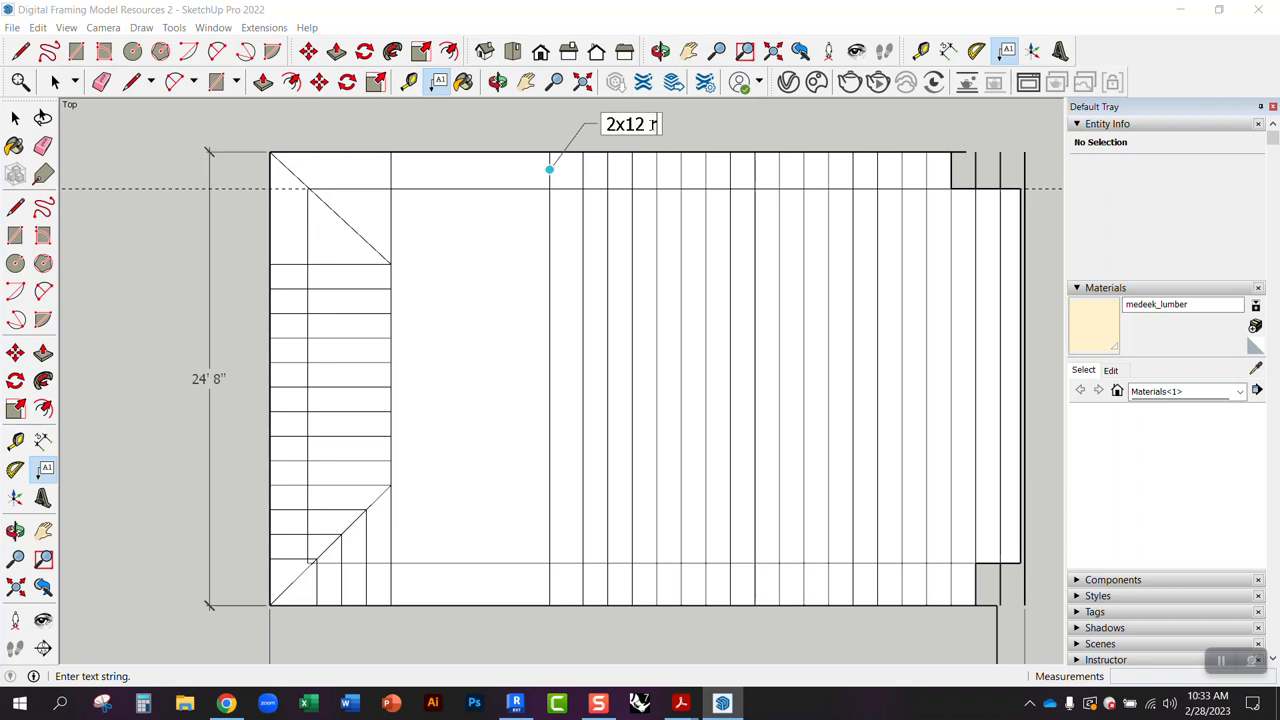
type("R.R.")
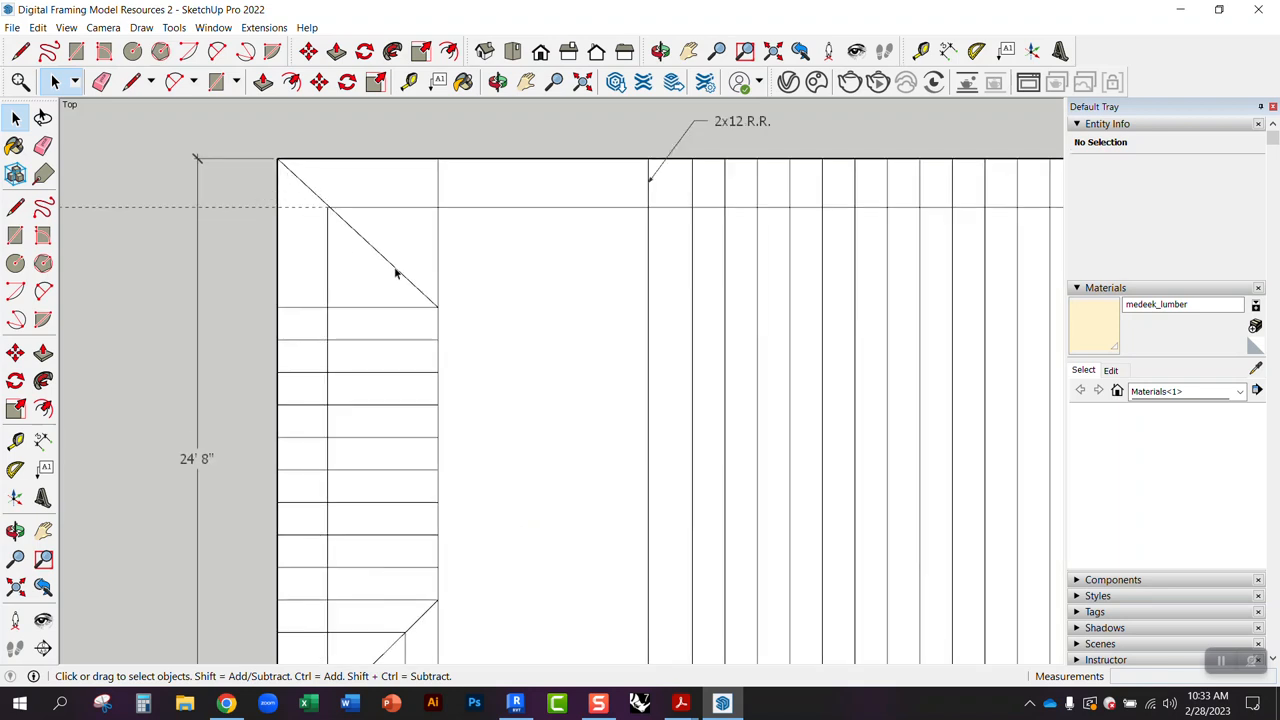
mouse_move(278, 304)
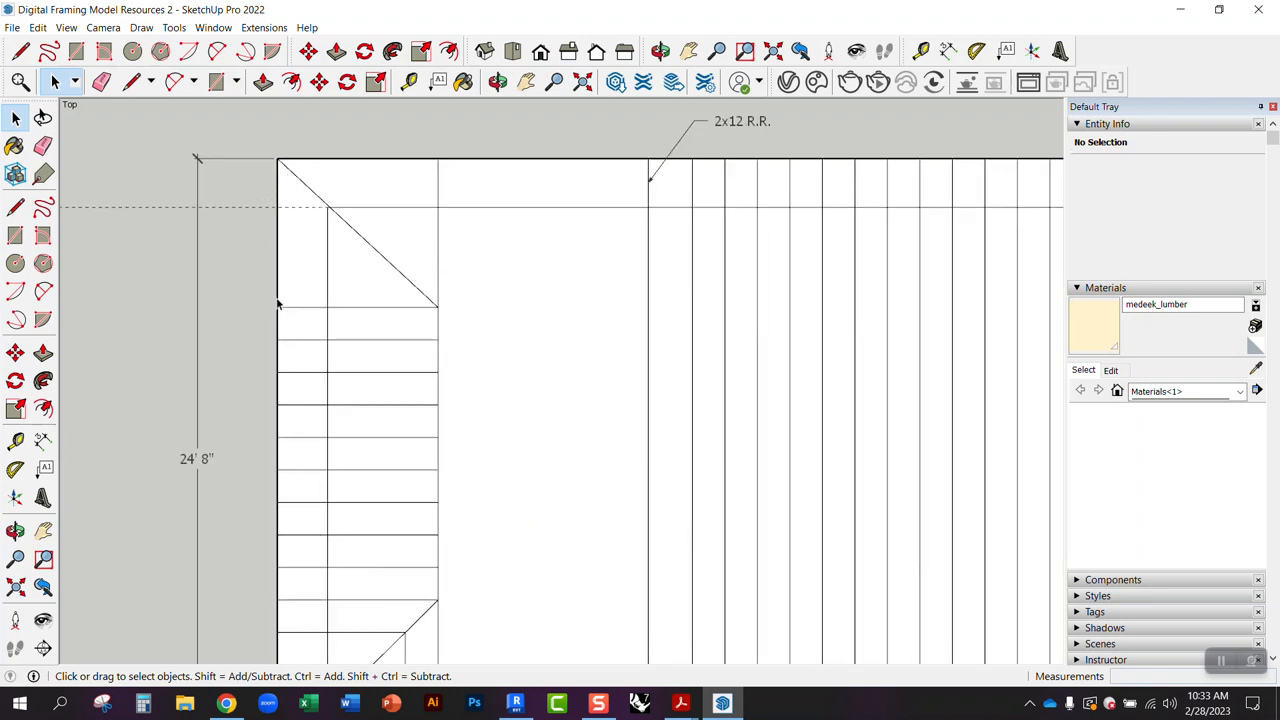
scroll("down", 3)
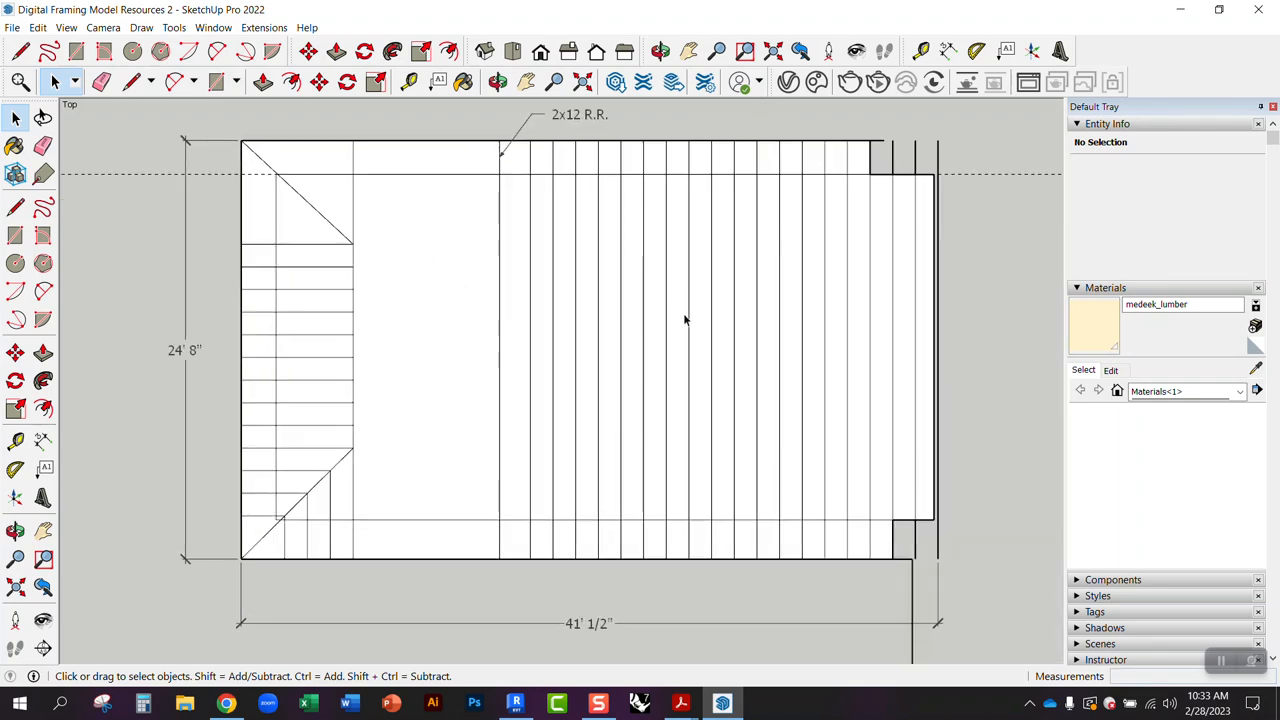
mouse_move(670, 548)
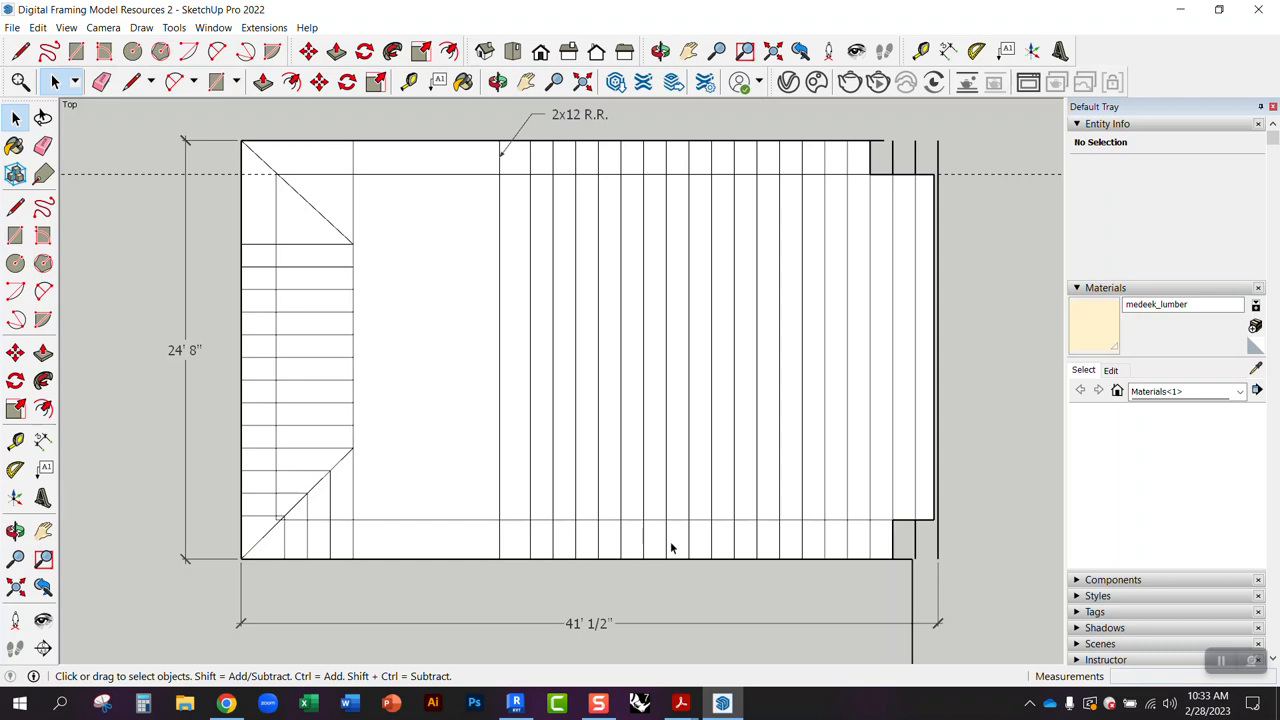